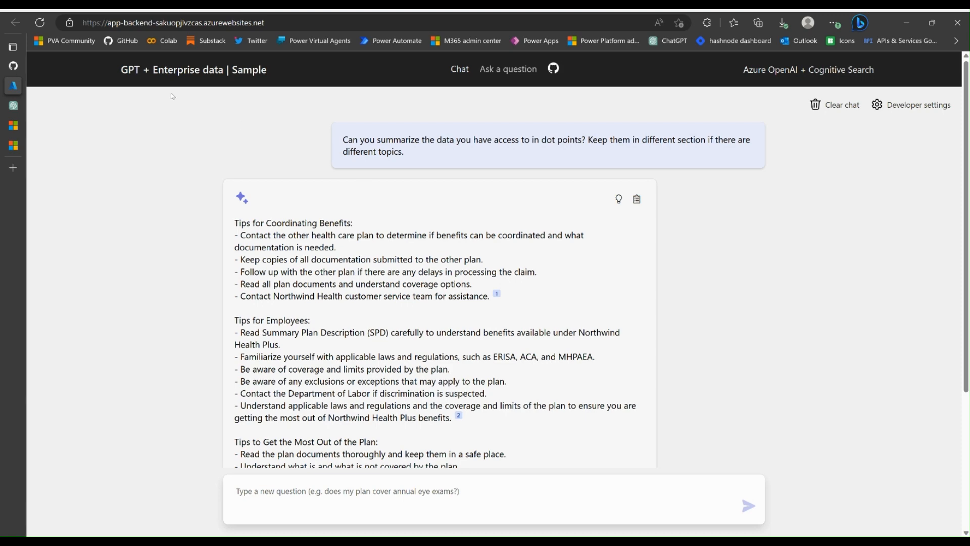
mouse_move(173, 289)
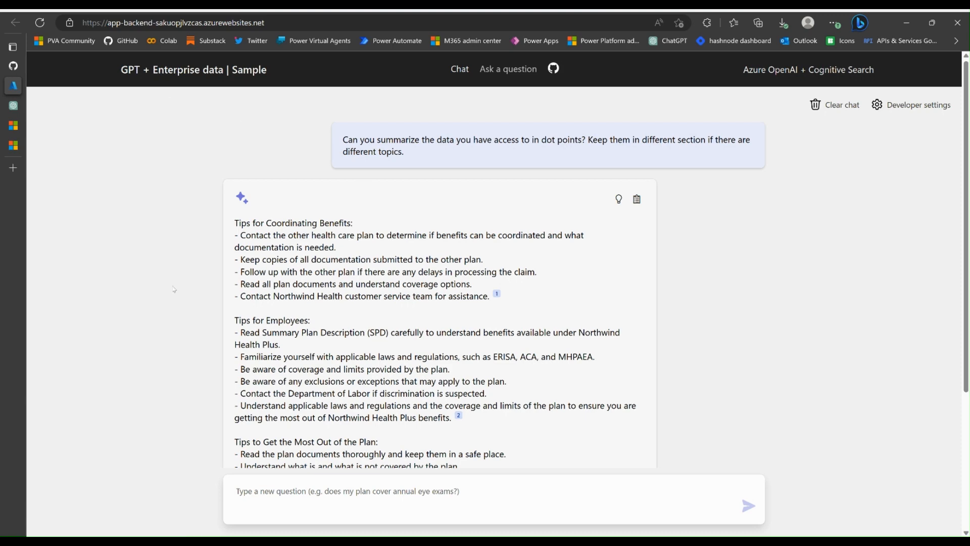
- Scroll the azure-search-openai-demo README through Getting Started, prerequisites, Codespaces and Installation sections
scroll(down, 3)
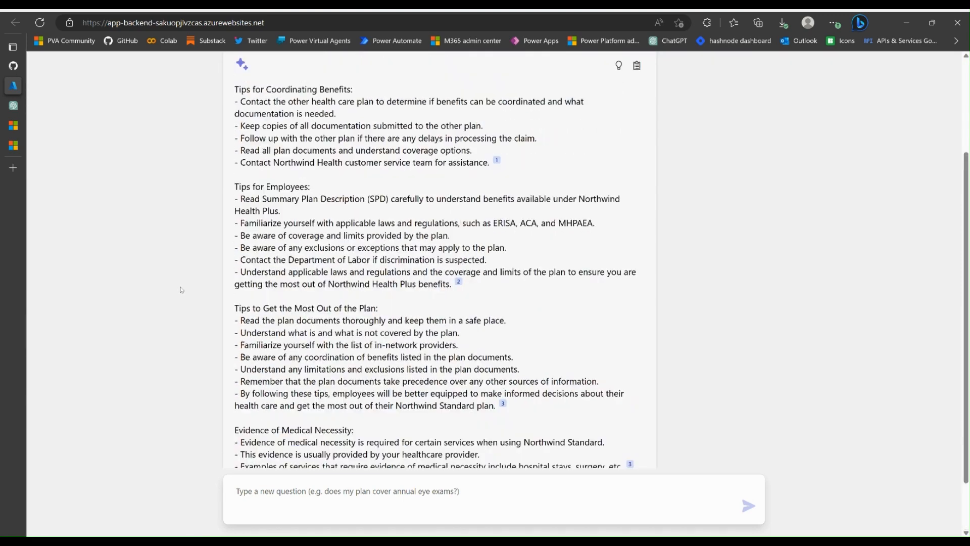
scroll(up, 3)
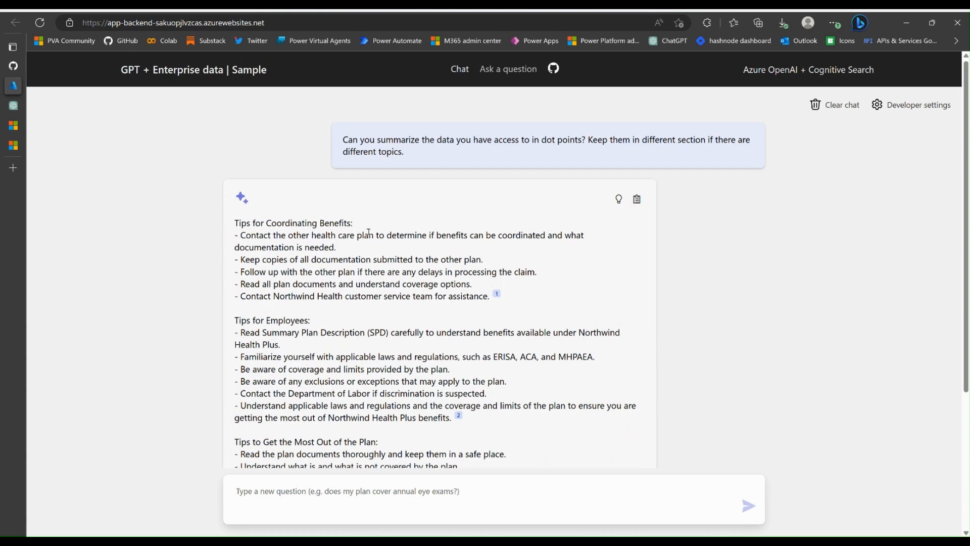
mouse_move(659, 127)
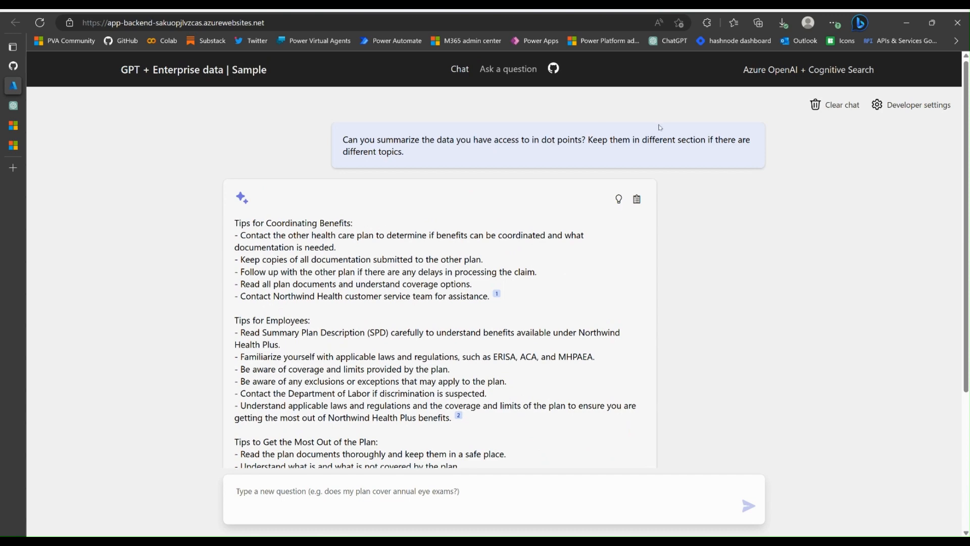
click(553, 68)
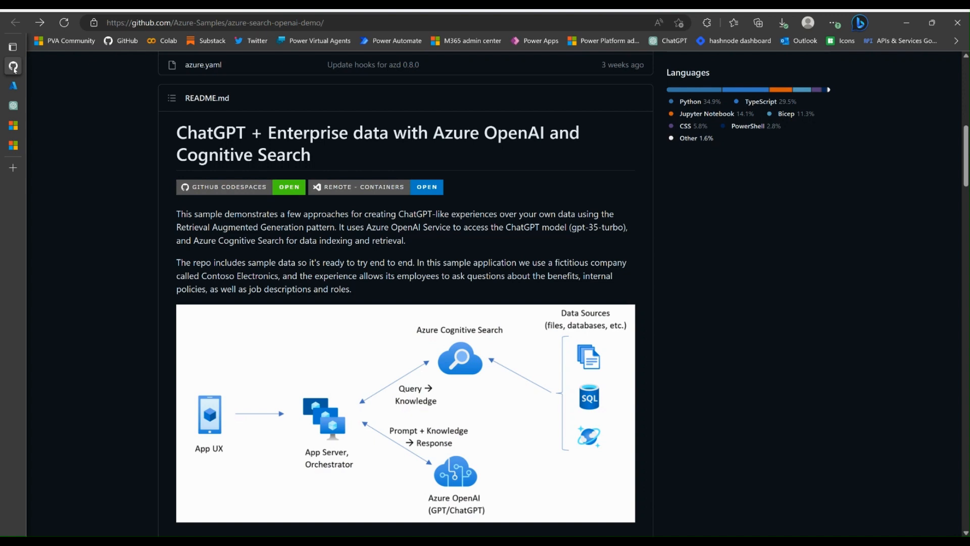
mouse_move(318, 157)
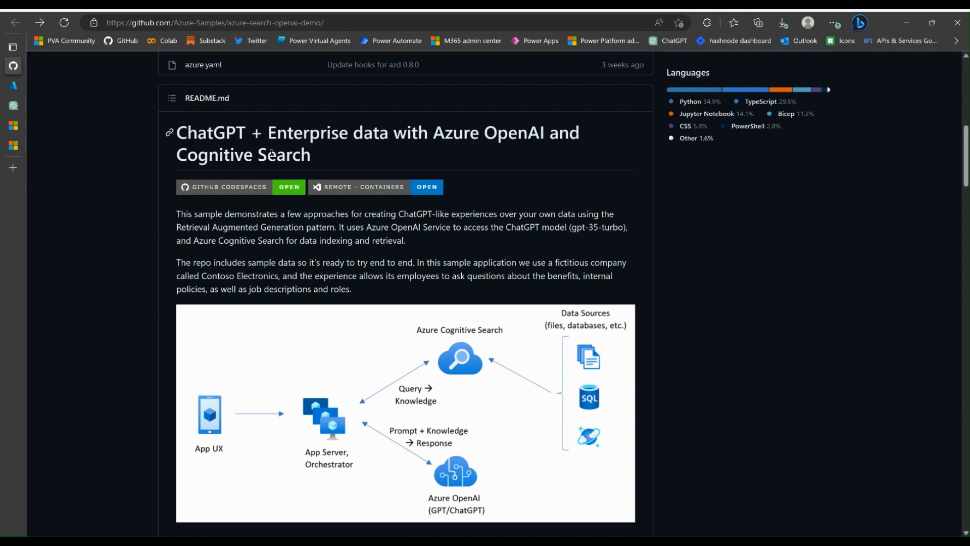
mouse_move(584, 254)
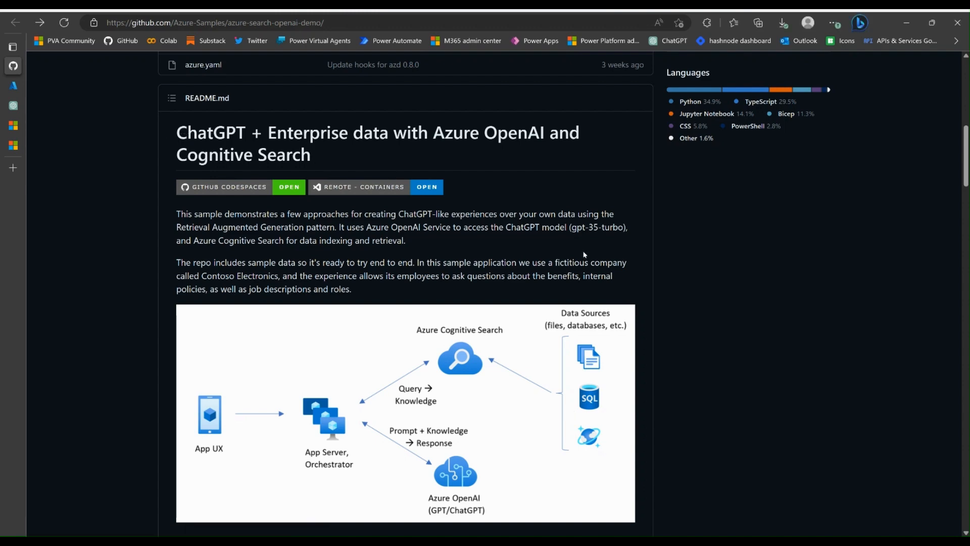
scroll(down, 3)
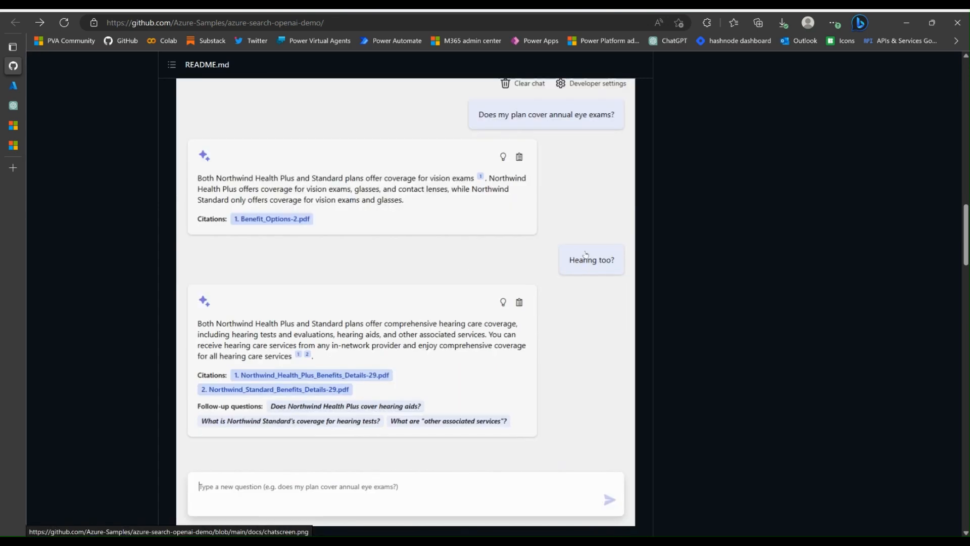
scroll(down, 3)
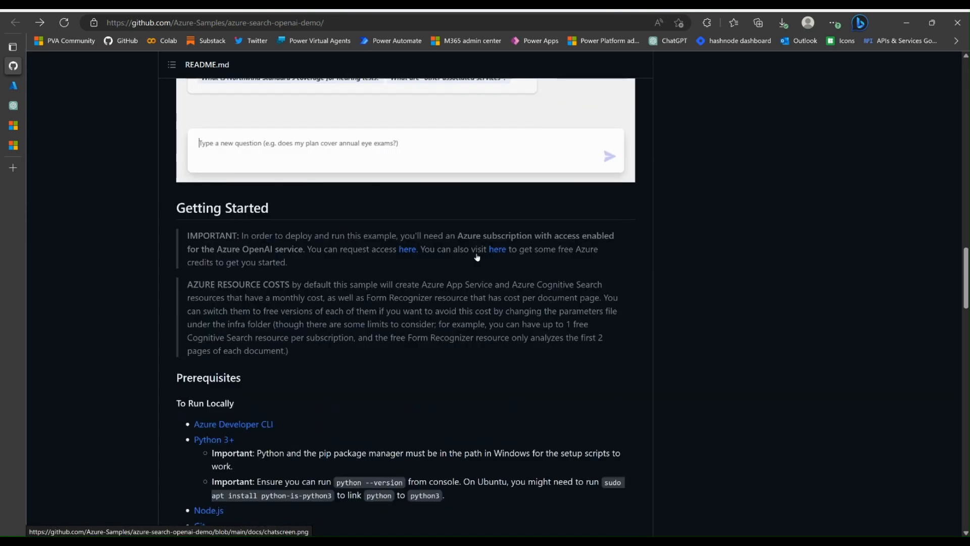
scroll(down, 3)
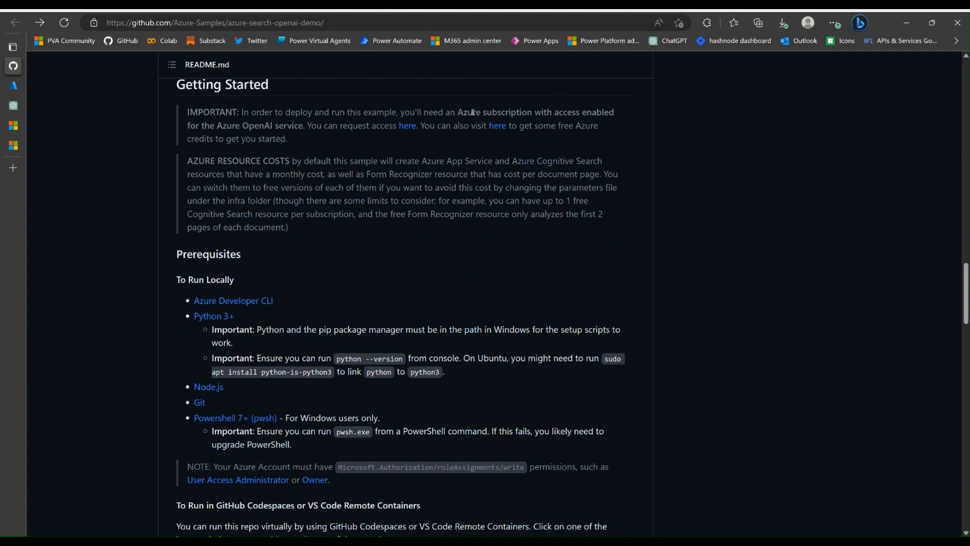
double_click(474, 113)
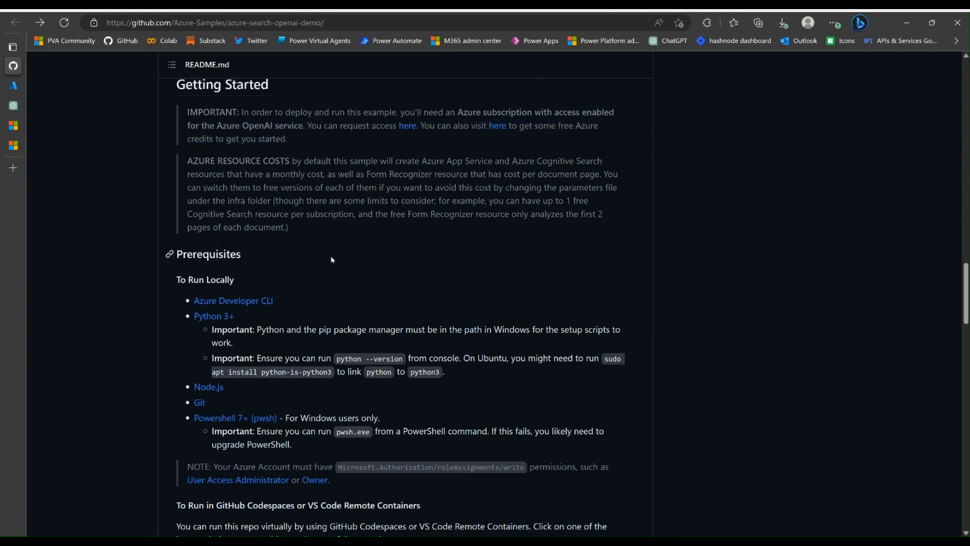
scroll(down, 3)
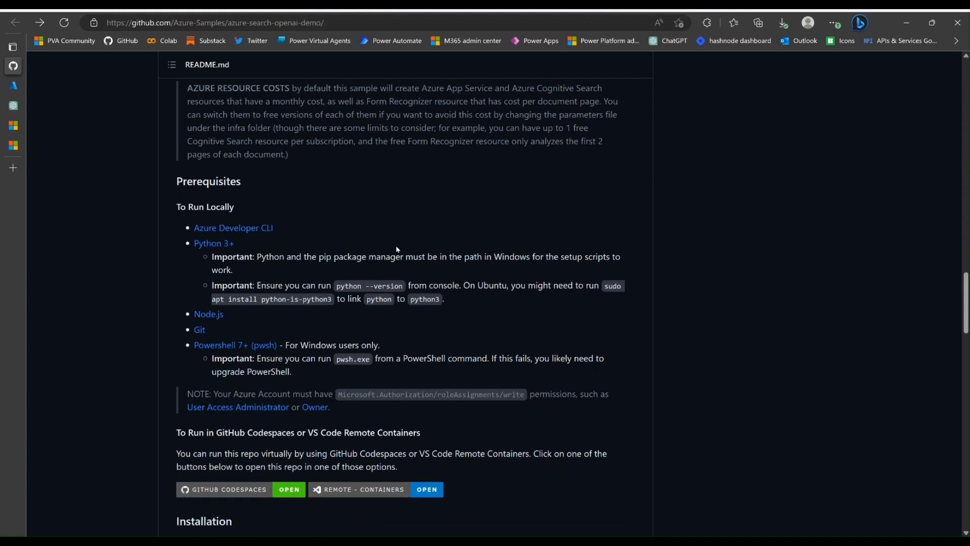
mouse_move(449, 241)
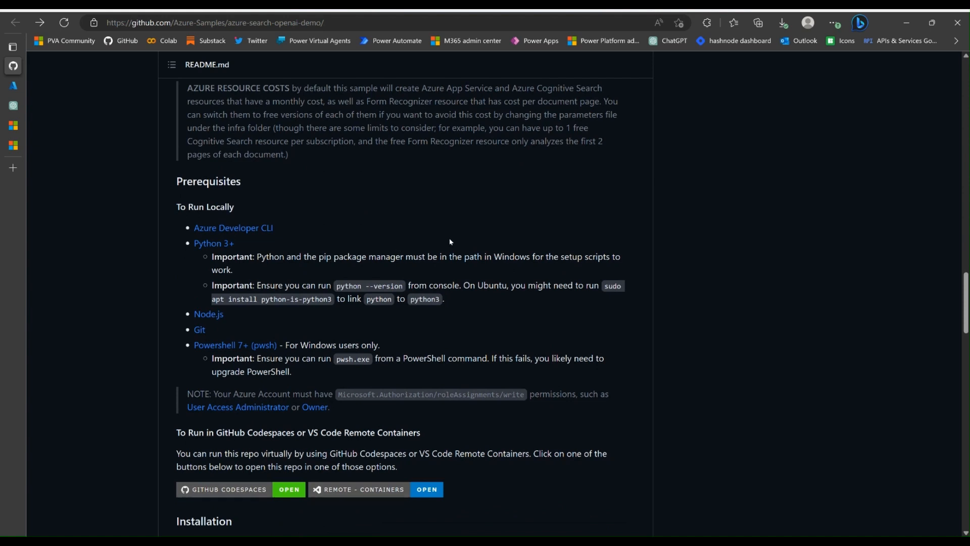
scroll(down, 3)
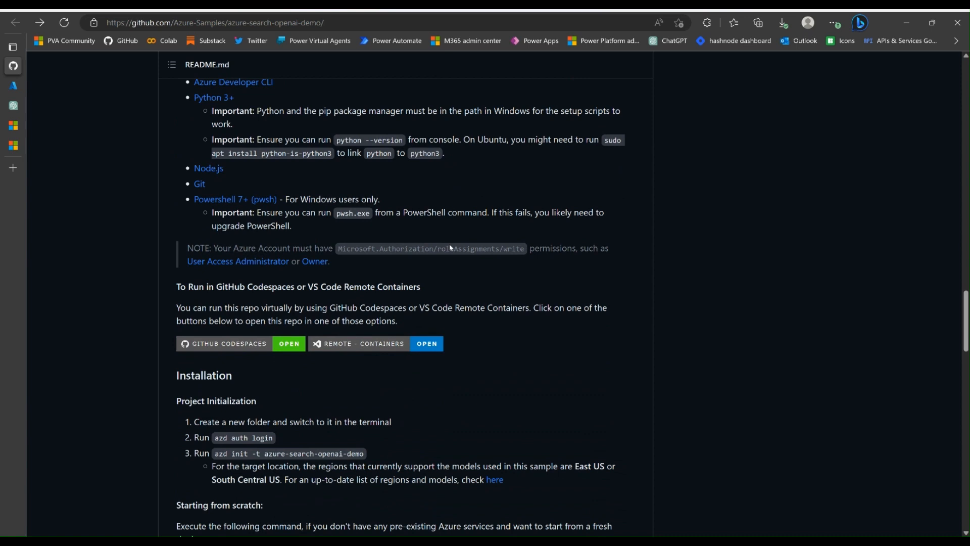
mouse_move(187, 349)
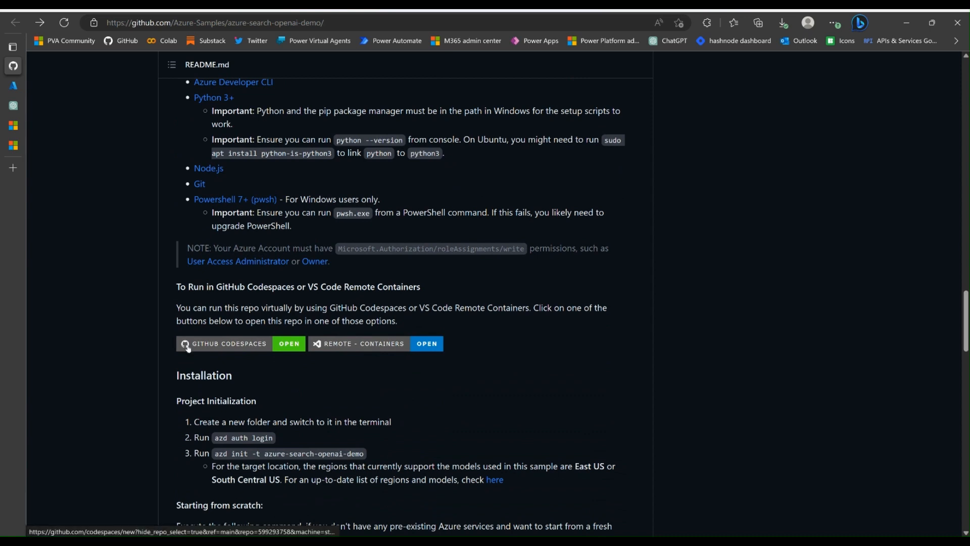
mouse_move(289, 344)
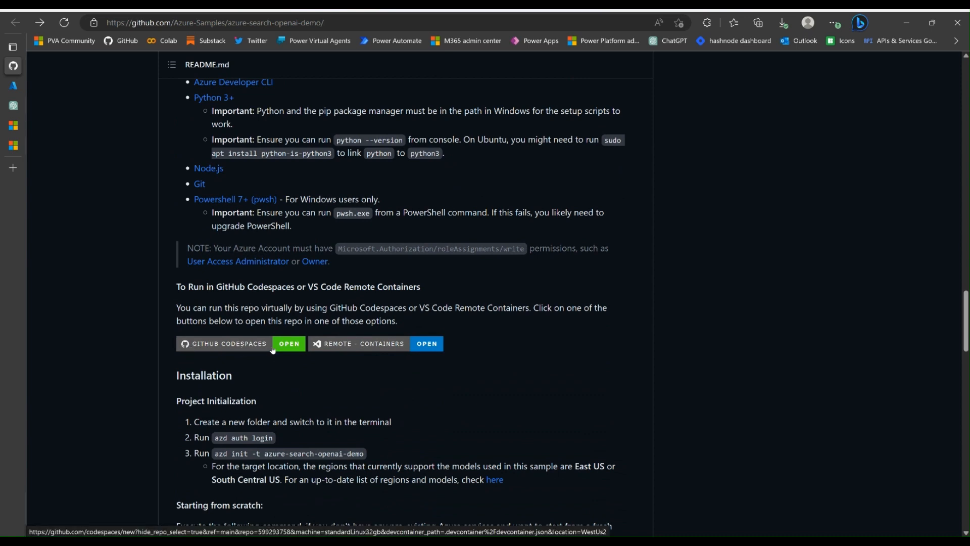
scroll(down, 3)
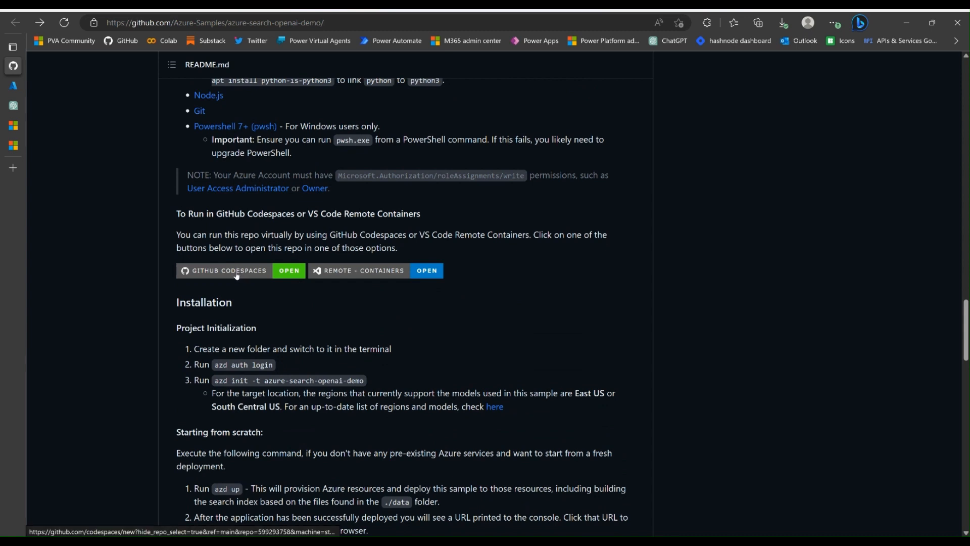
mouse_move(401, 253)
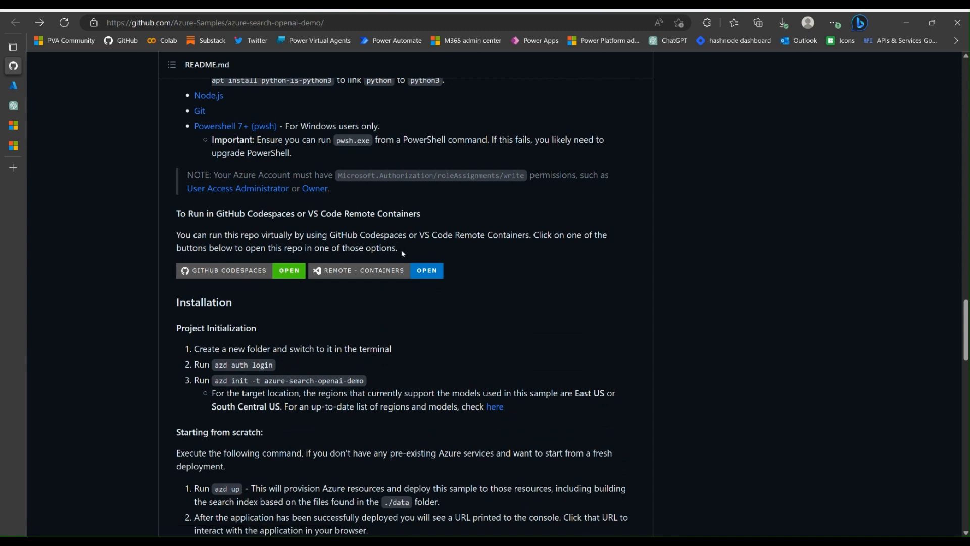
mouse_move(472, 304)
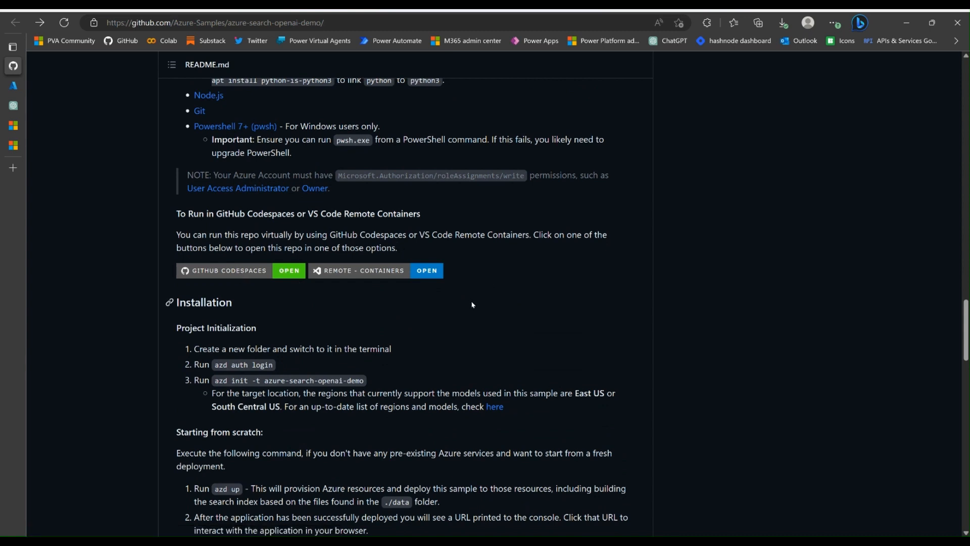
mouse_move(252, 270)
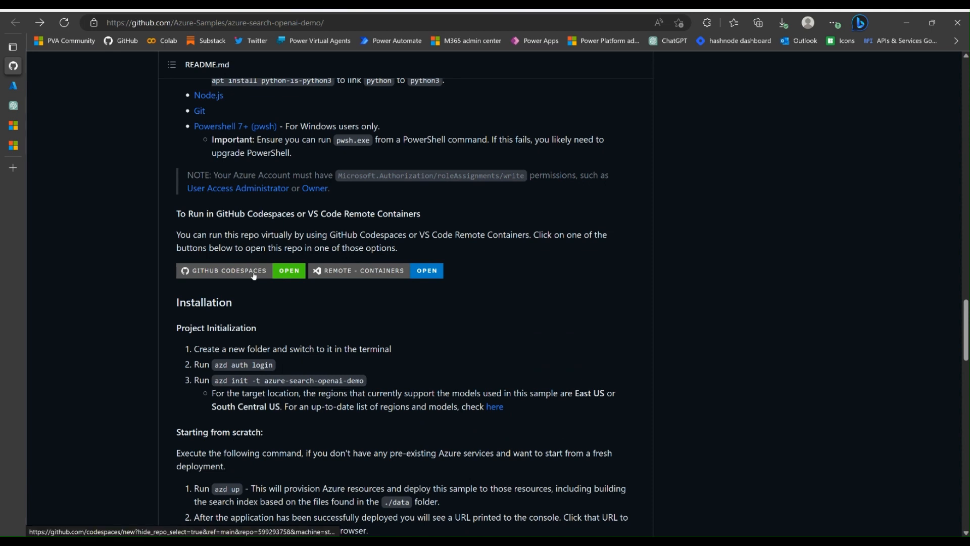
- Create a 4-core main-branch codespace for azure-search-openai-demo in the US East region
click(288, 271)
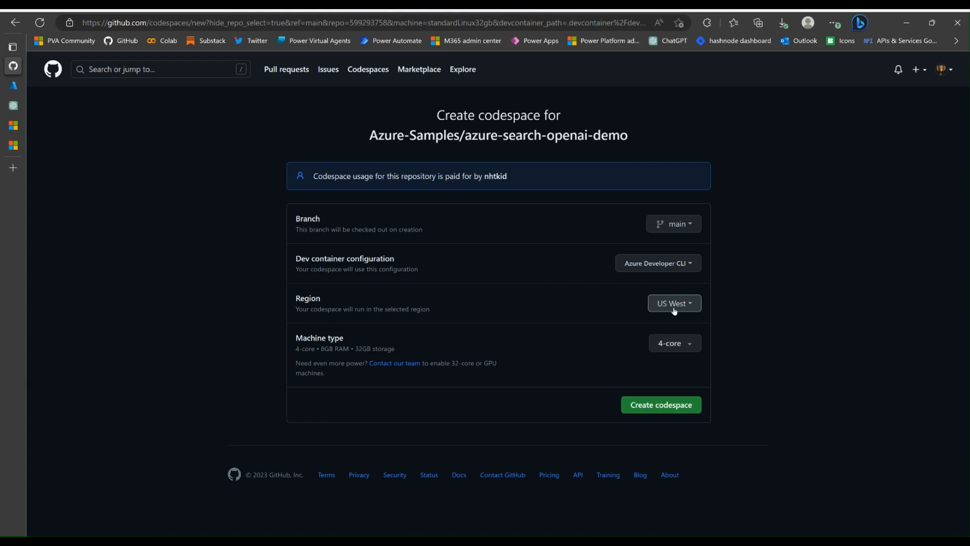
click(674, 303)
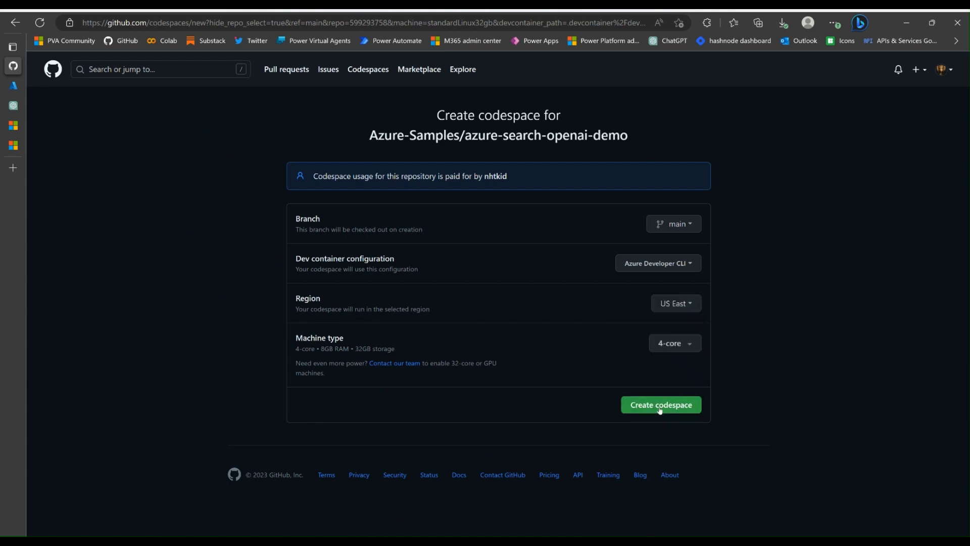
click(661, 404)
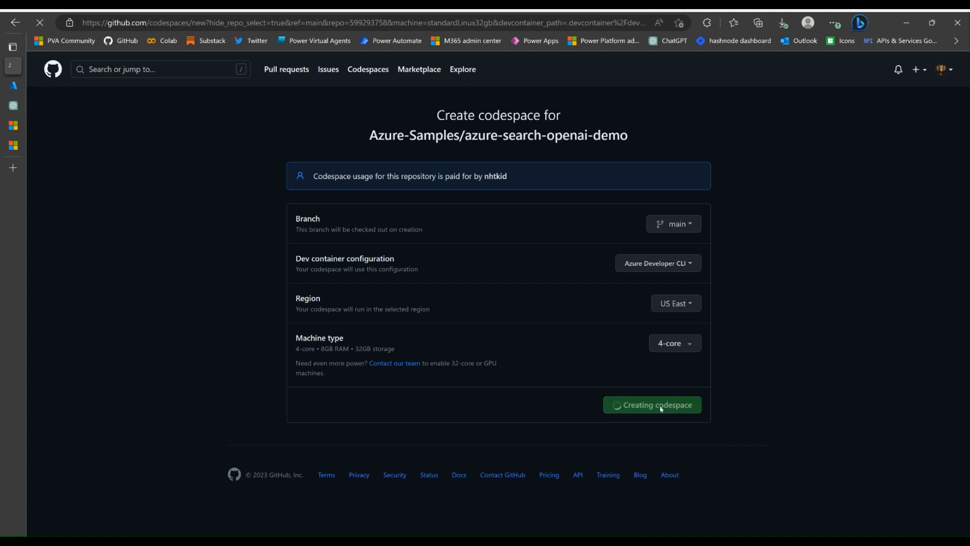
- Return to the README tab to review the Installation and azd up steps
click(651, 404)
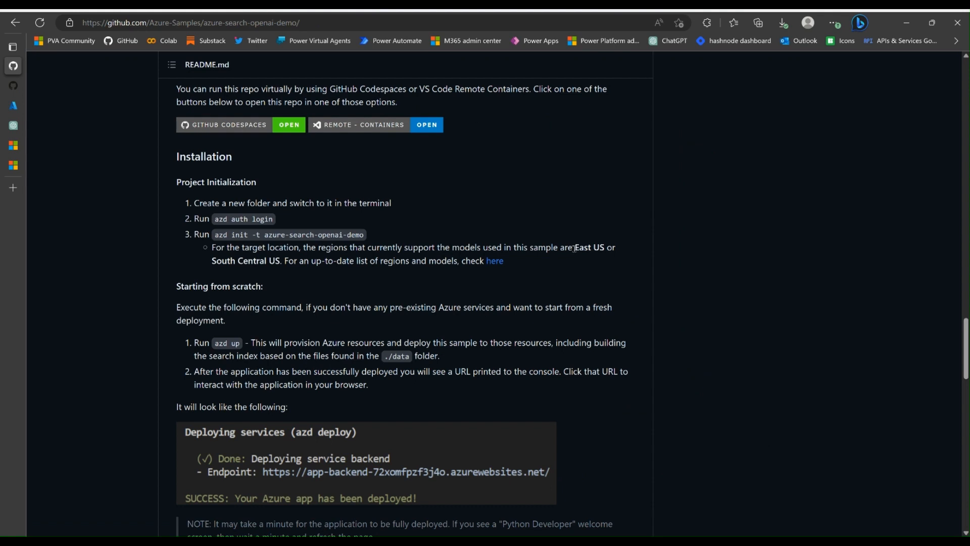
mouse_move(167, 182)
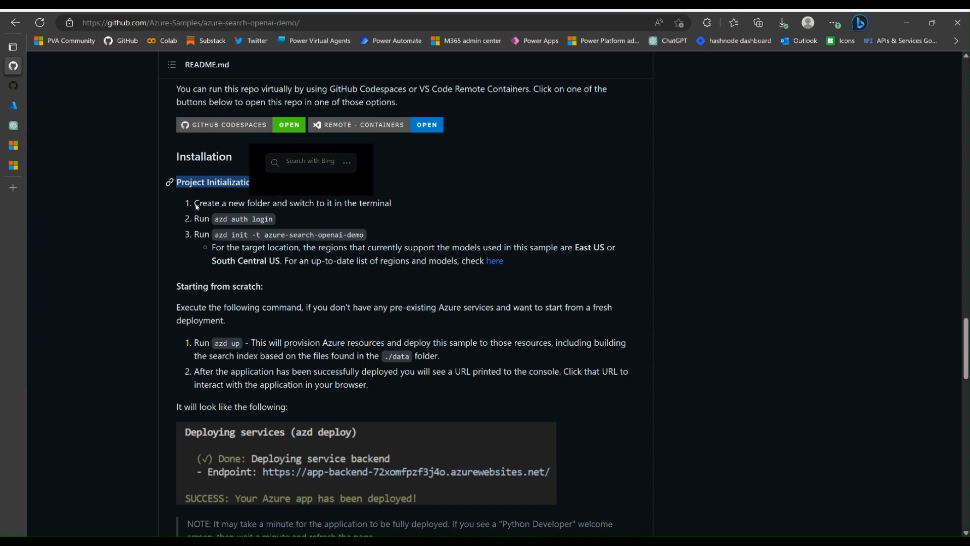
mouse_move(389, 206)
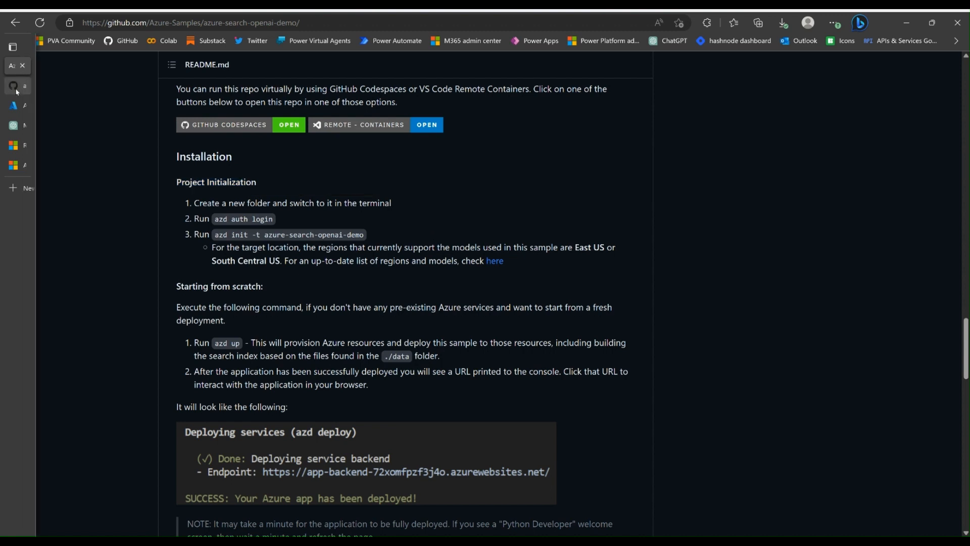
- In the new codespace, install the recommended Prettier extension and return to the Explorer
click(288, 124)
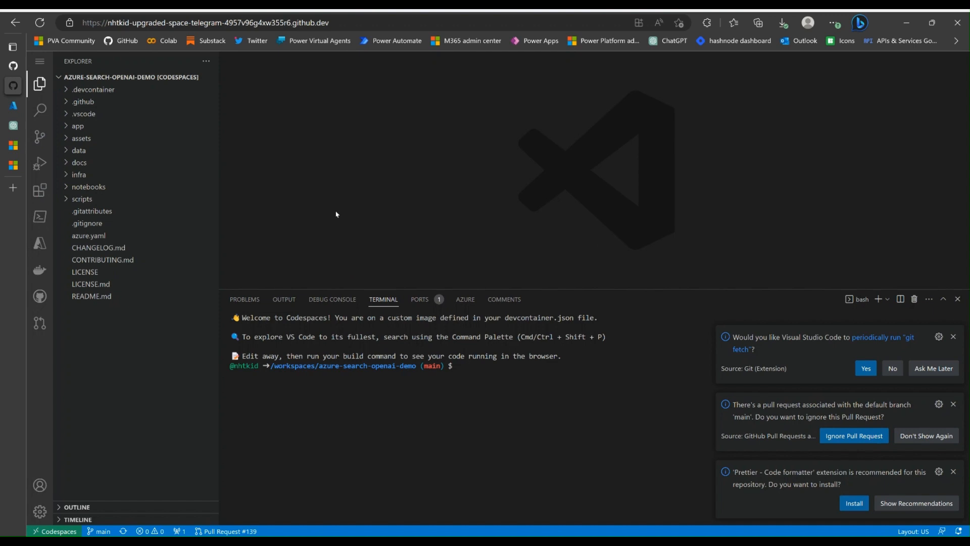
mouse_move(405, 110)
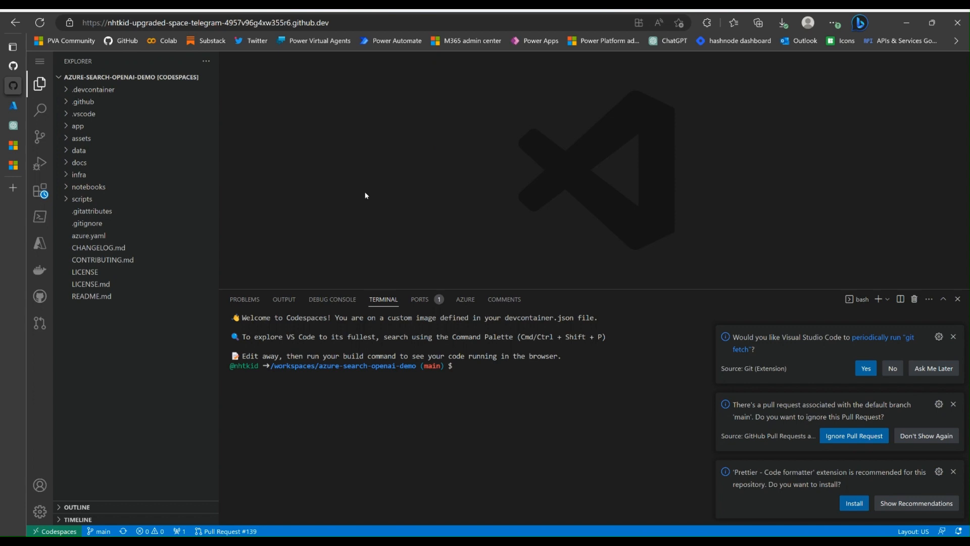
mouse_move(386, 196)
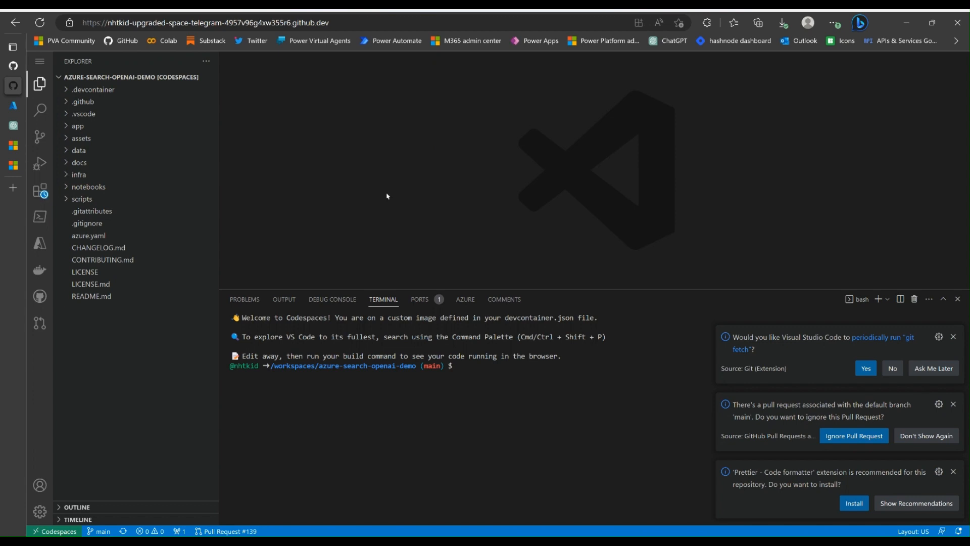
mouse_move(668, 289)
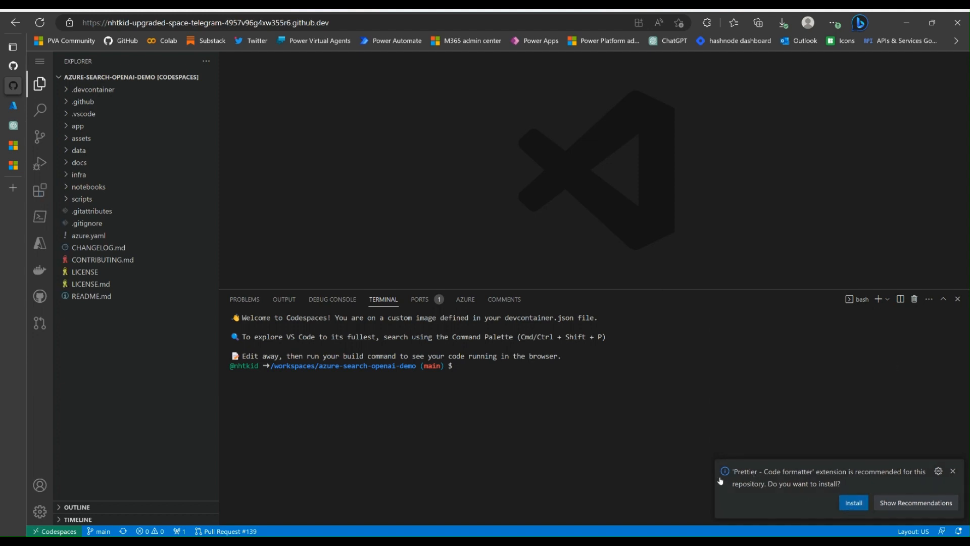
click(852, 502)
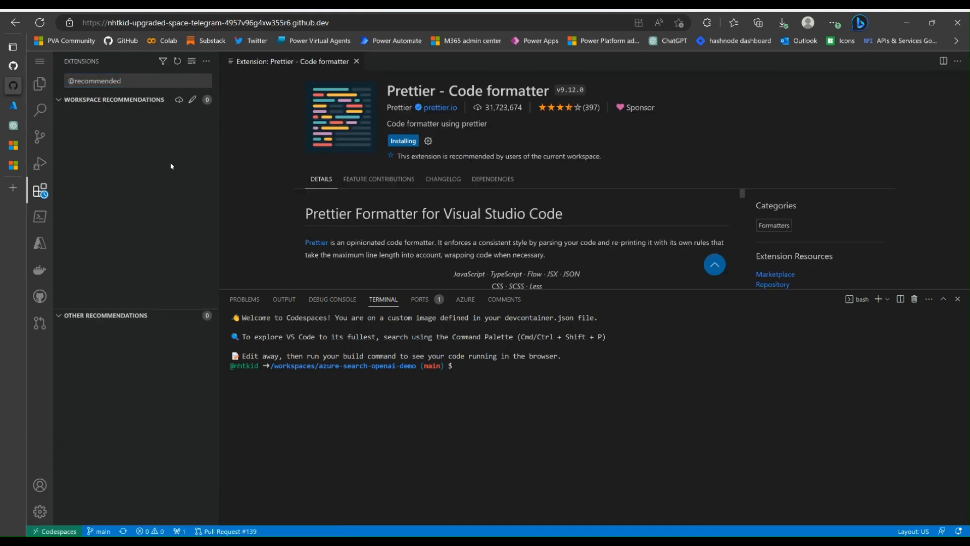
click(39, 83)
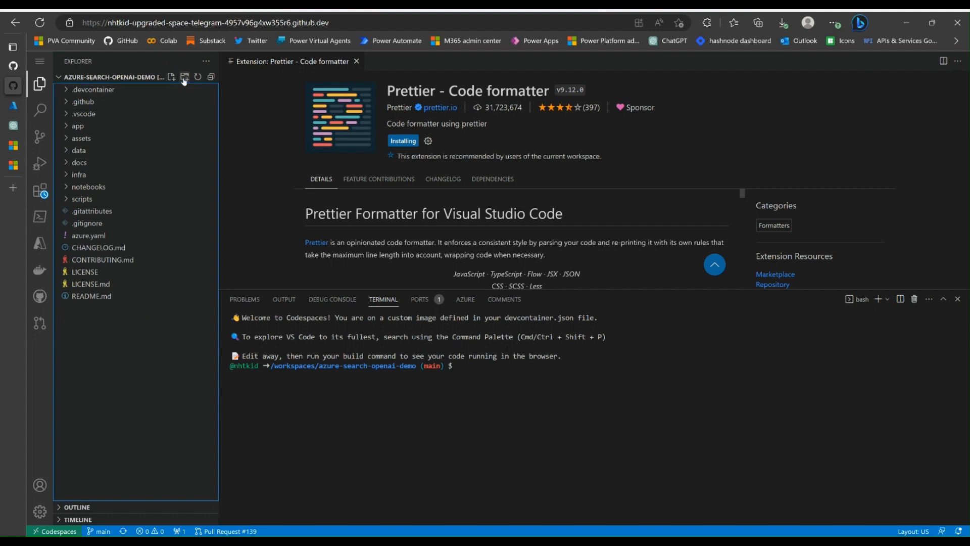
- Create an OpenAISearch folder at the azure-search-openai-demo project root
click(184, 76)
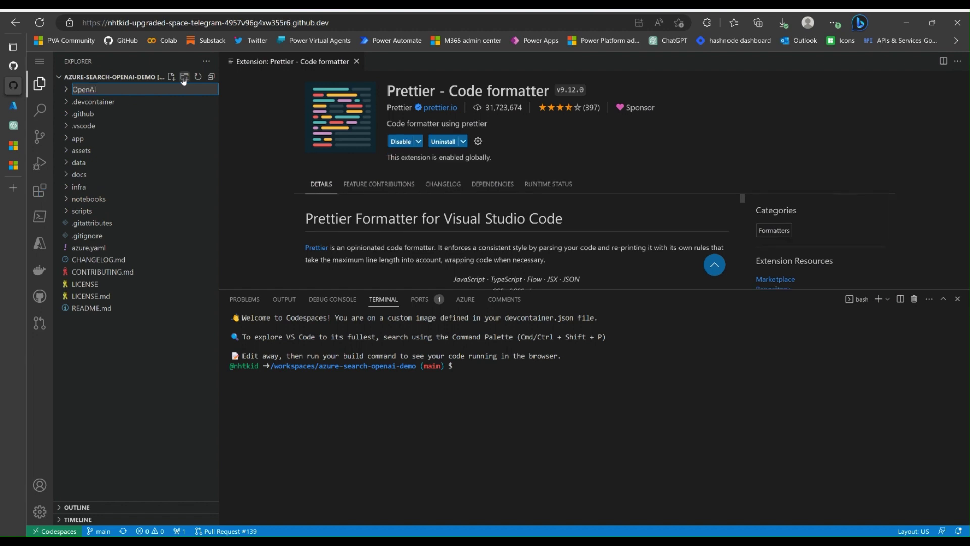
text(Search)
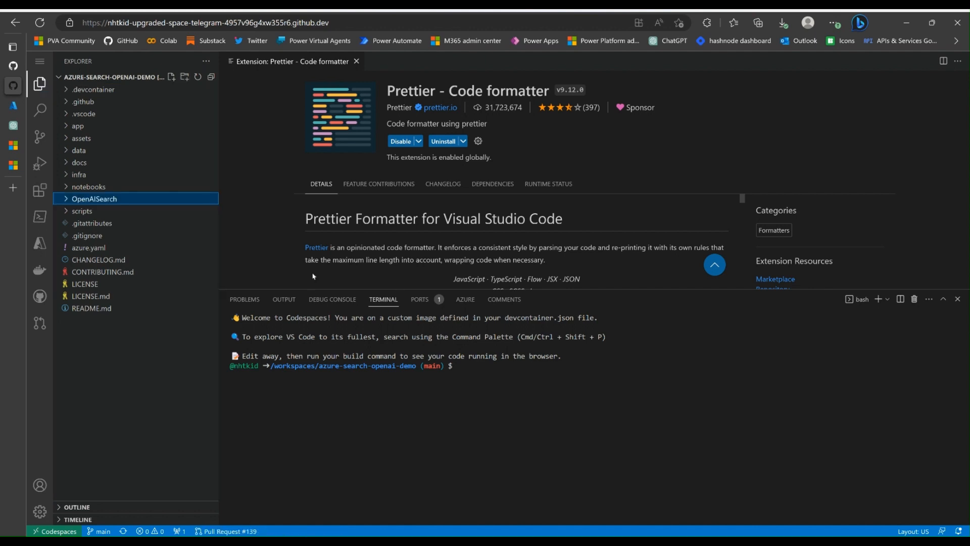
click(466, 365)
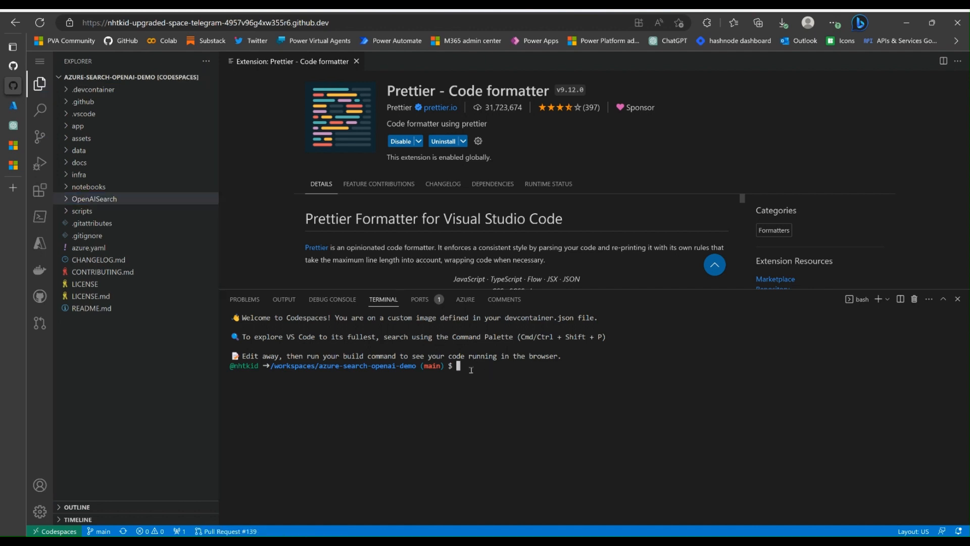
- Change the terminal directory to OpenAISearch after a mistyped attempt, then clear the output
text(cd)
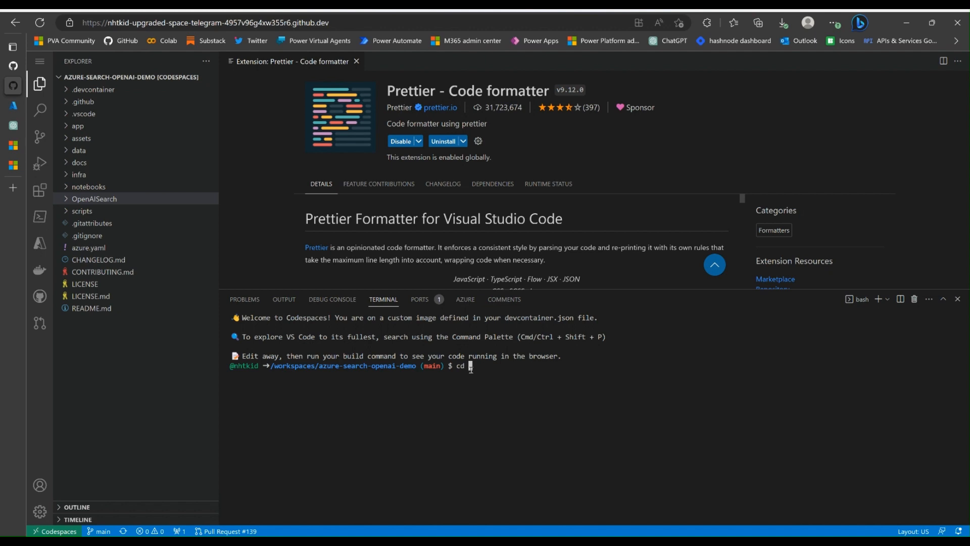
text(open)
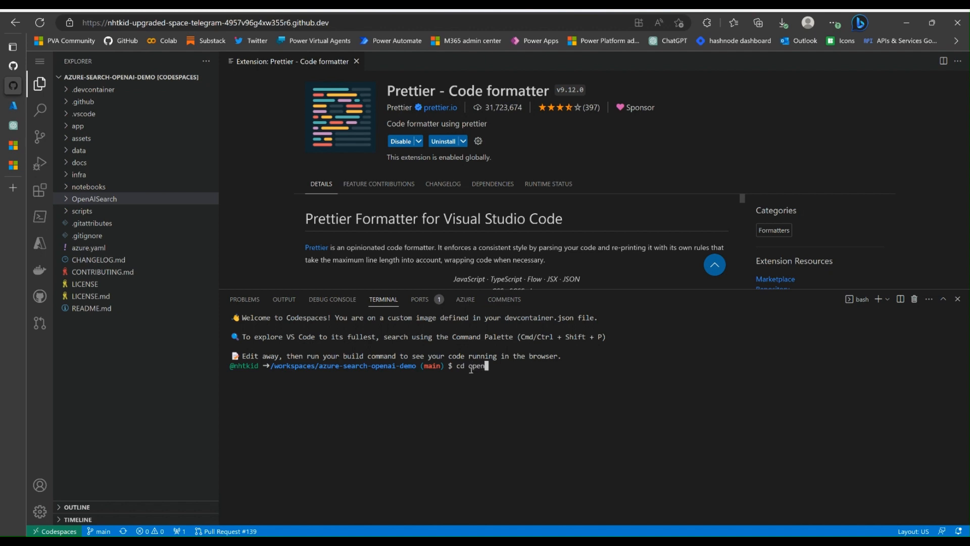
text(ais)
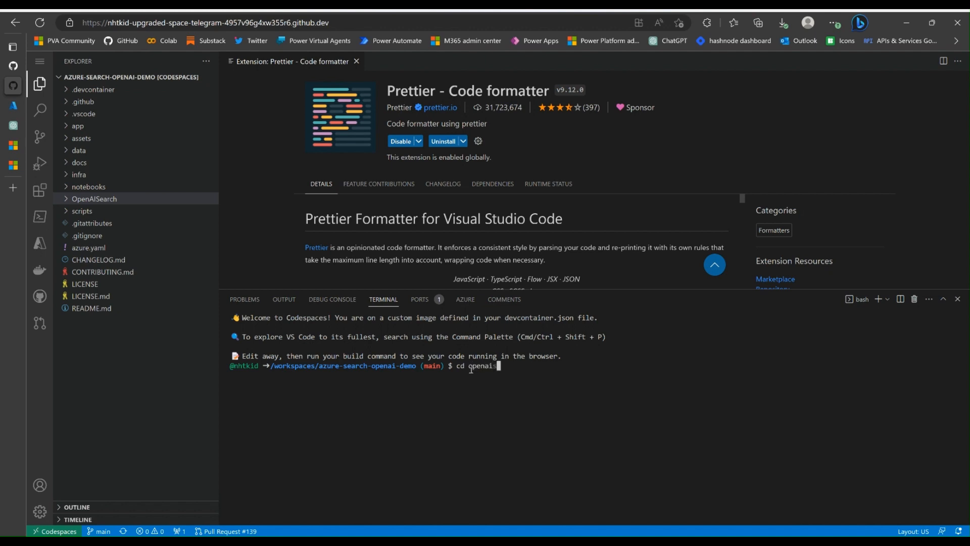
key(Return)
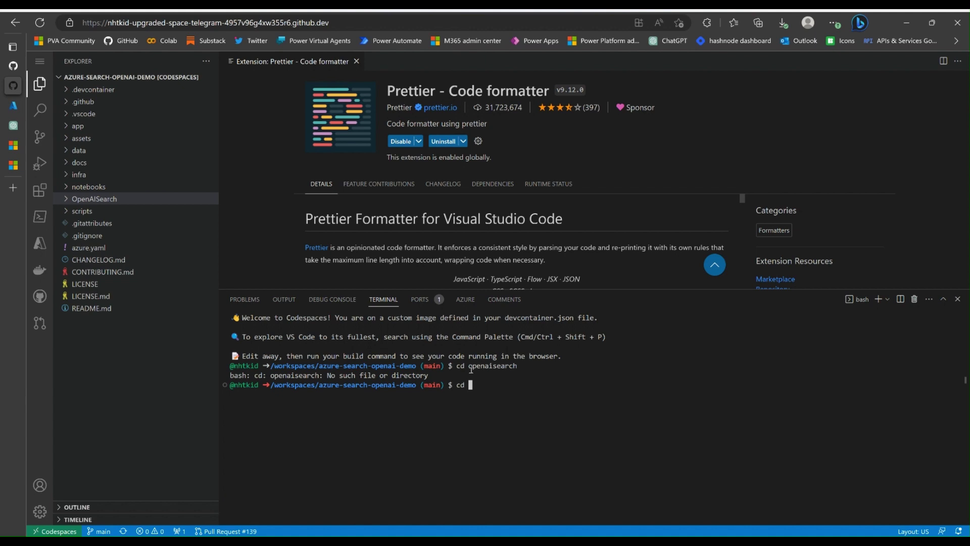
text(OpenAi)
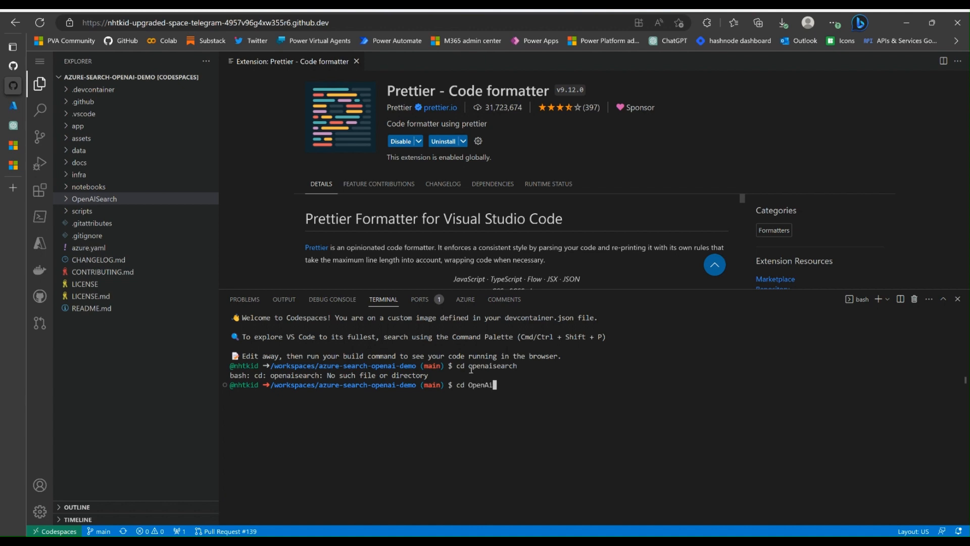
text(Seawrch)
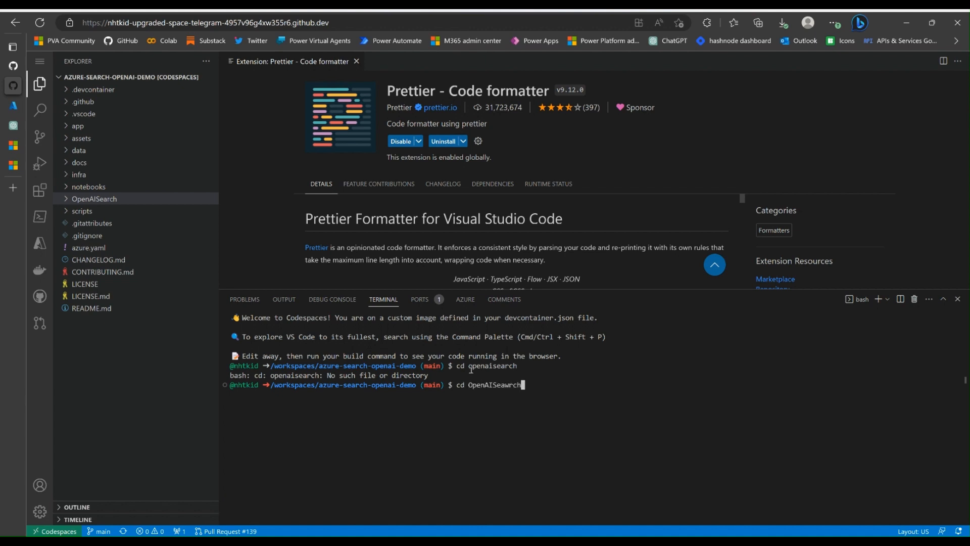
key(Return)
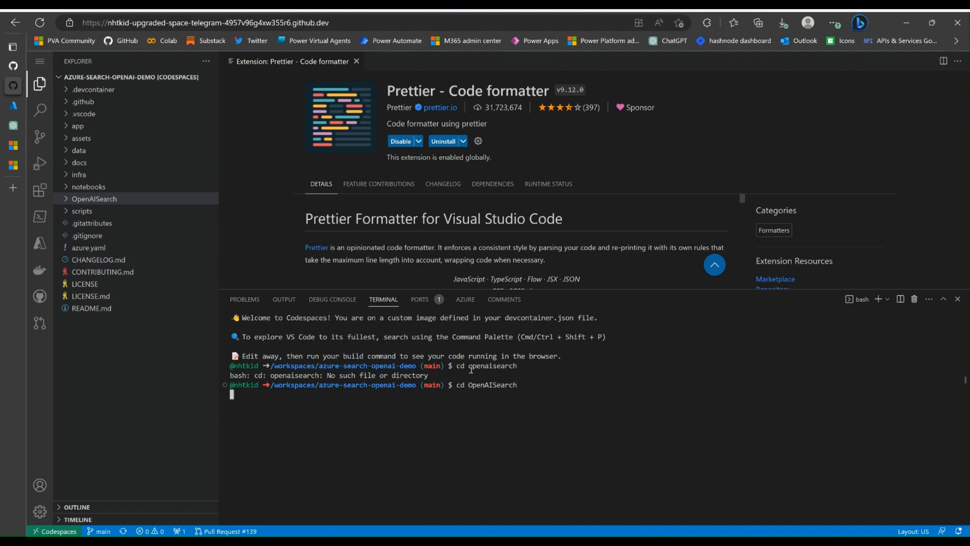
key(Return)
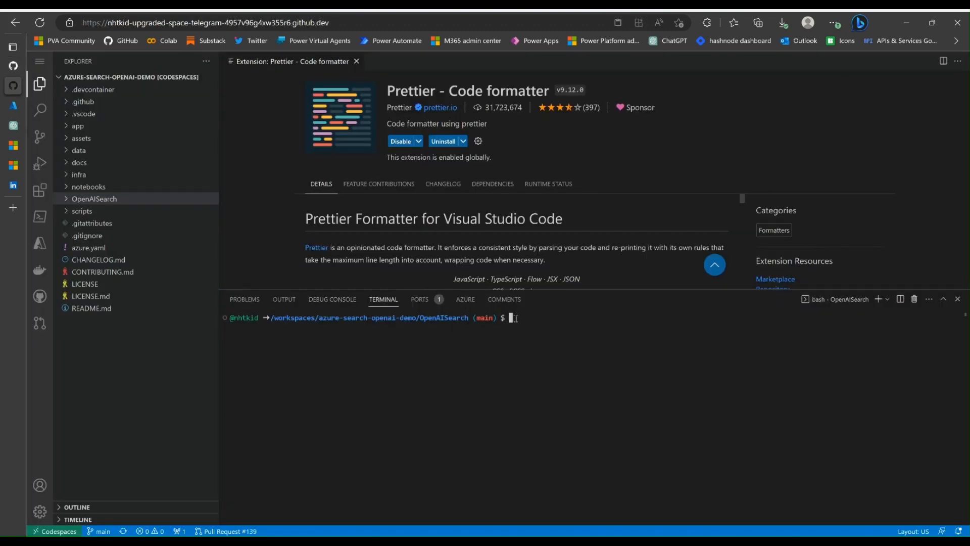
- Run azd auth login and select the displayed device login code
text(azd auth login)
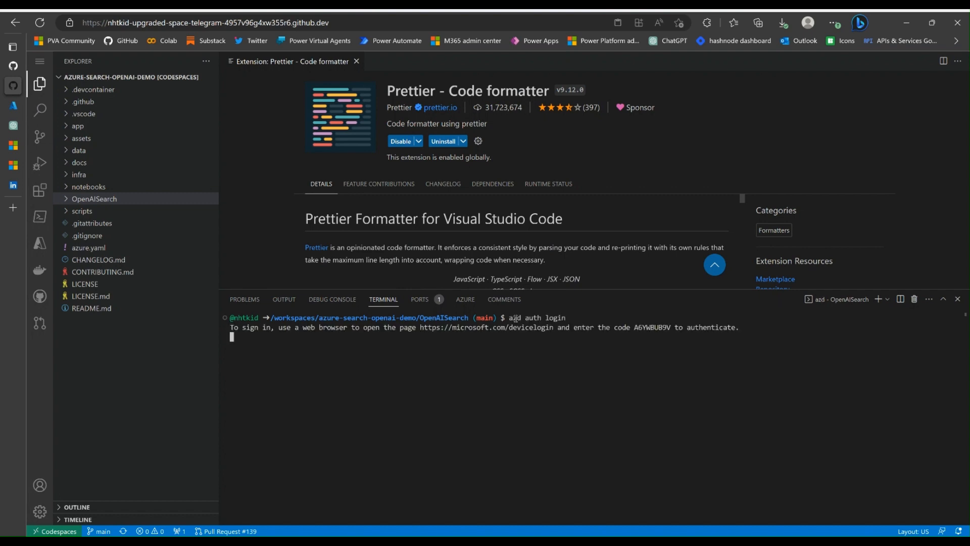
double_click(650, 327)
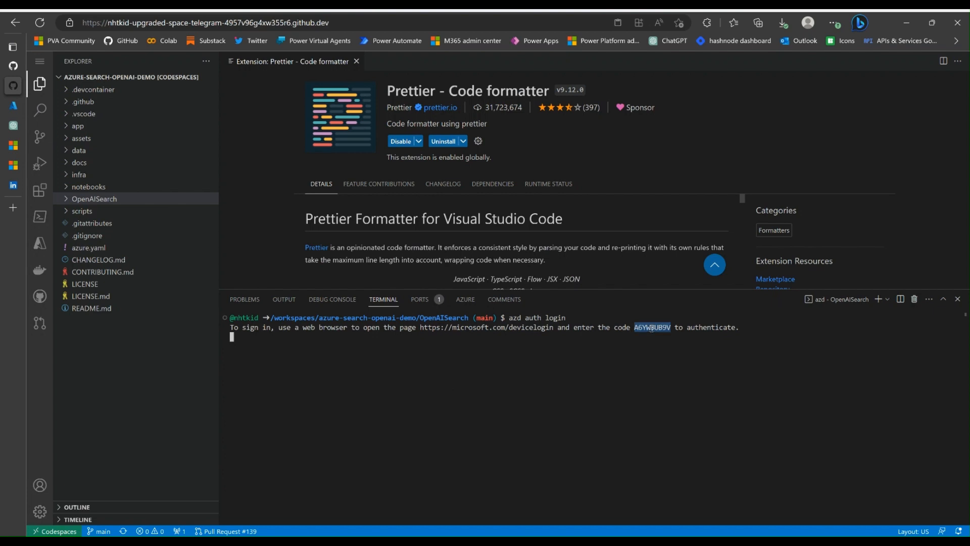
mouse_move(486, 328)
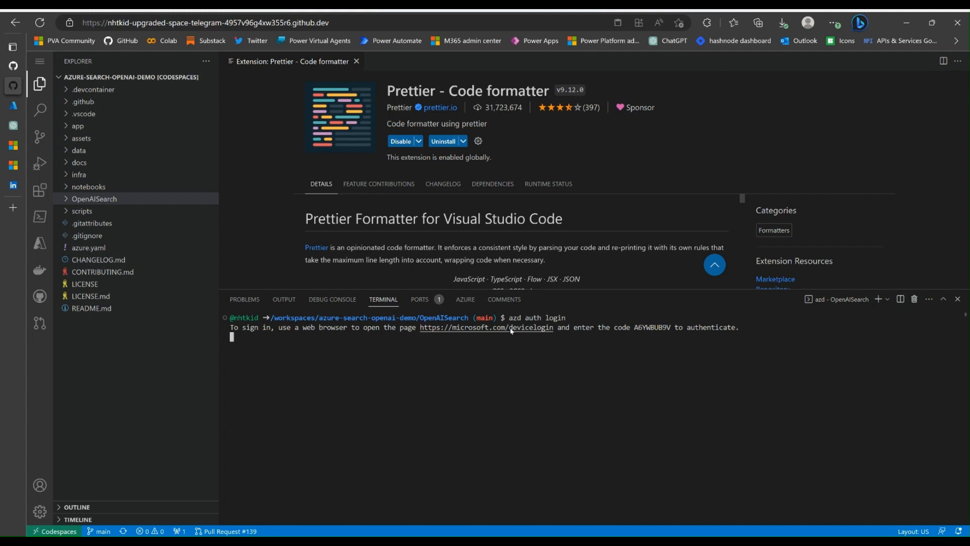
click(485, 327)
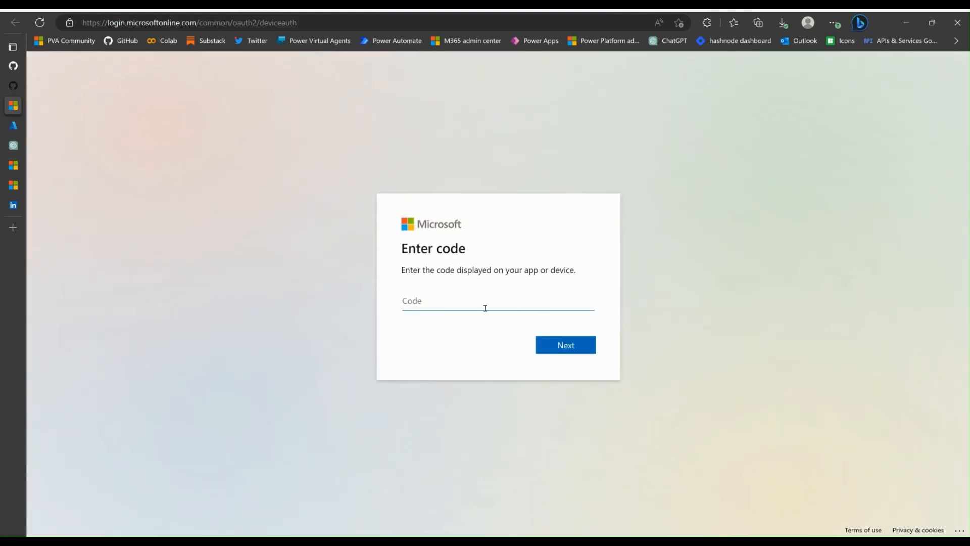
text(A6YWBUB9V)
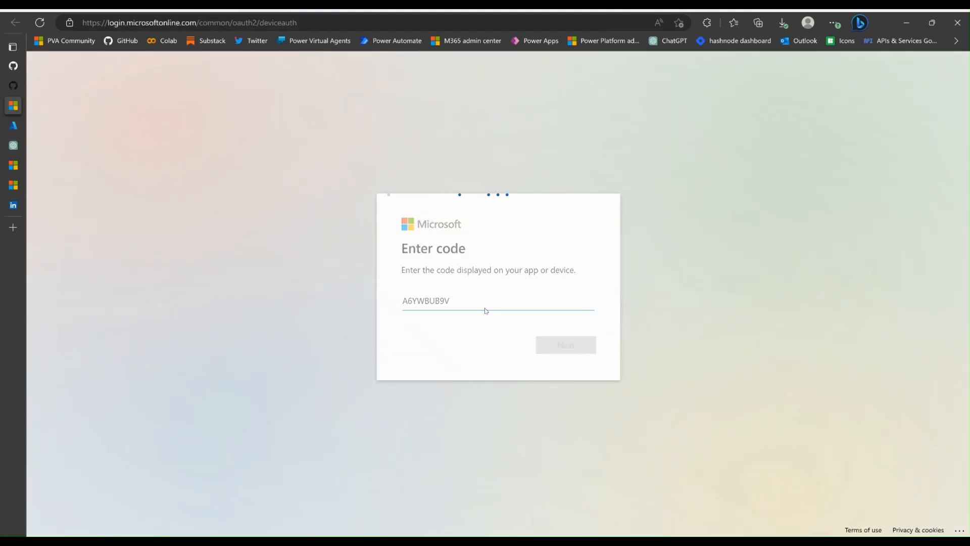
click(565, 344)
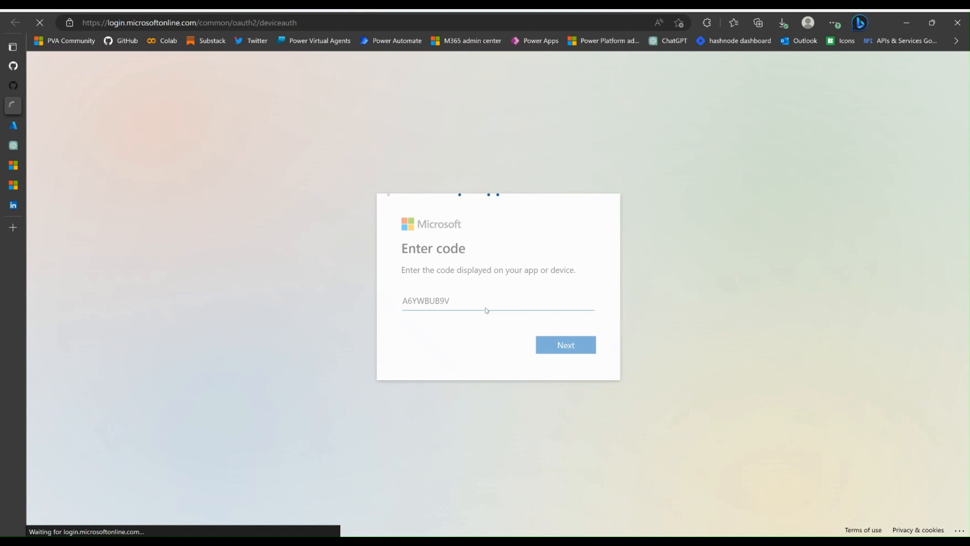
click(564, 344)
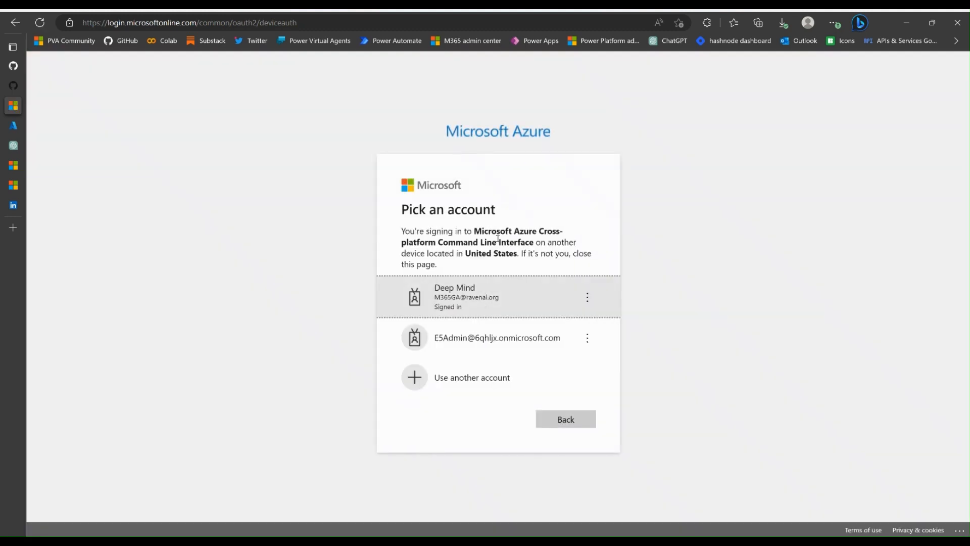
click(466, 297)
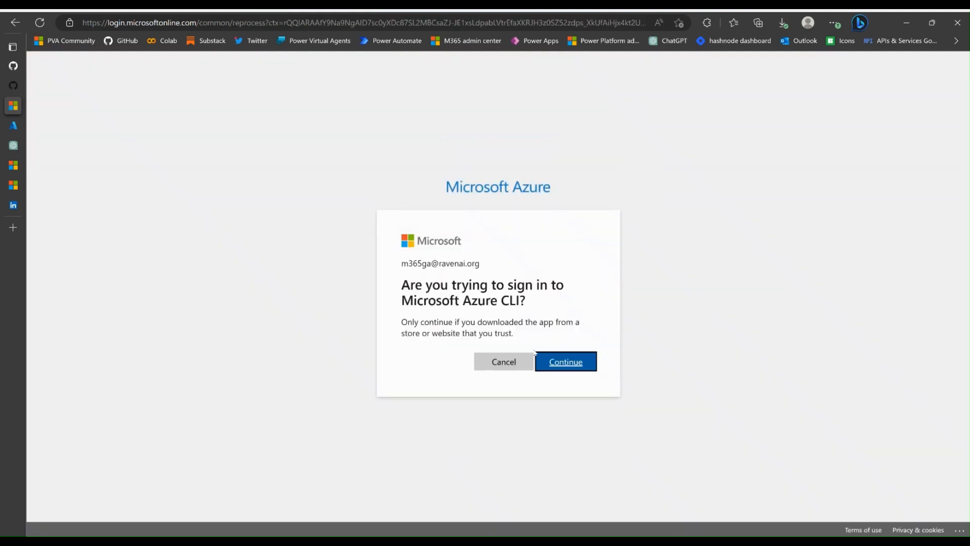
click(565, 362)
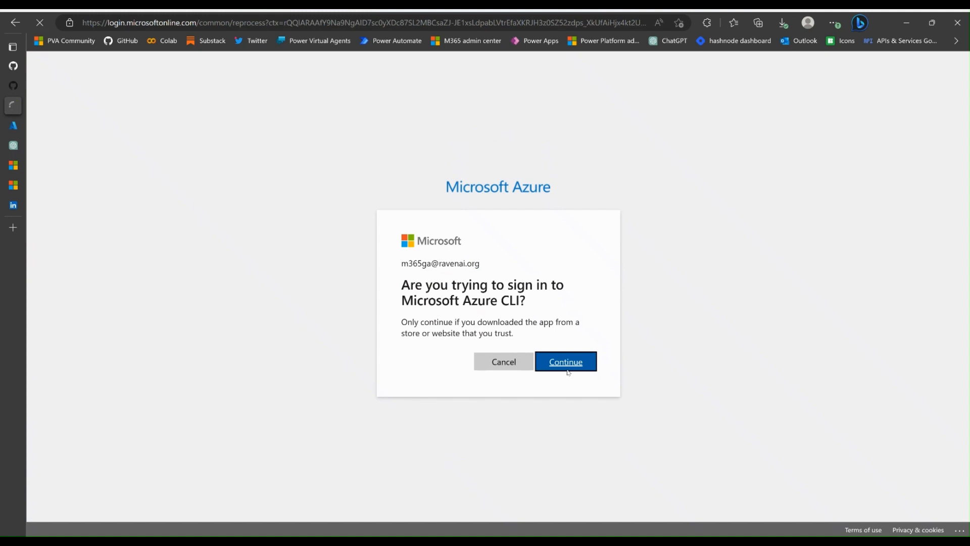
mouse_move(571, 311)
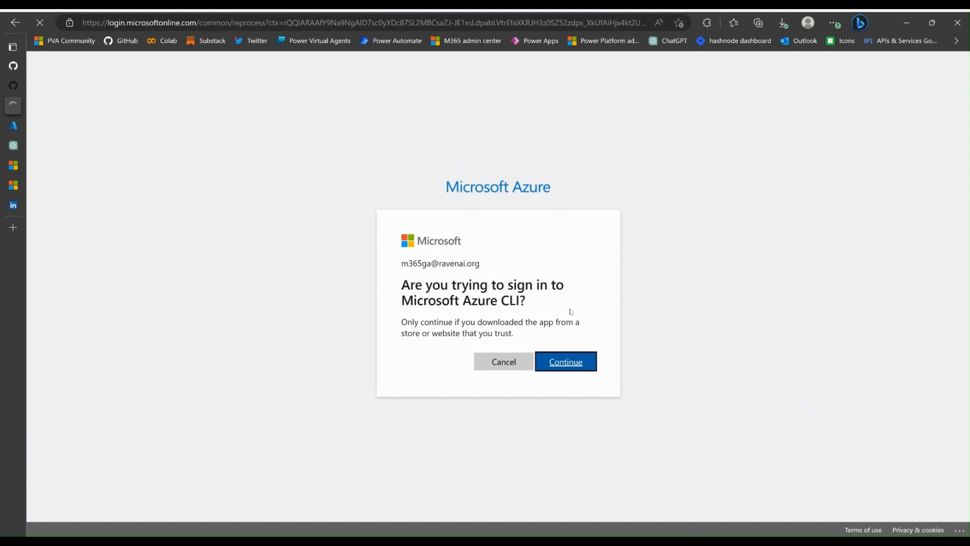
click(565, 361)
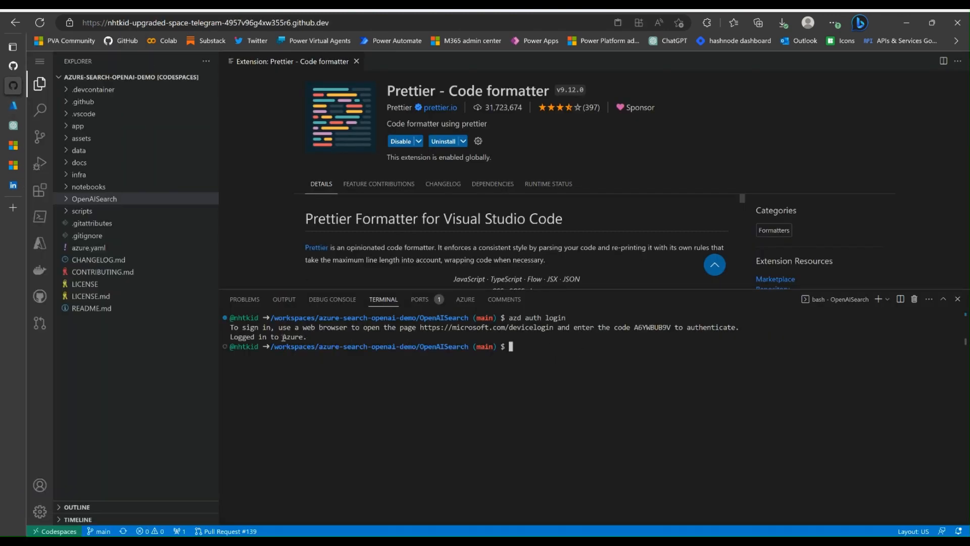
- Find and select the azd init template command in the README's Installation section
double_click(266, 337)
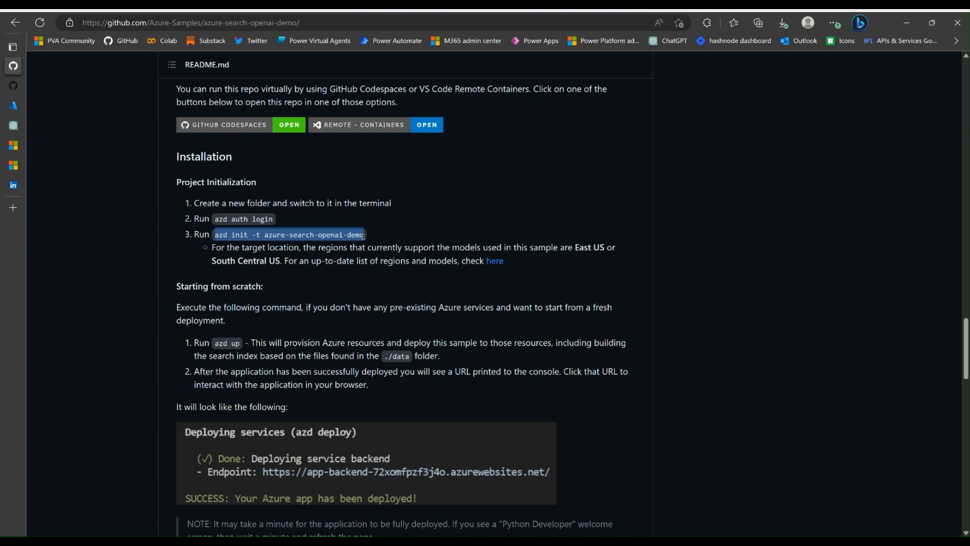
click(493, 248)
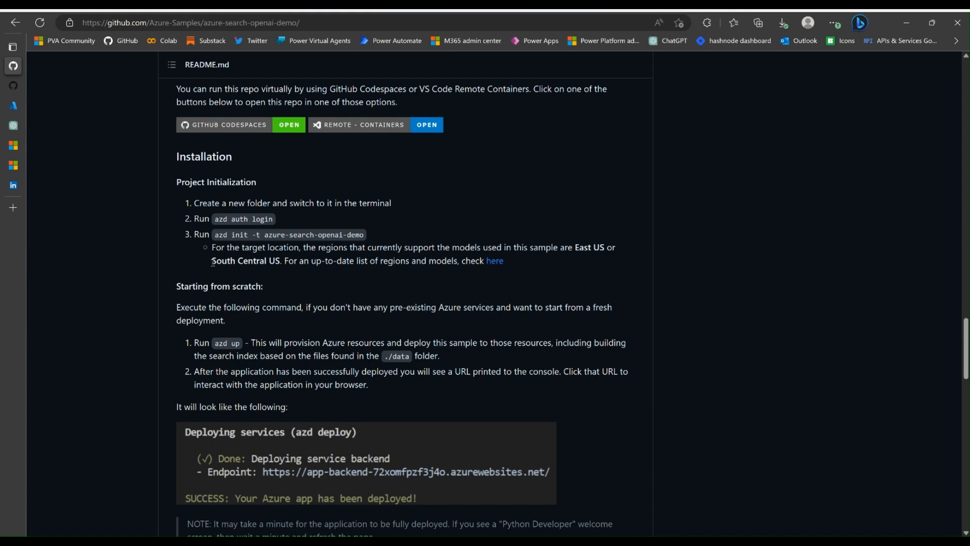
double_click(246, 260)
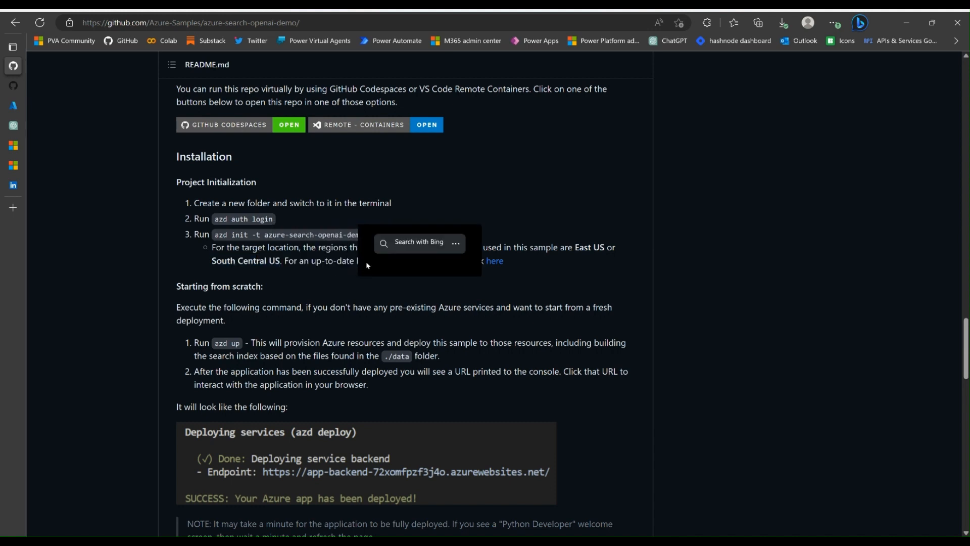
click(288, 125)
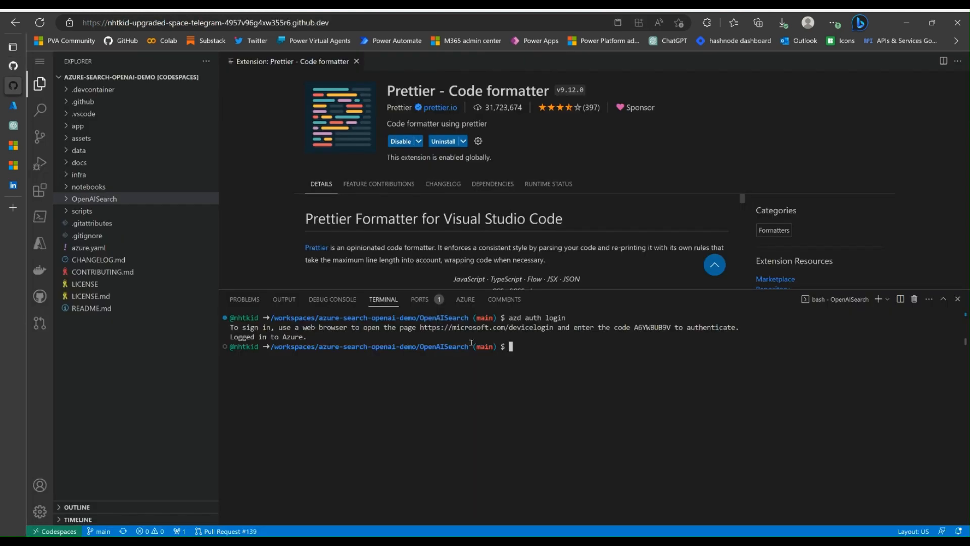
- Run azd init -t azure-search-openai-demo with environment name OpenAIDataSearch
text(azd init -t azure-search-openai-demo)
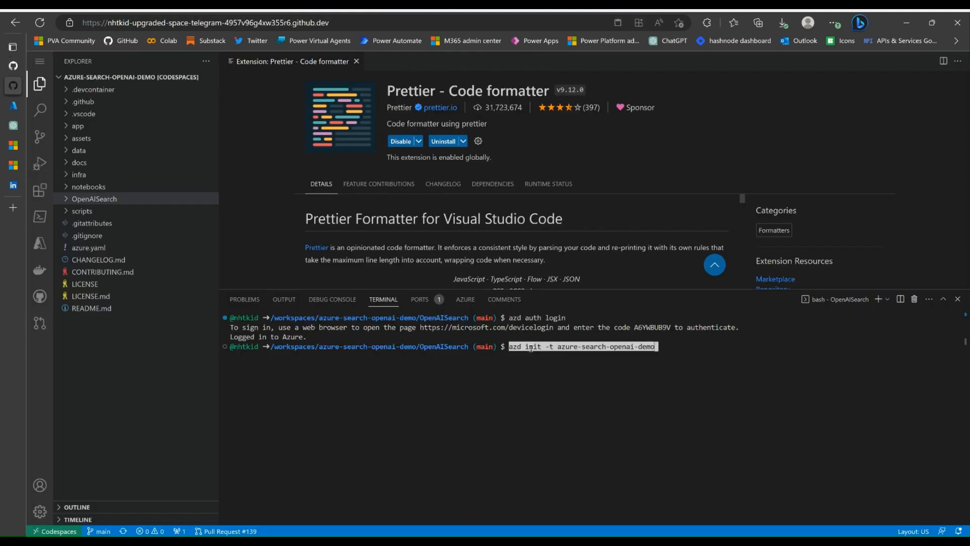
key(Return)
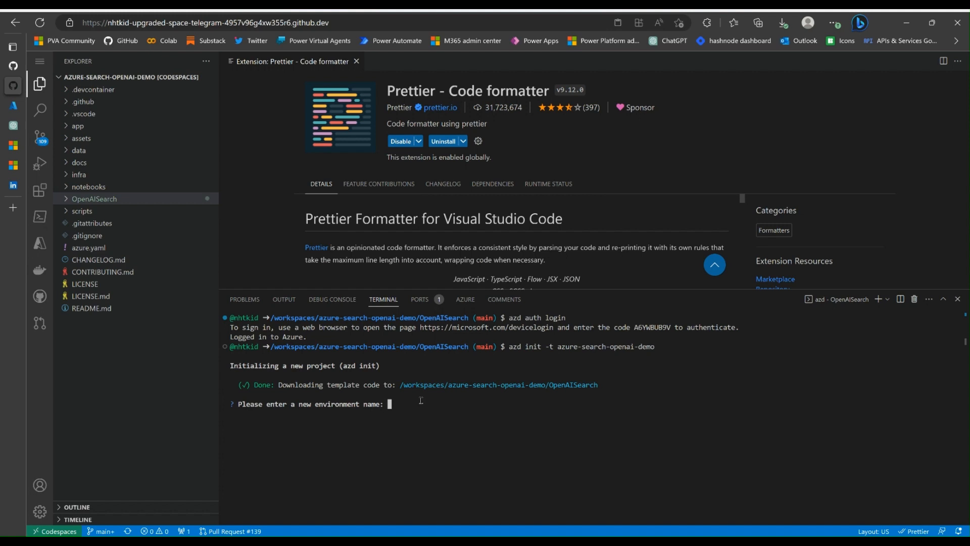
text(OpenAI)
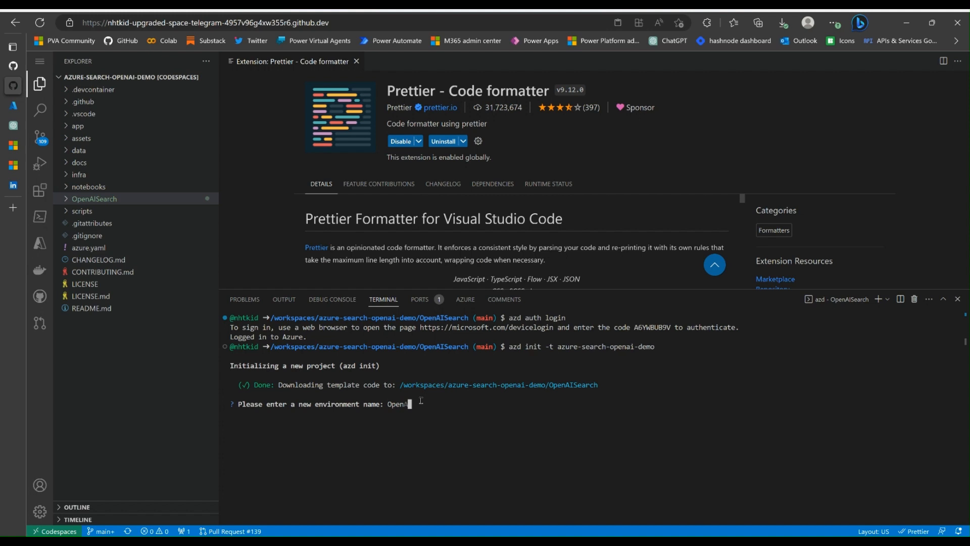
text(IDataSearch)
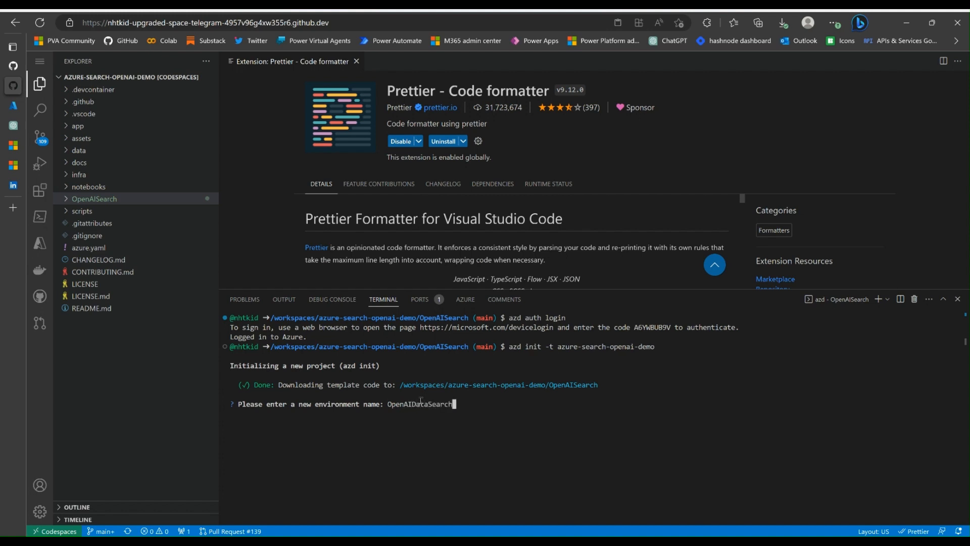
key(Return)
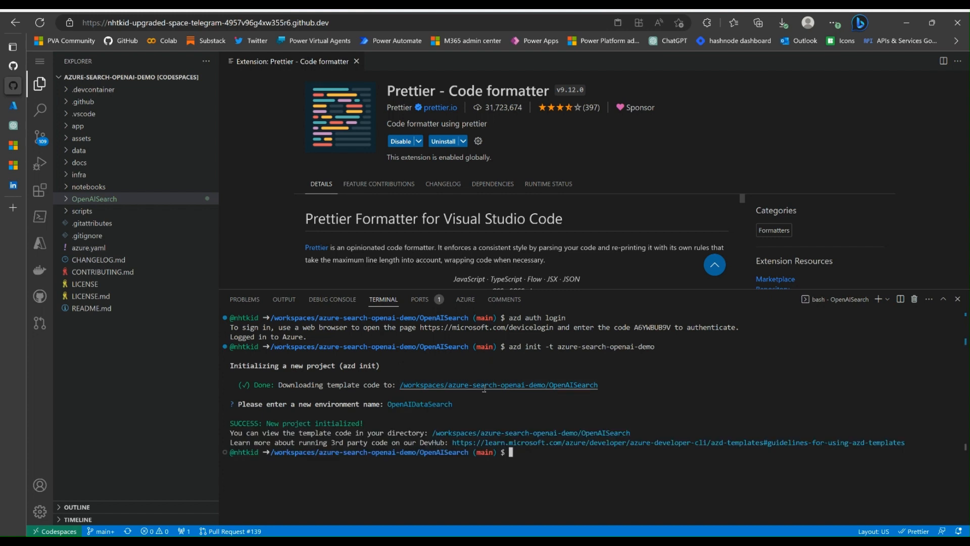
mouse_move(574, 417)
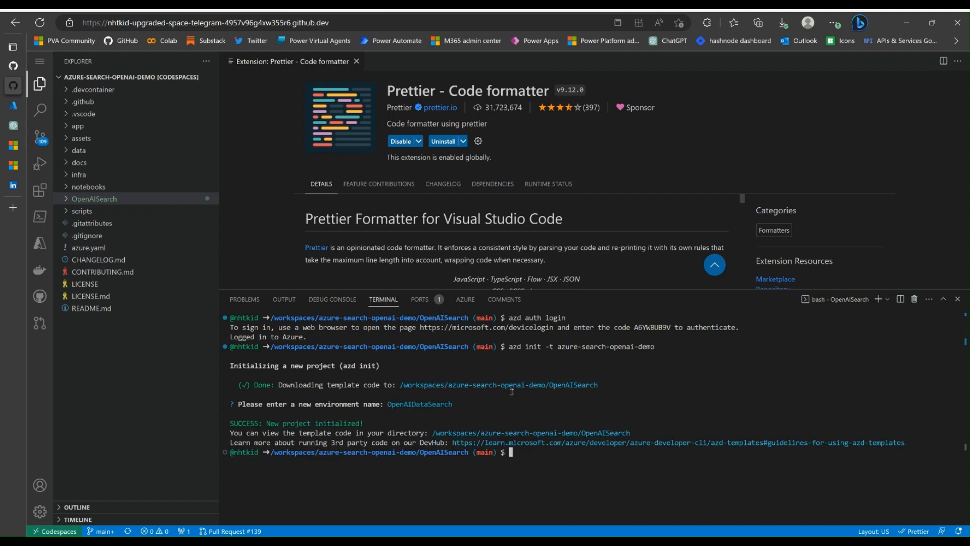
mouse_move(578, 259)
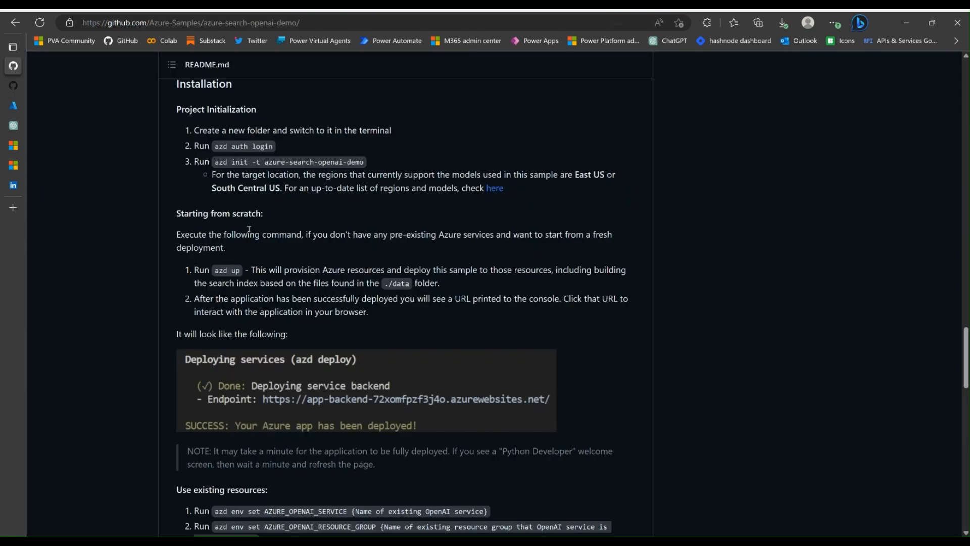
mouse_move(262, 227)
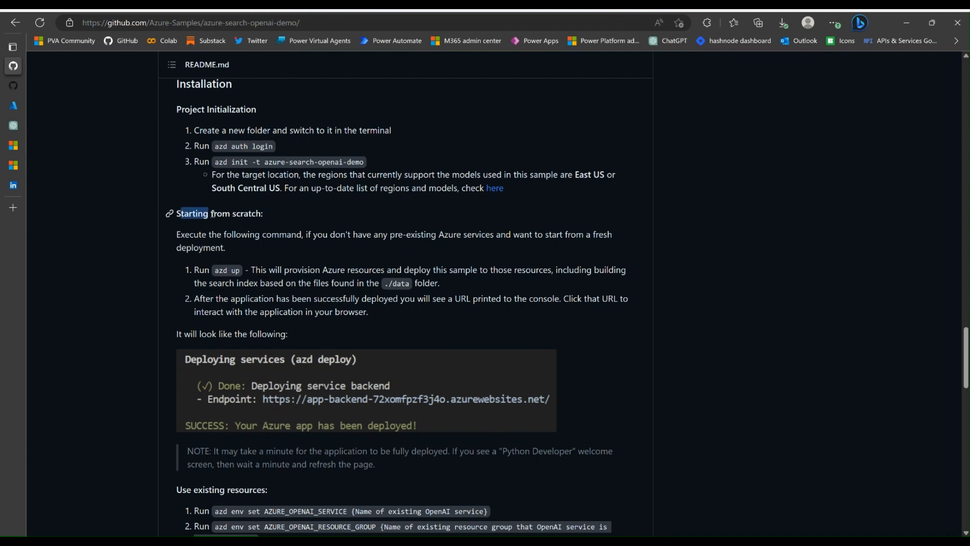
scroll(down, 3)
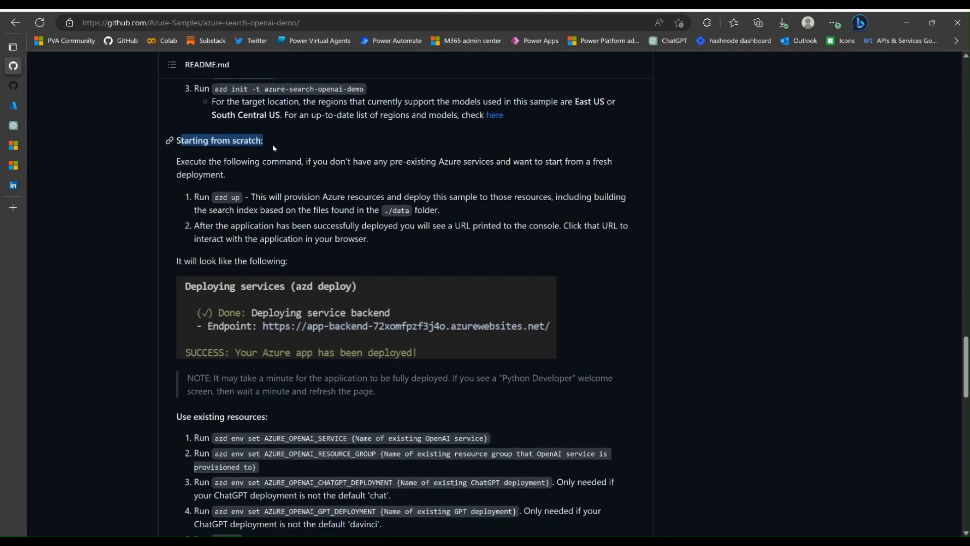
mouse_move(240, 416)
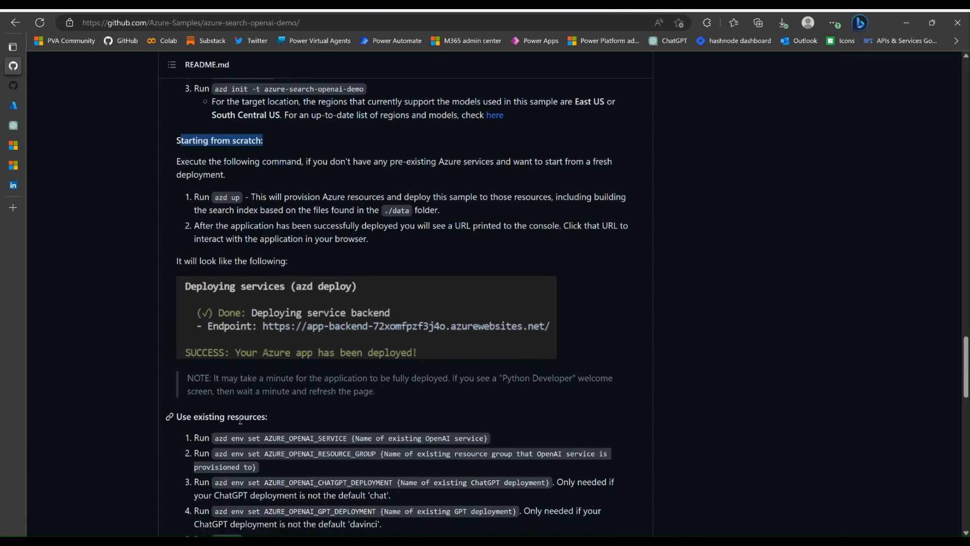
scroll(down, 3)
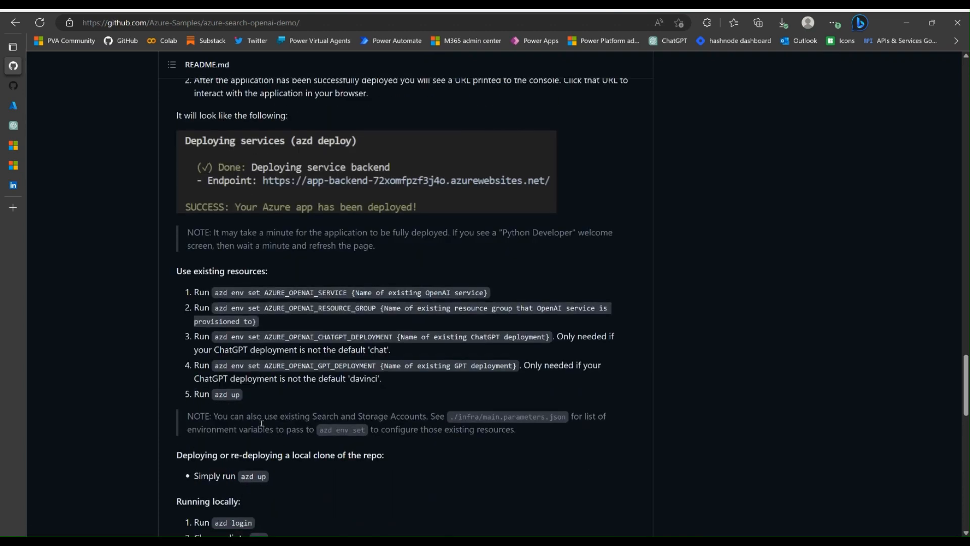
scroll(up, 3)
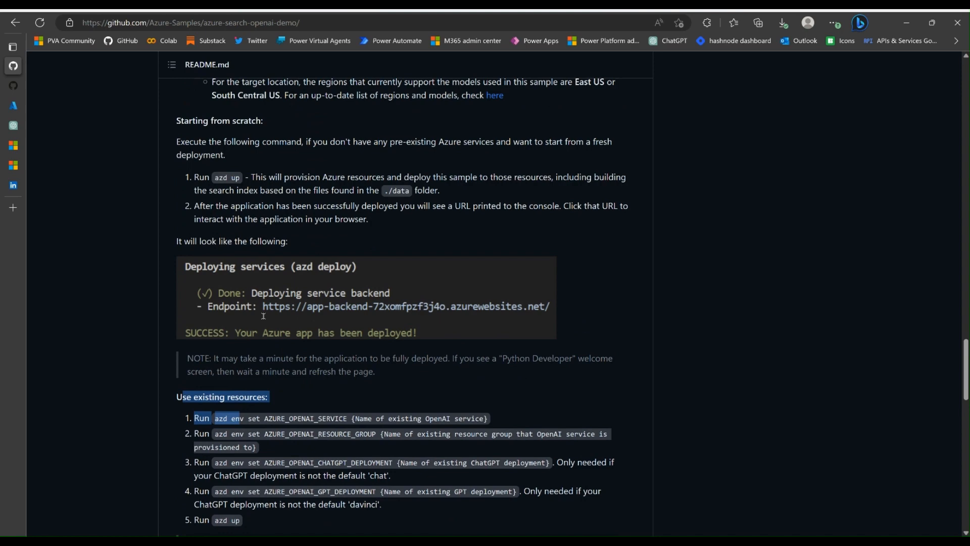
scroll(up, 3)
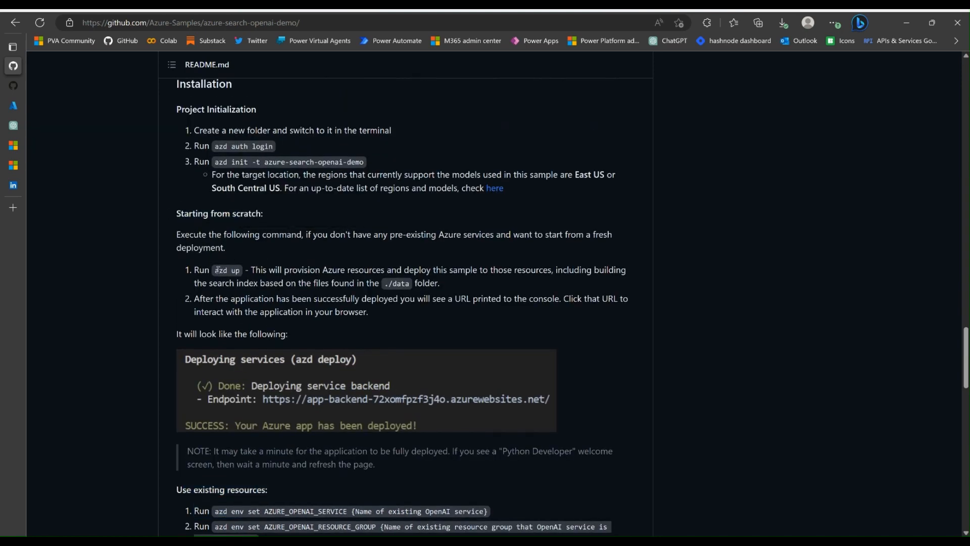
double_click(226, 269)
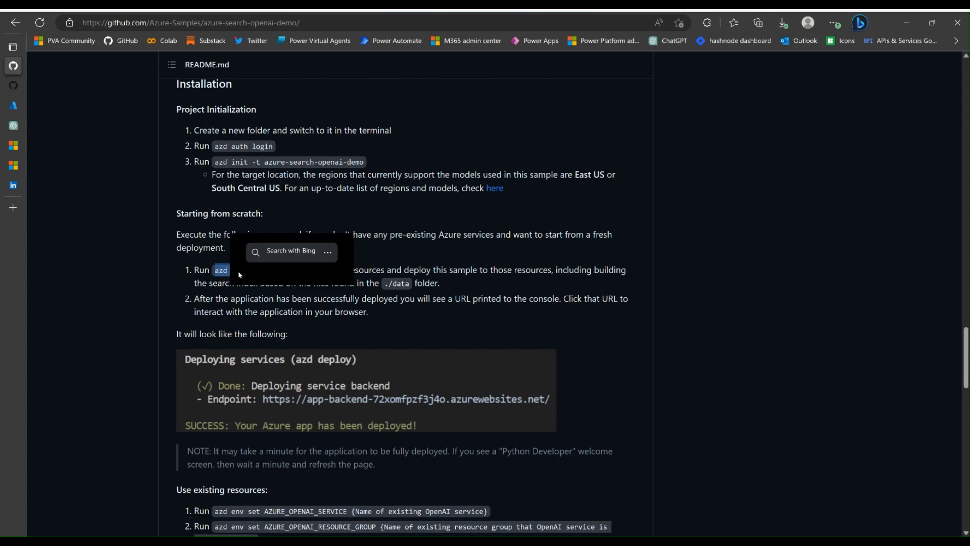
click(309, 267)
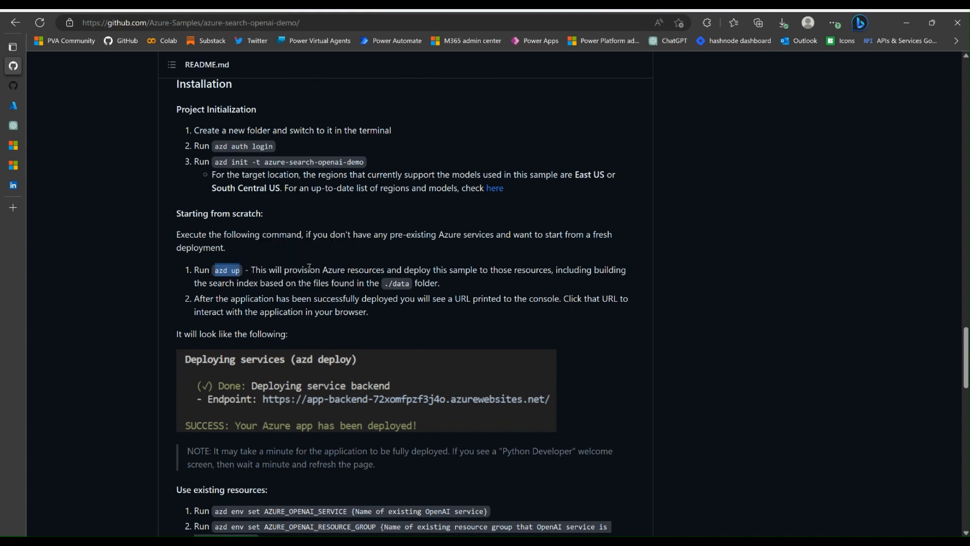
mouse_move(424, 271)
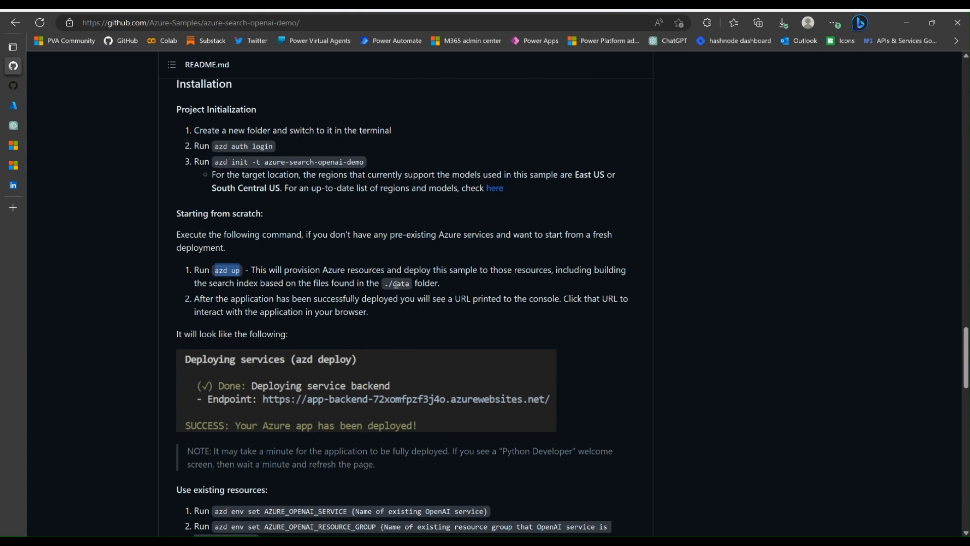
mouse_move(78, 132)
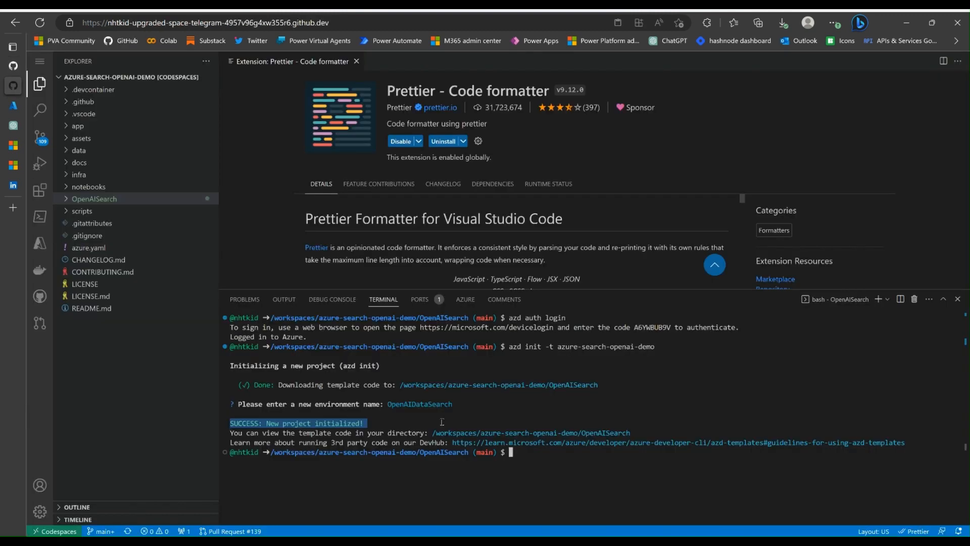
- Run azd up and deploy to South Central US on Azure subscription 1
text(azd up)
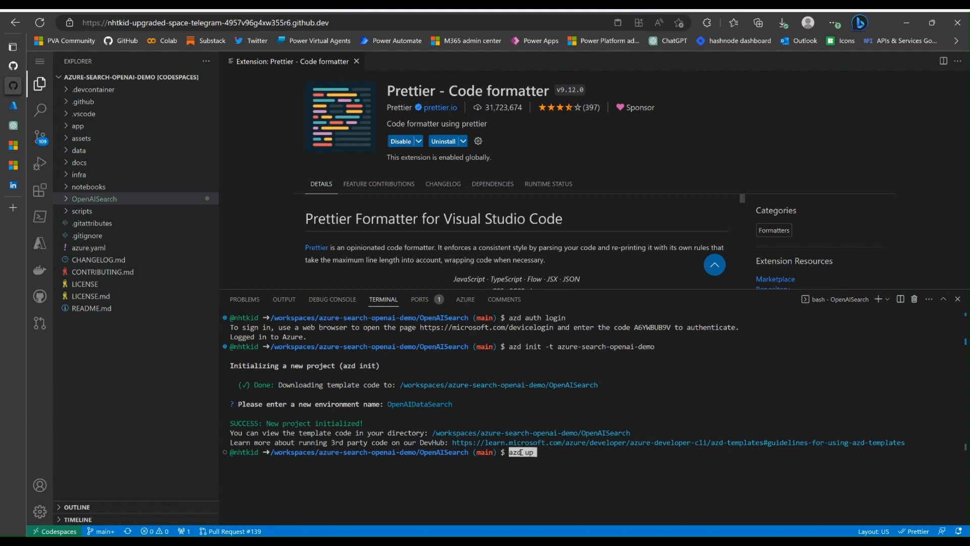
key(Return)
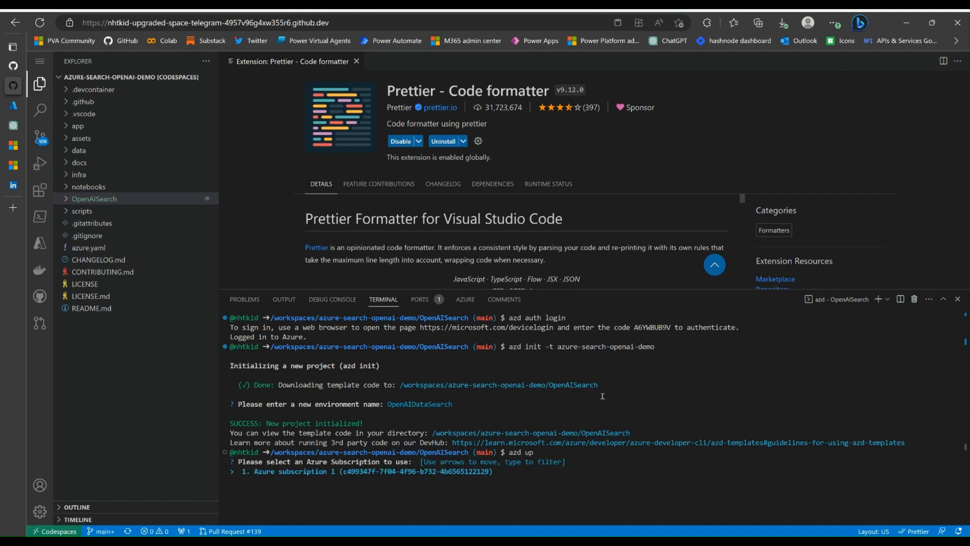
mouse_move(628, 452)
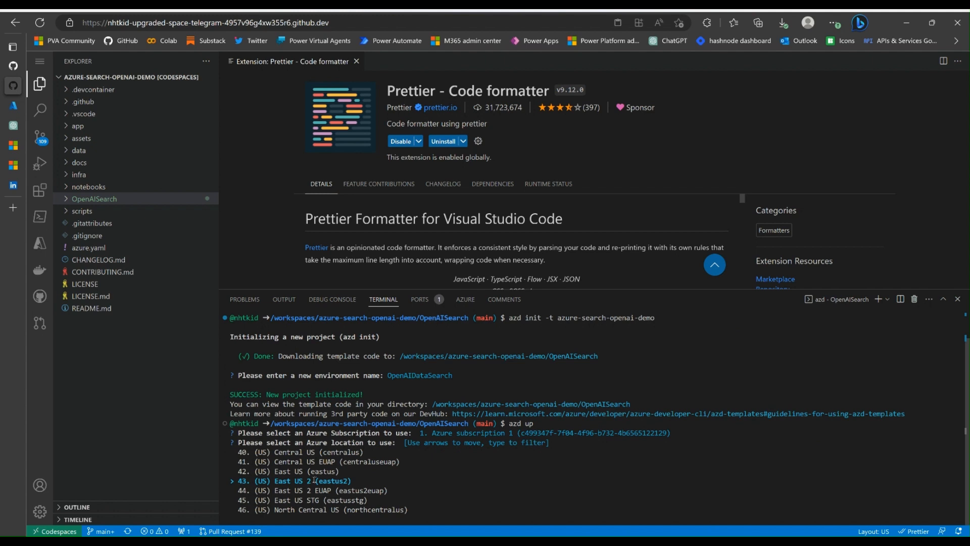
mouse_move(419, 480)
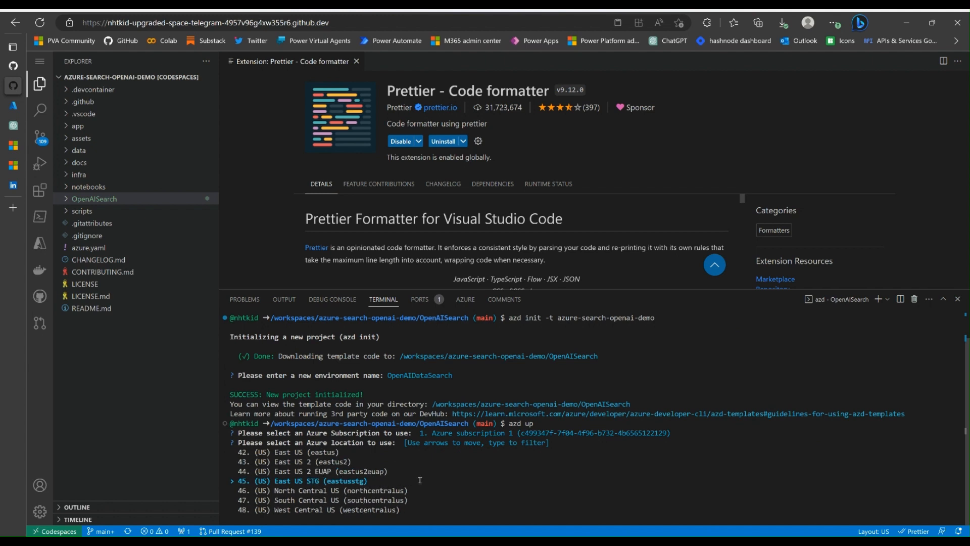
scroll(down, 3)
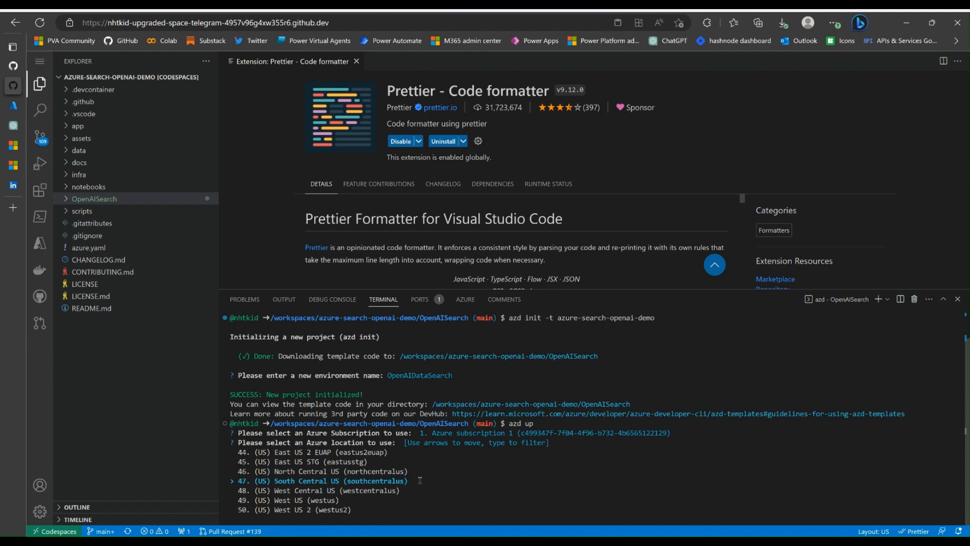
key(Return)
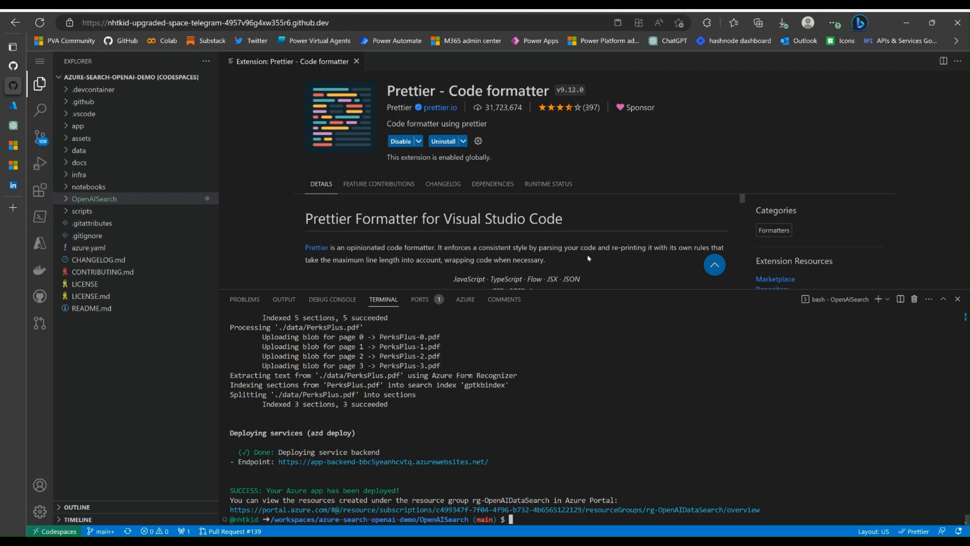
mouse_move(508, 429)
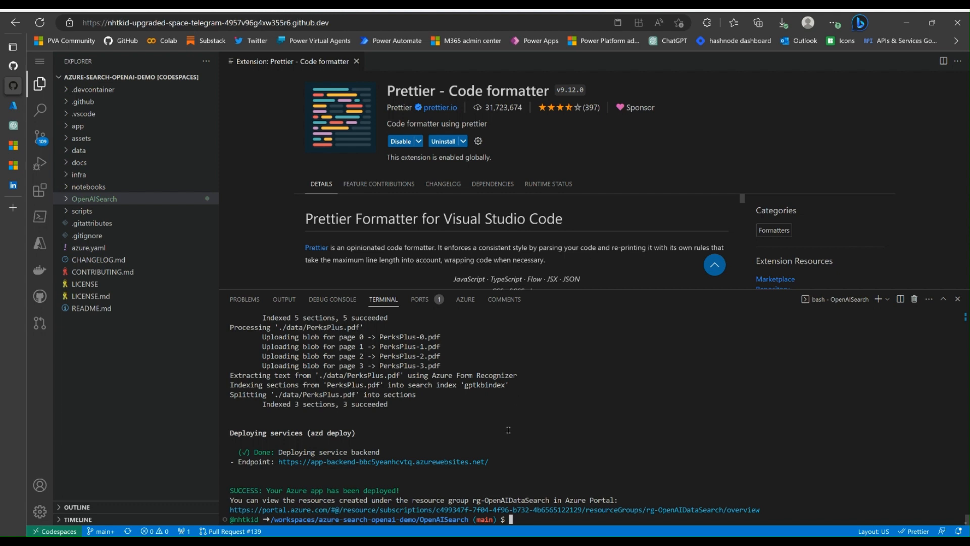
mouse_move(319, 488)
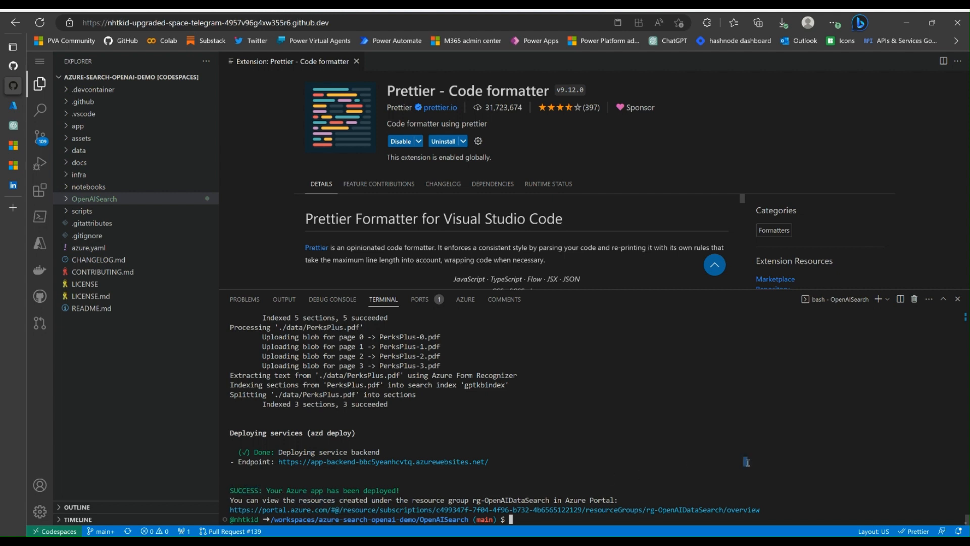
mouse_move(288, 513)
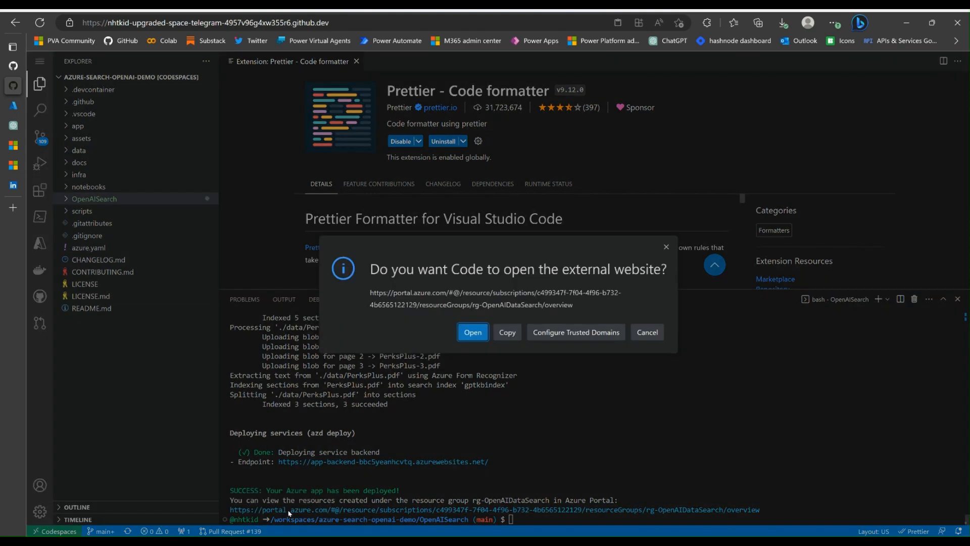
- Confirm opening the rg-OpenAIDataSearch resource group page in the Azure Portal
click(472, 331)
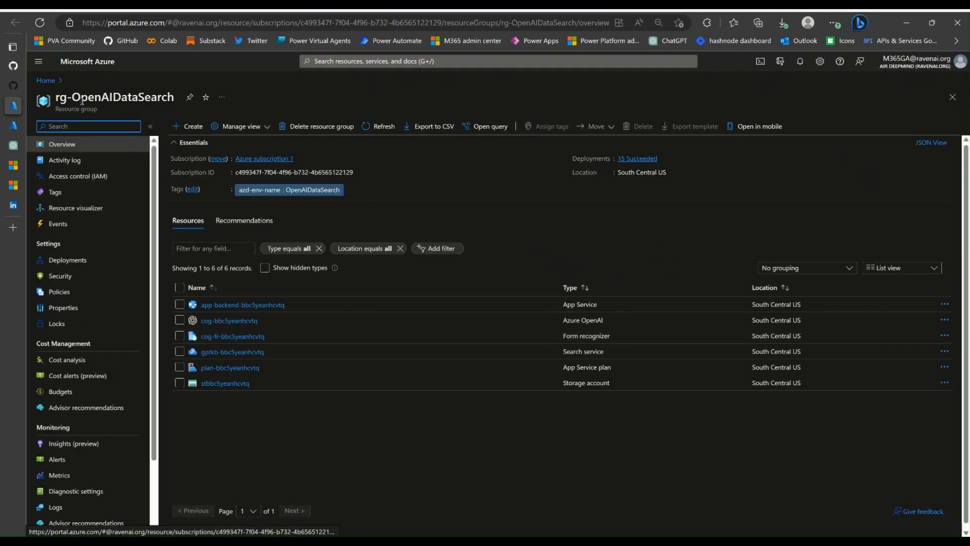
- Browse the resource group's Deployments and Cost analysis, then return to Overview
double_click(112, 97)
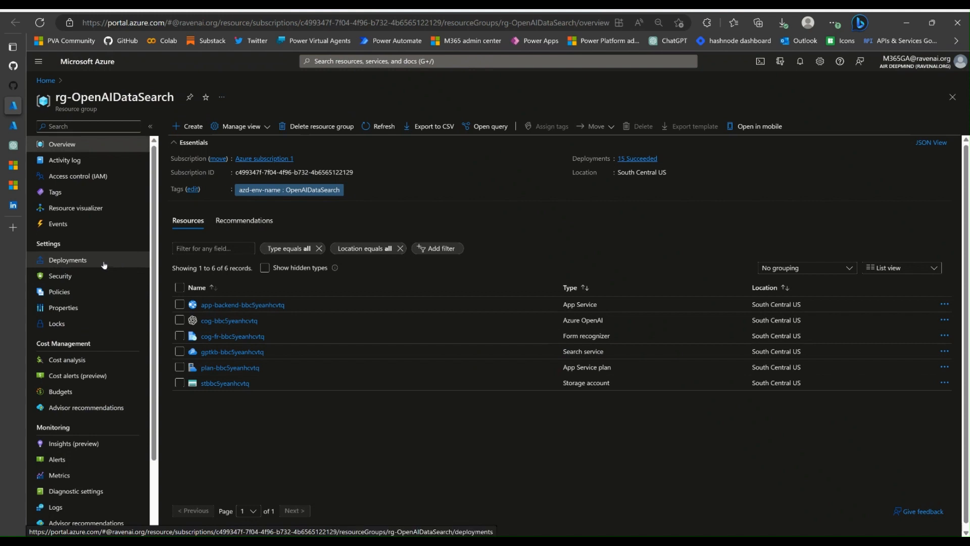
click(67, 259)
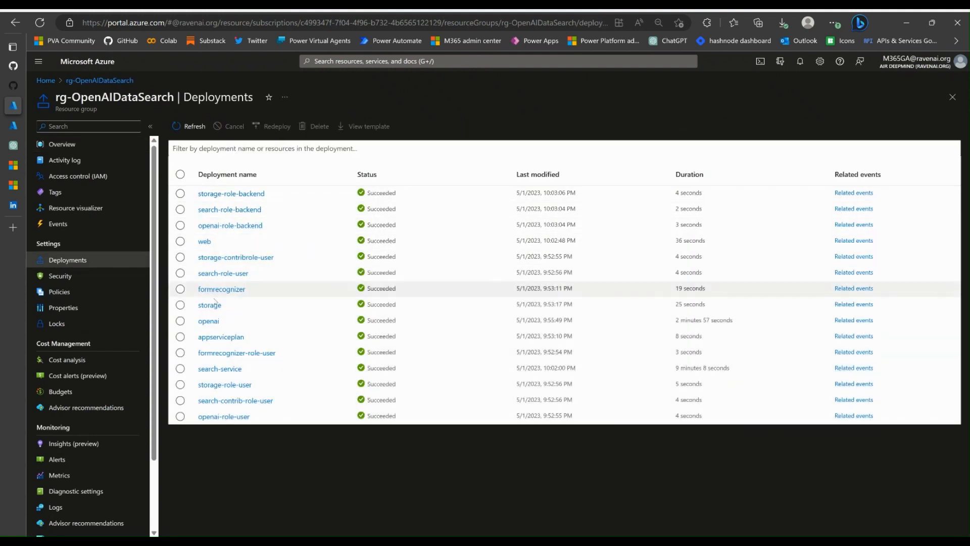
mouse_move(371, 415)
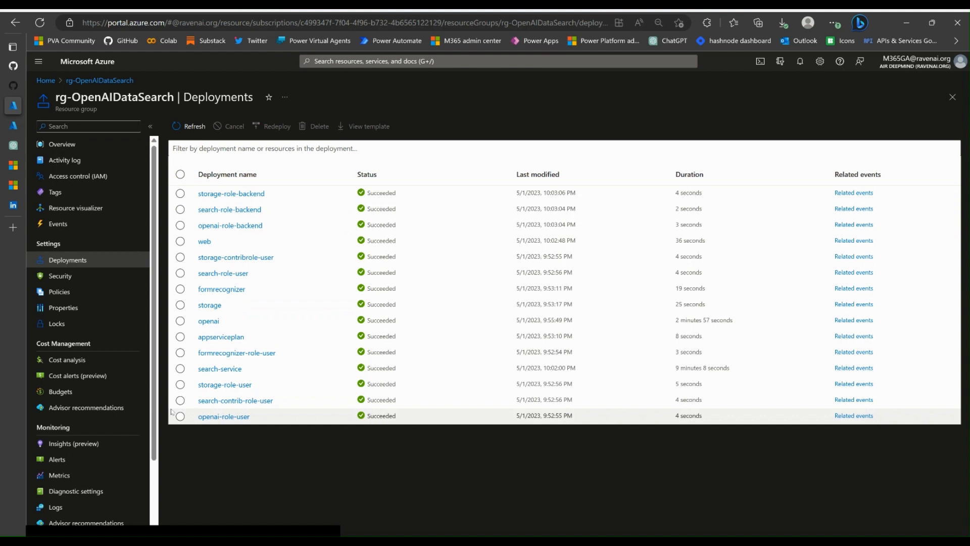
click(66, 359)
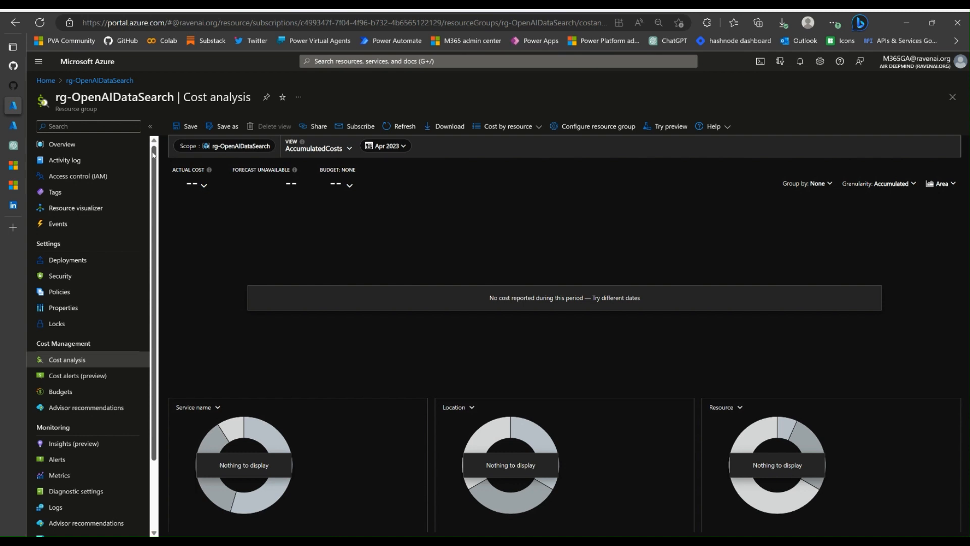
click(61, 143)
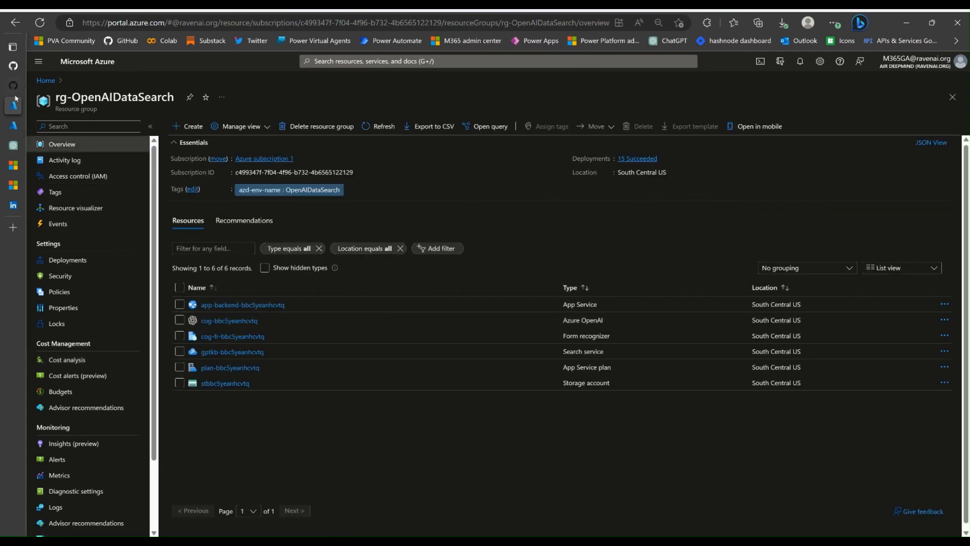
click(70, 65)
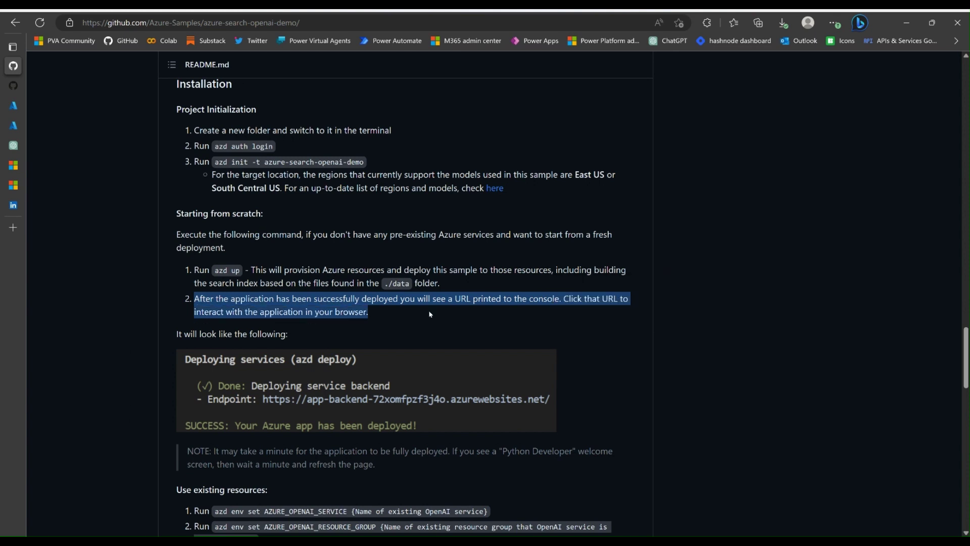
mouse_move(13, 86)
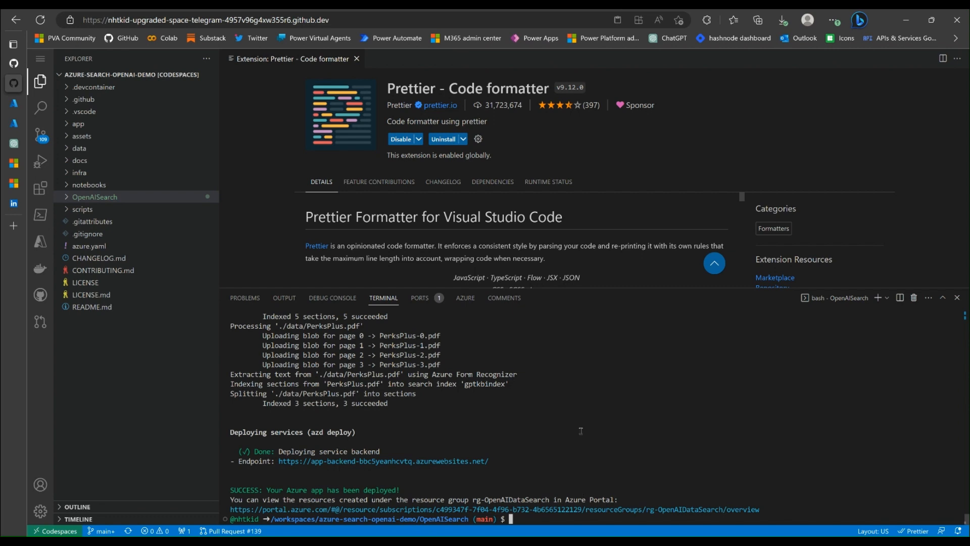
mouse_move(323, 461)
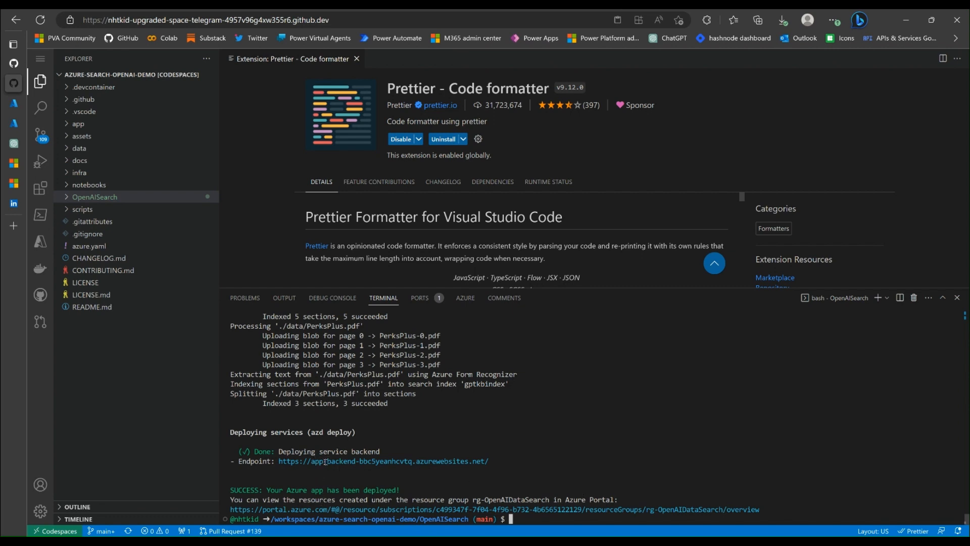
mouse_move(322, 460)
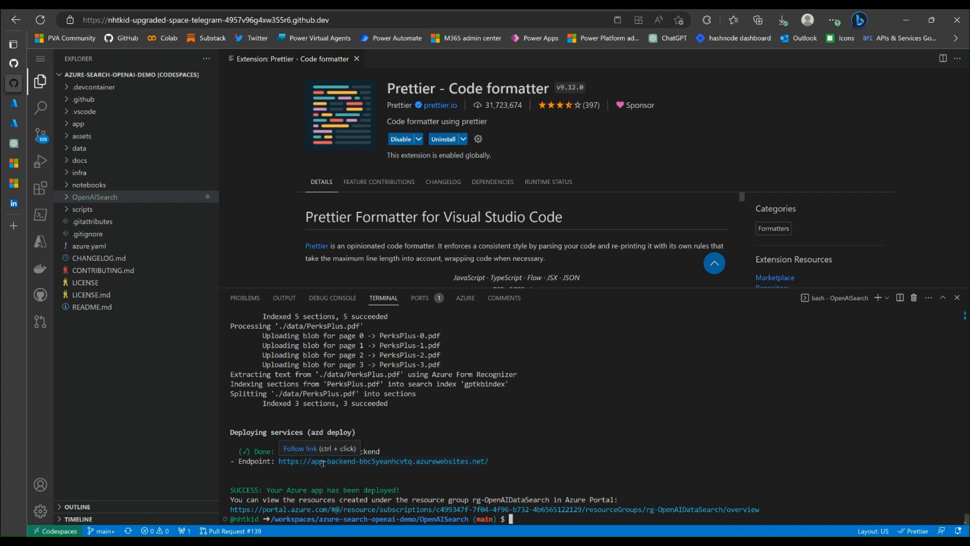
mouse_move(73, 156)
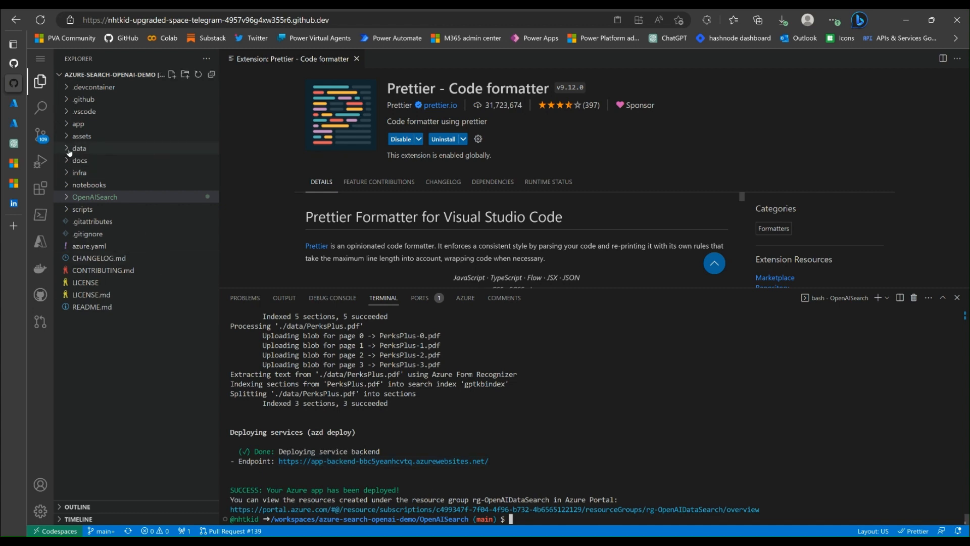
- Expand the data folder to show the PDFs and open the backend Endpoint URL
click(78, 148)
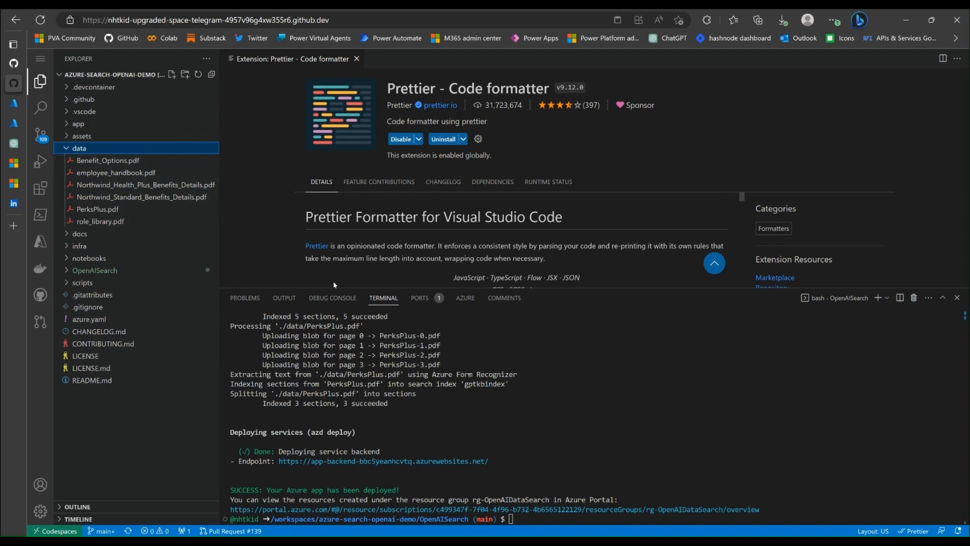
mouse_move(570, 436)
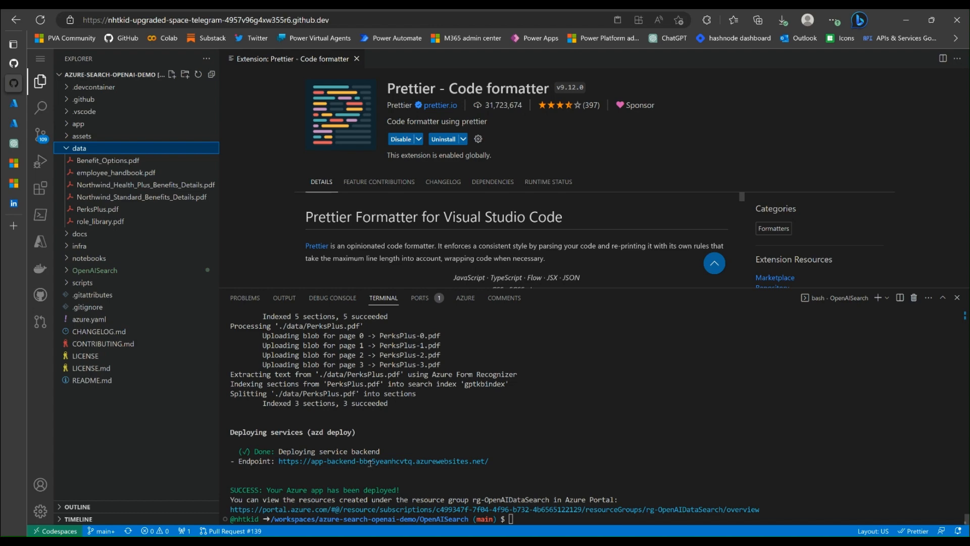
mouse_move(374, 464)
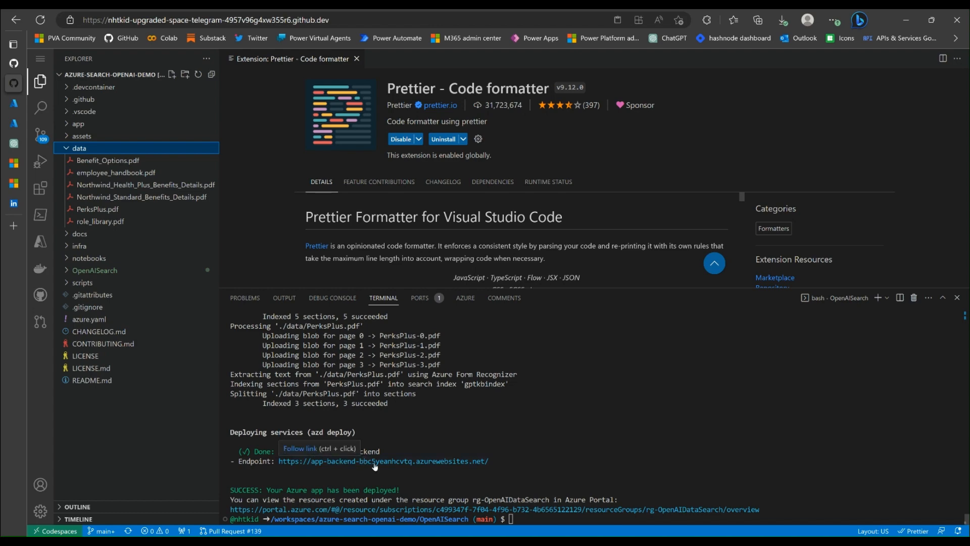
click(383, 461)
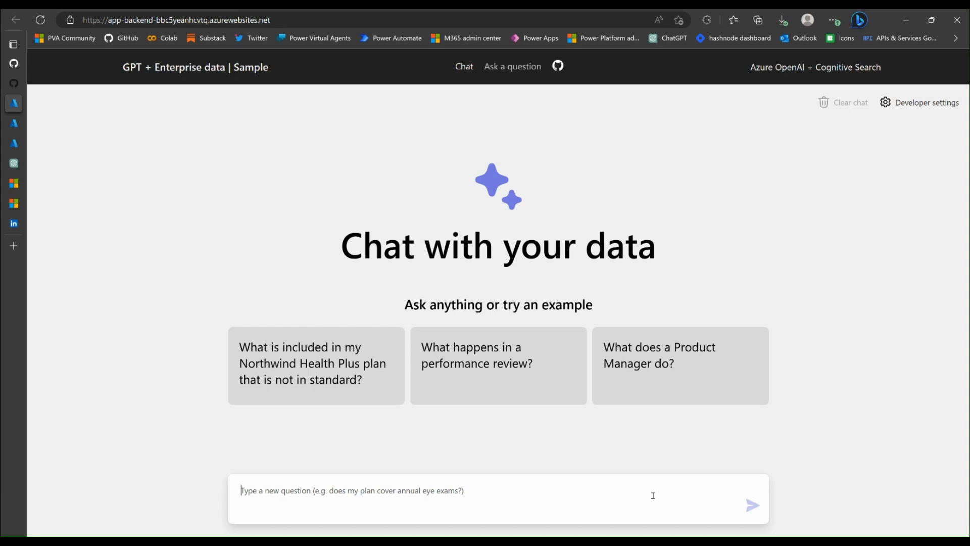
- Ask 'What data do you have?' and highlight the answer's opening words
text(What d)
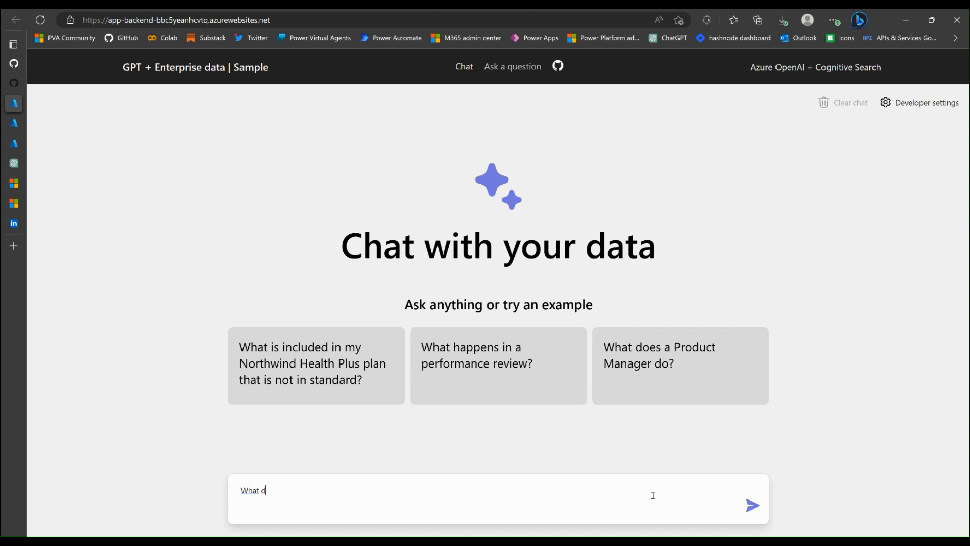
text(ata do you have)
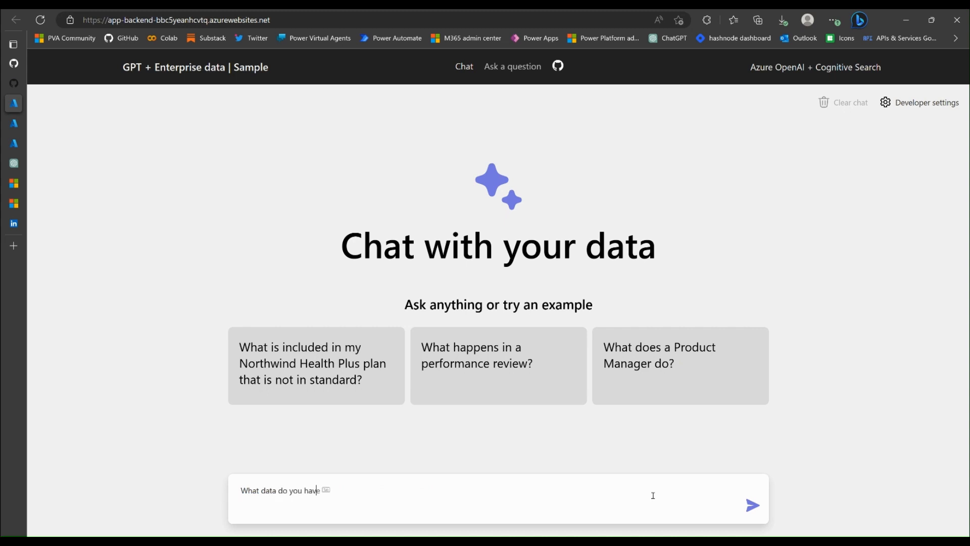
text(?)
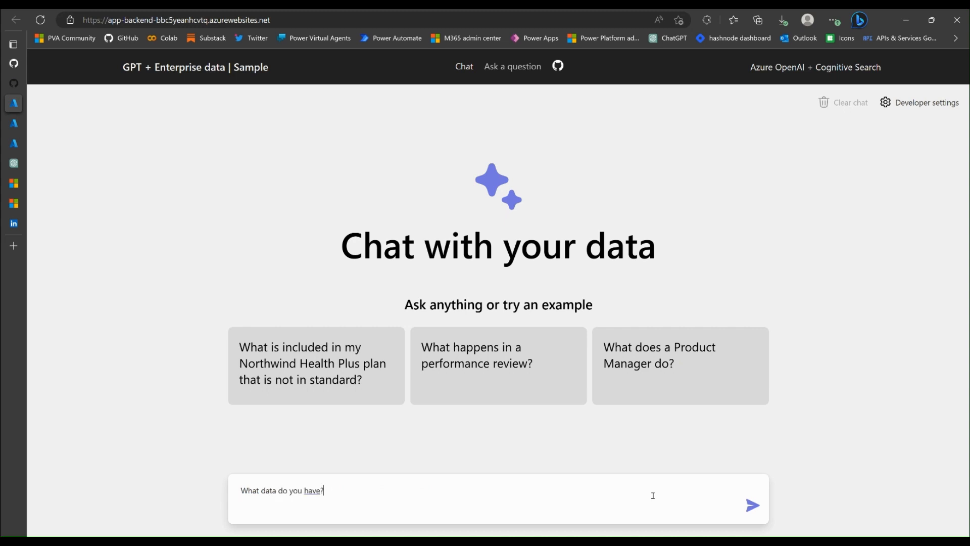
click(752, 505)
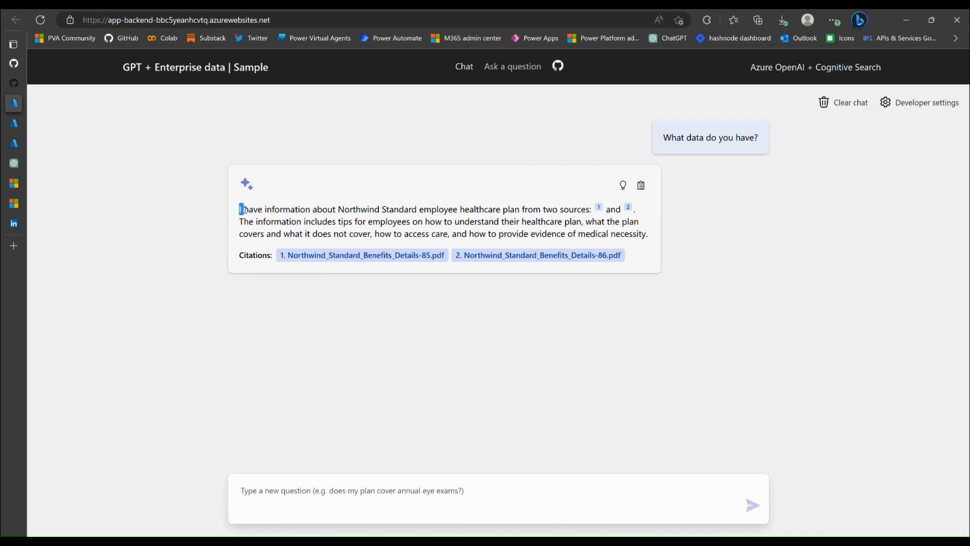
drag(240, 209, 336, 209)
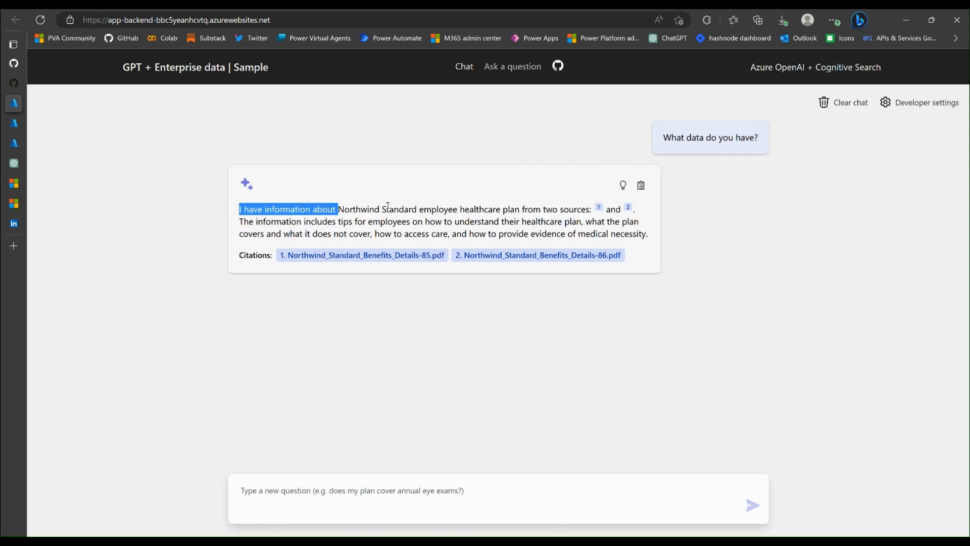
mouse_move(493, 213)
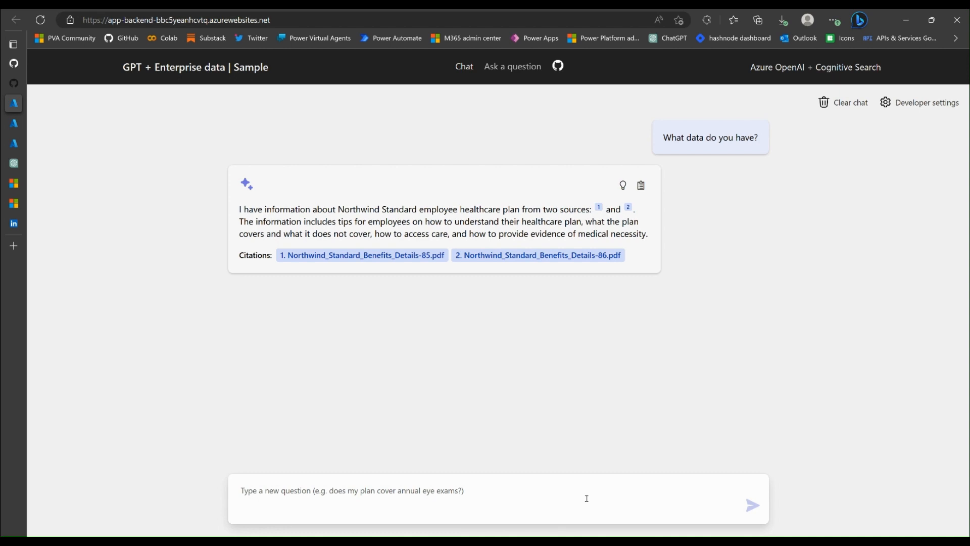
- Ask 'Can you summarize the employee benefits for me into dot points?' and review the reply
text(Can you summariz)
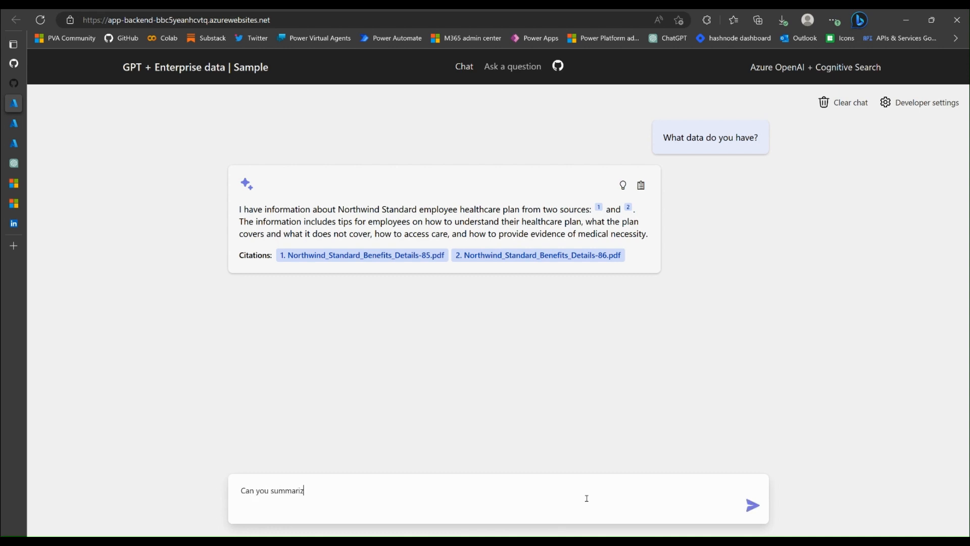
text(e)
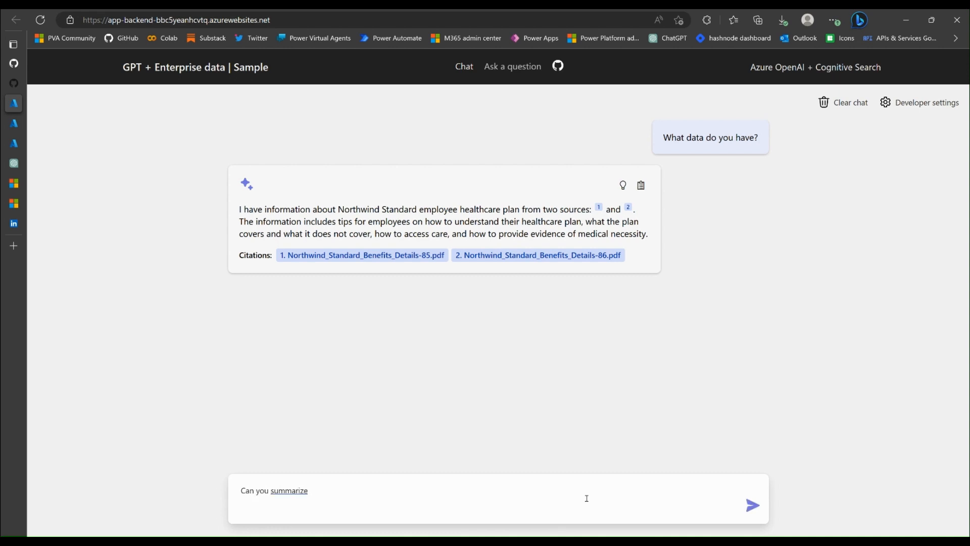
text(the employee benefits for)
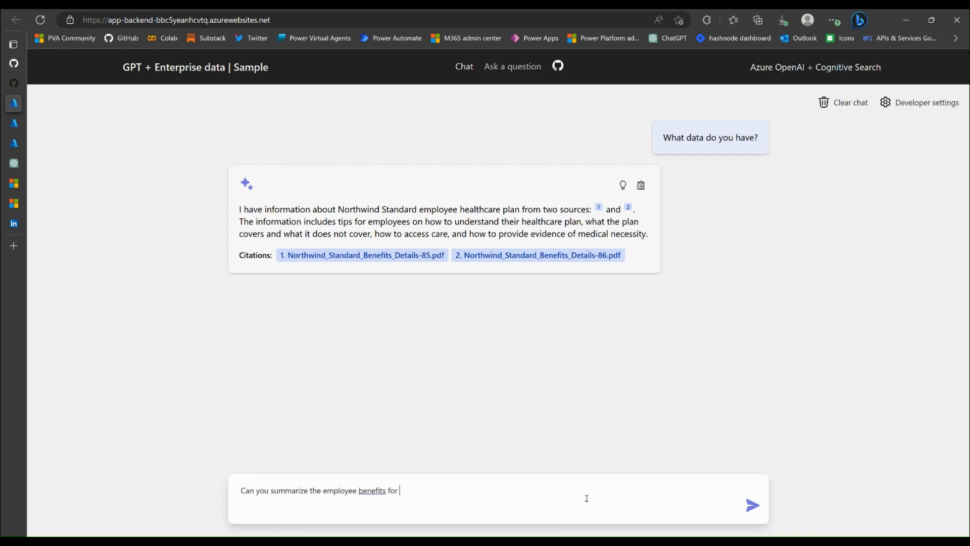
text(me into)
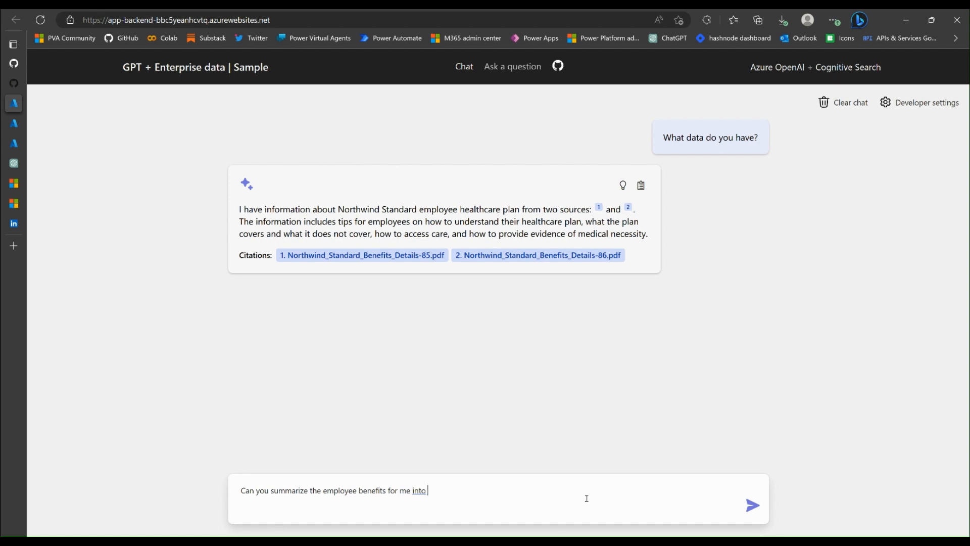
text(dot points?)
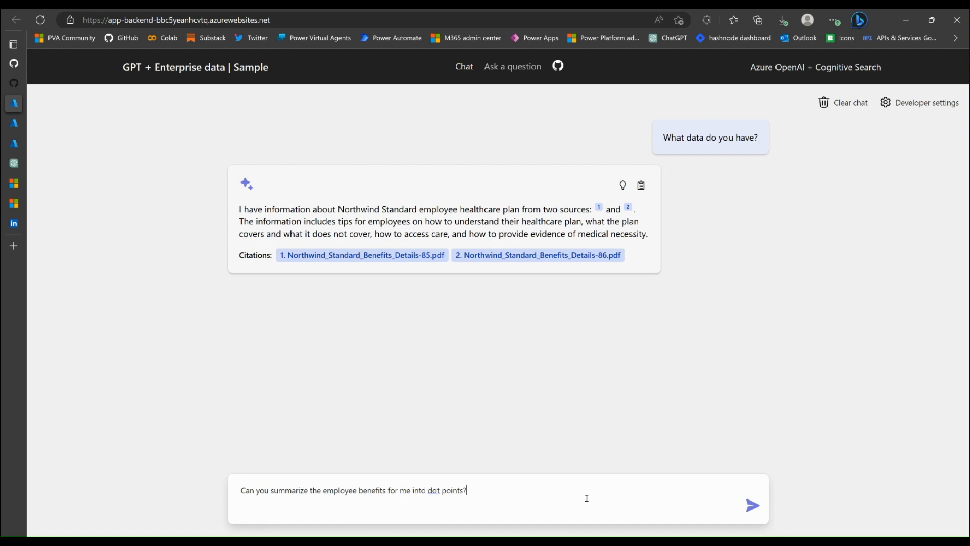
click(752, 505)
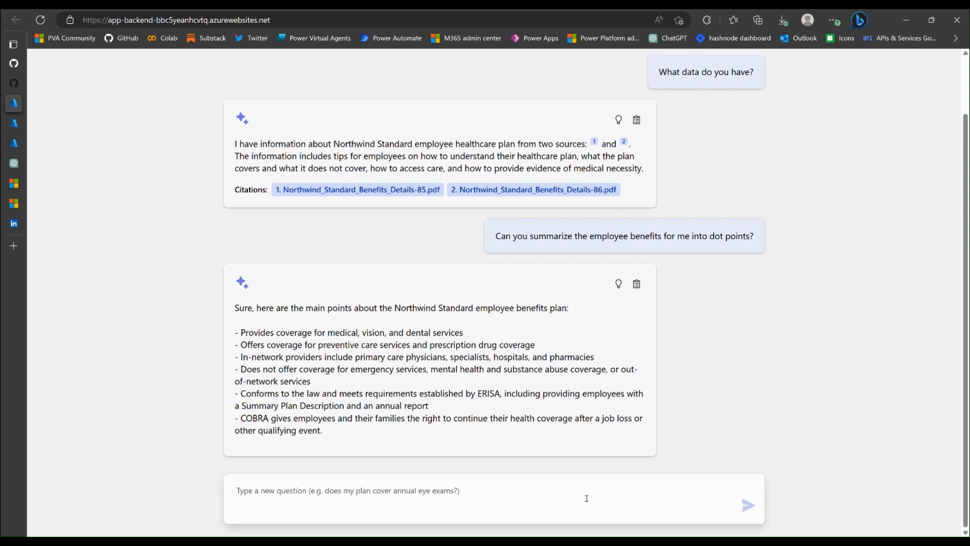
mouse_move(672, 383)
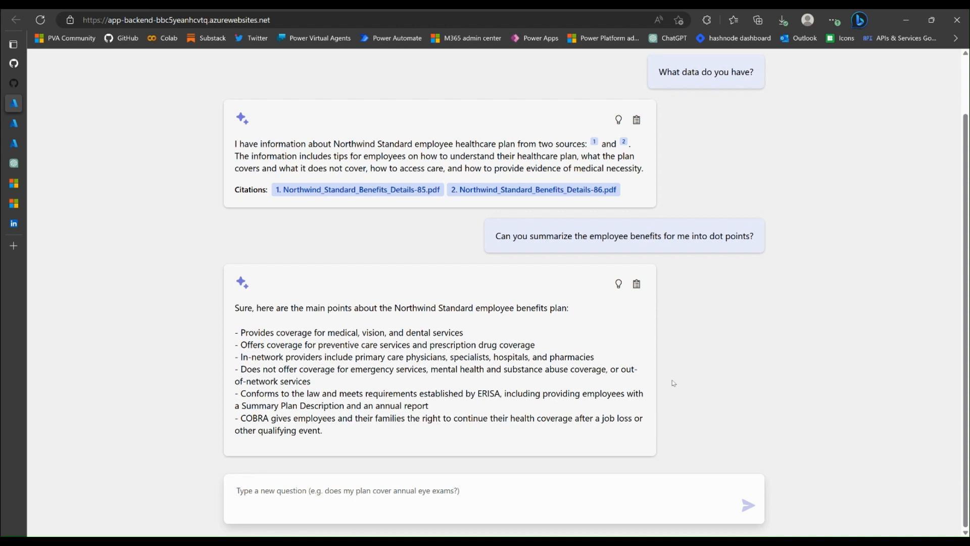
scroll(up, 3)
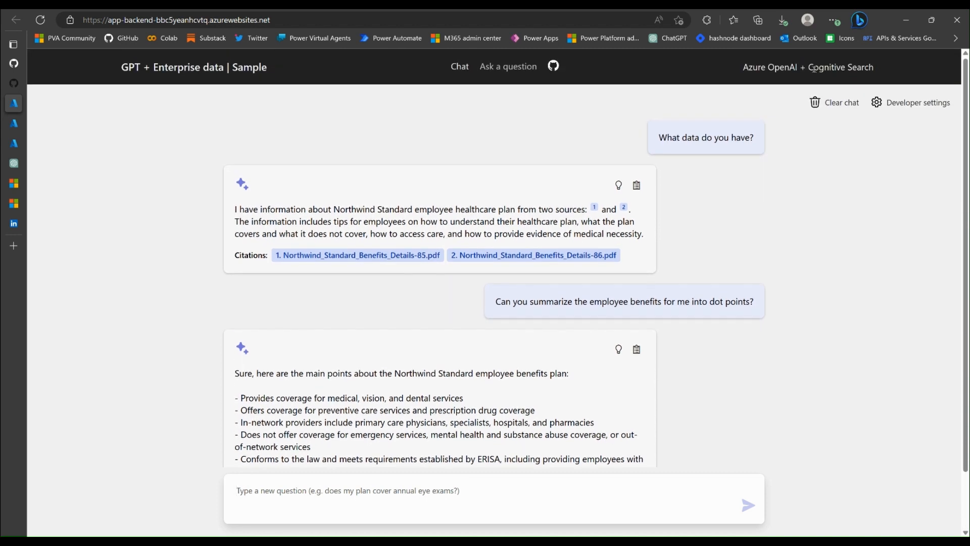
- Check the answer settings, visit Ask a question, then return to an empty Chat
click(917, 102)
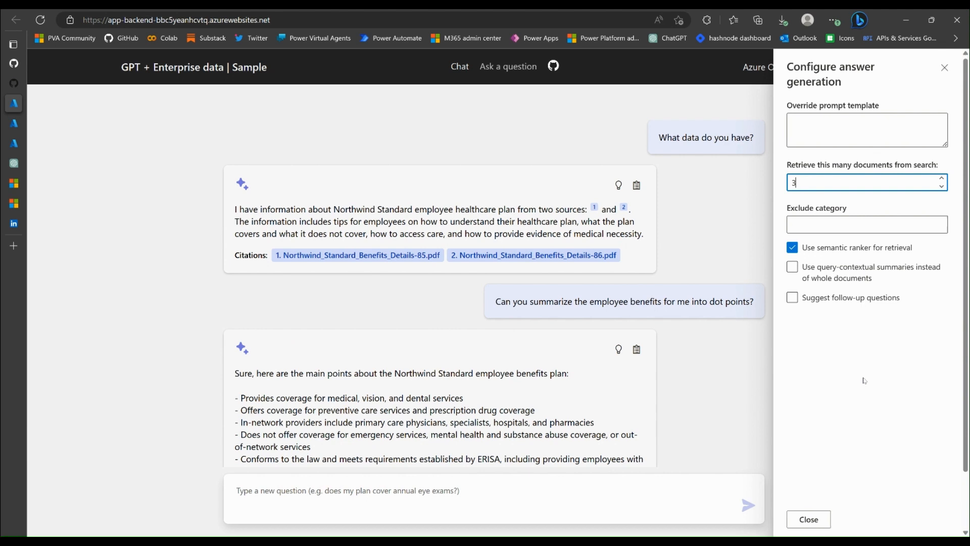
mouse_move(915, 99)
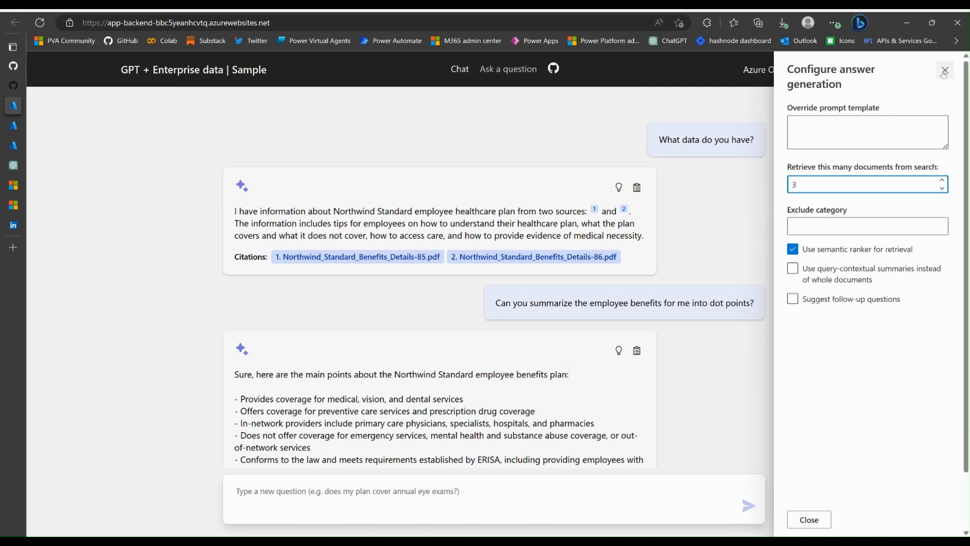
click(944, 71)
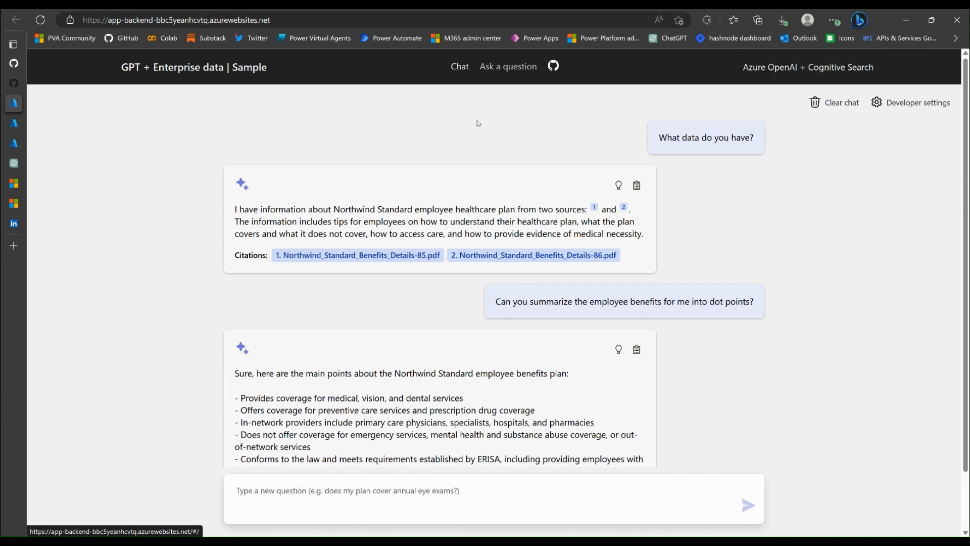
click(511, 67)
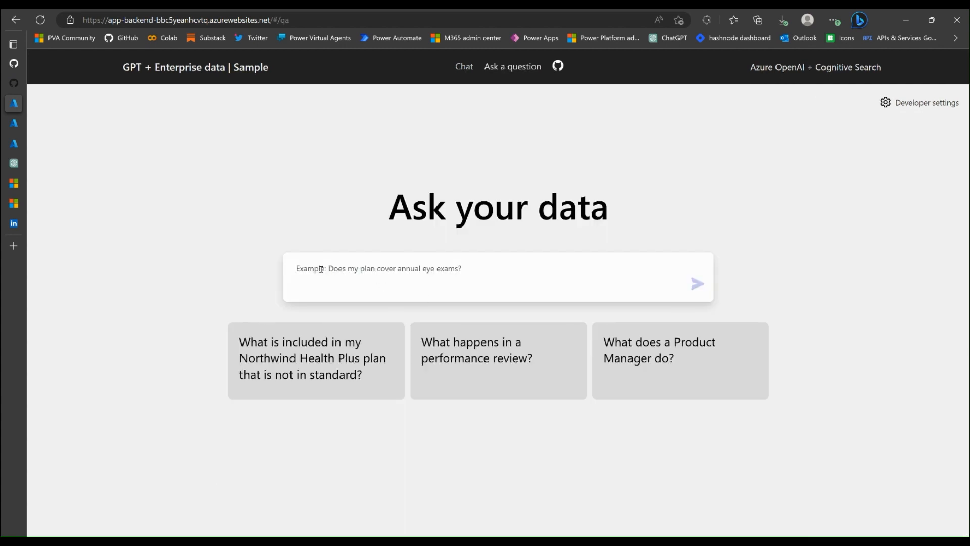
click(462, 67)
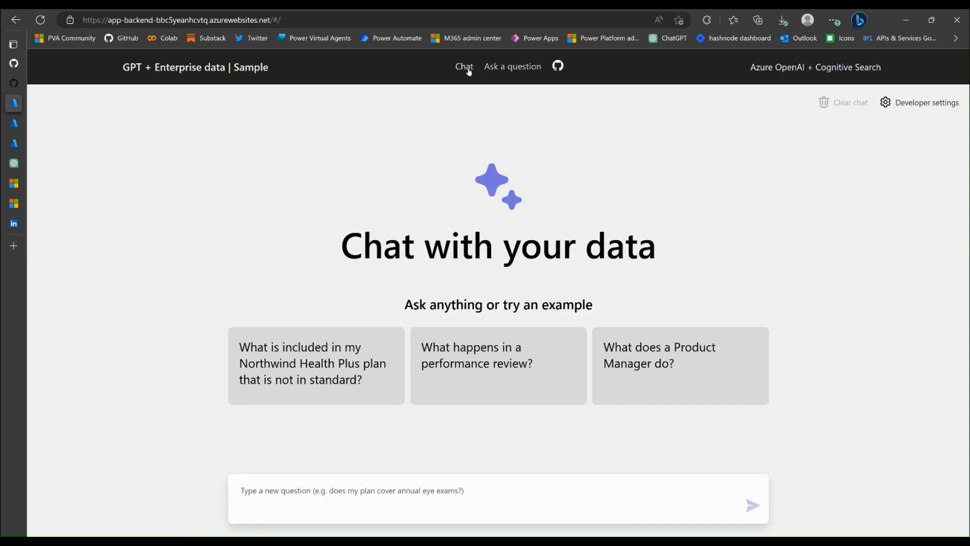
mouse_move(498, 365)
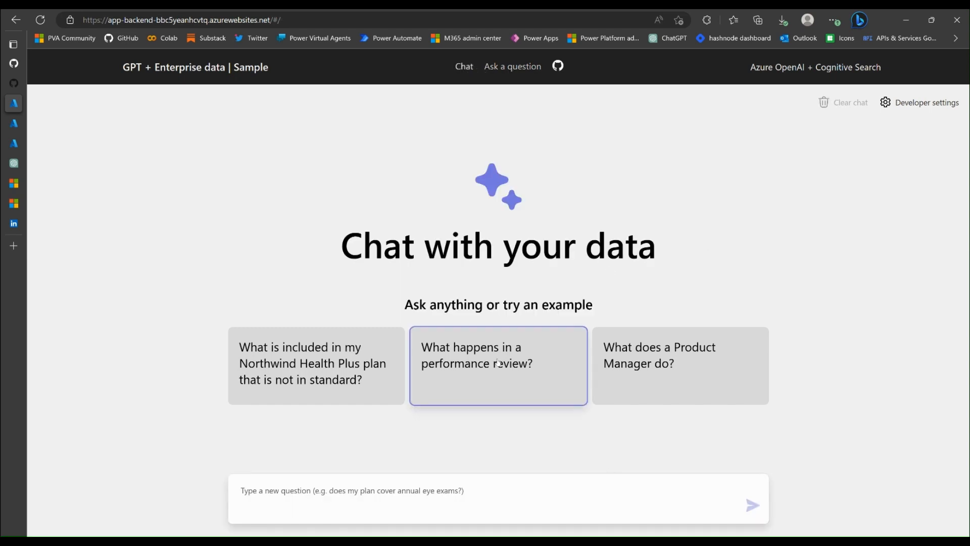
mouse_move(463, 66)
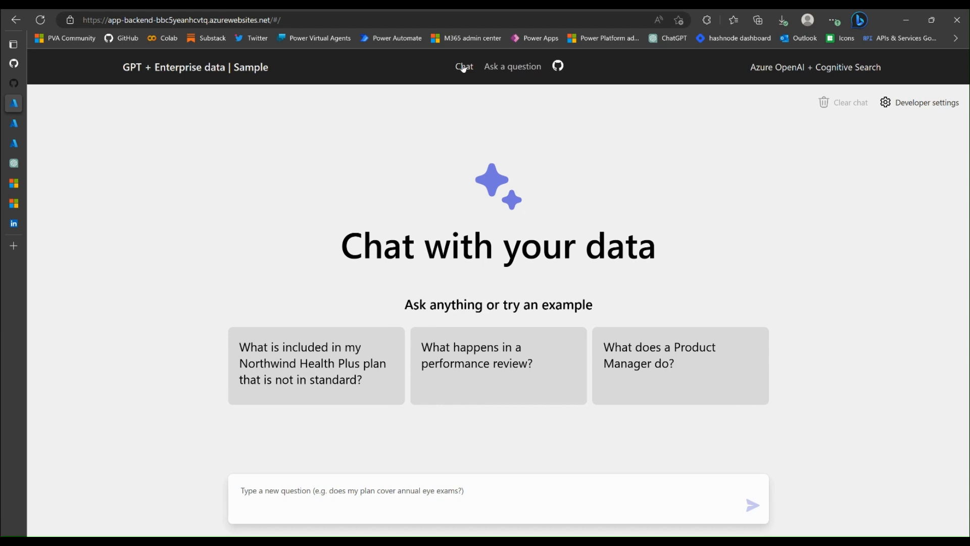
mouse_move(595, 501)
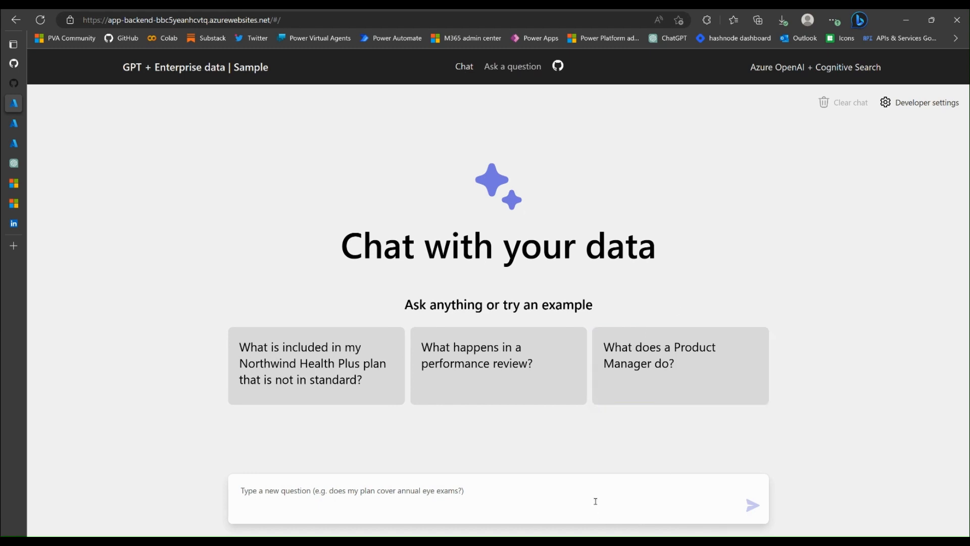
mouse_move(592, 488)
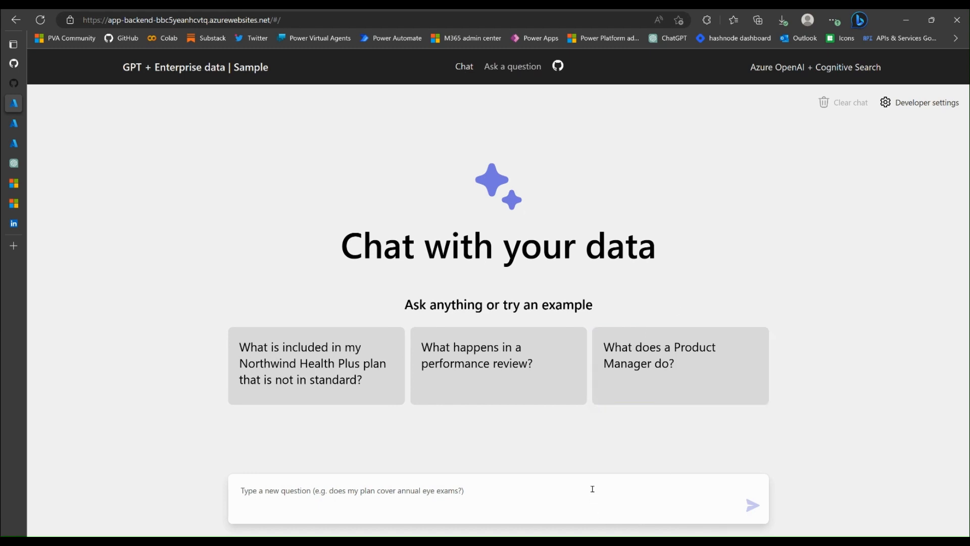
- Replace the 'a leave of absence' wording and send 'Tell me about sick leaves'
text(Tell me about)
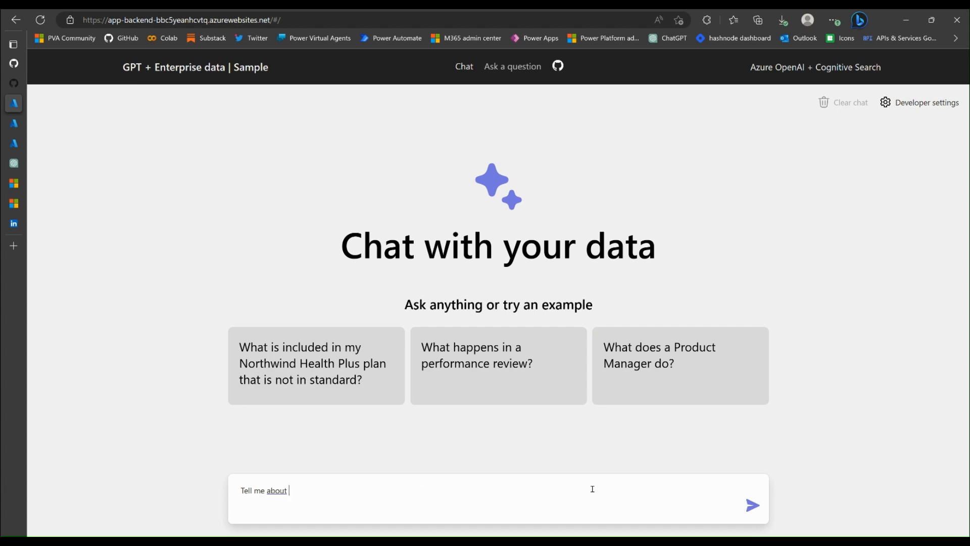
text(a leave of absence)
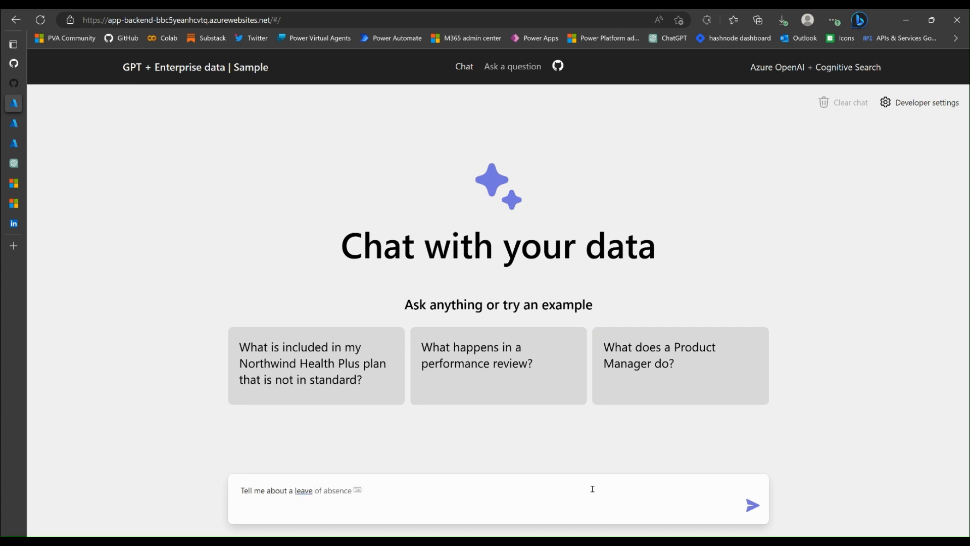
key(Backspace)
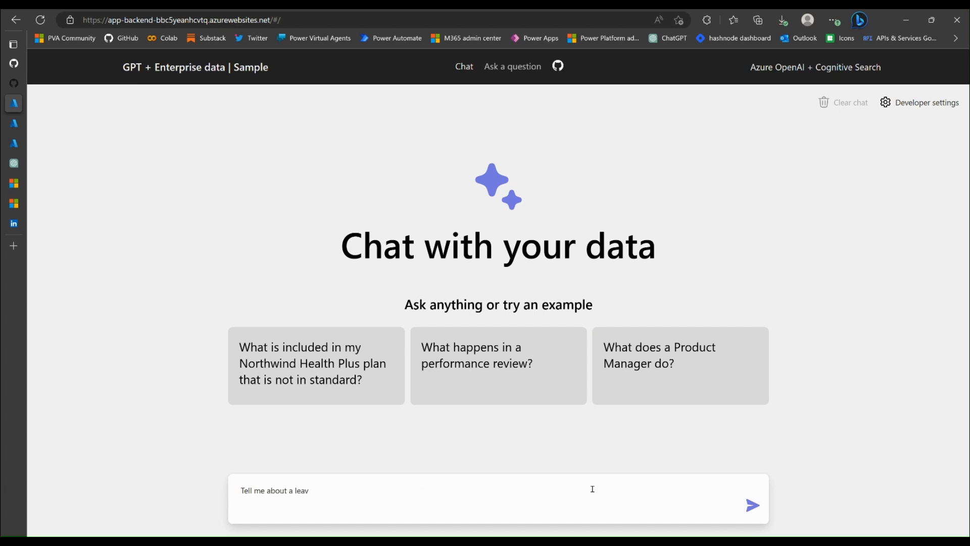
key(Backspace)
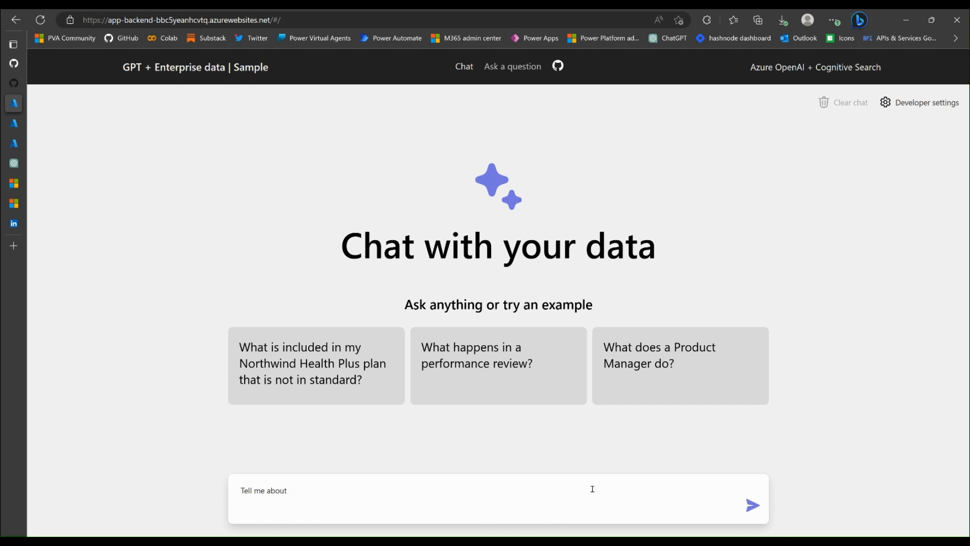
text(sick leaves)
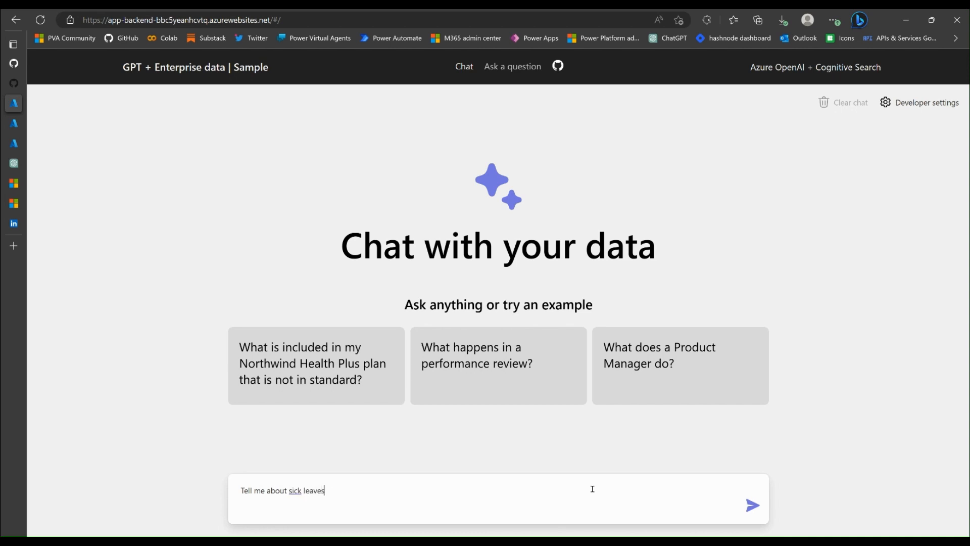
click(752, 504)
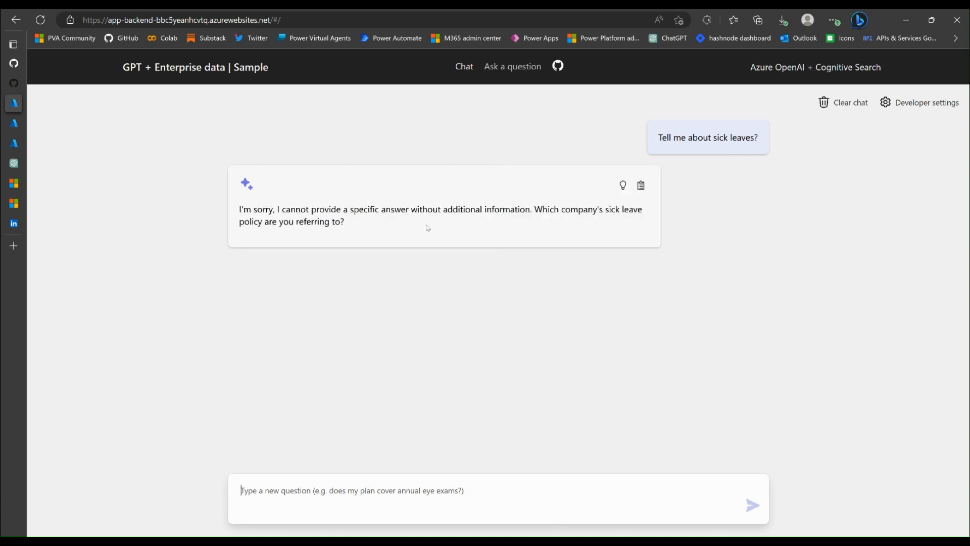
mouse_move(525, 496)
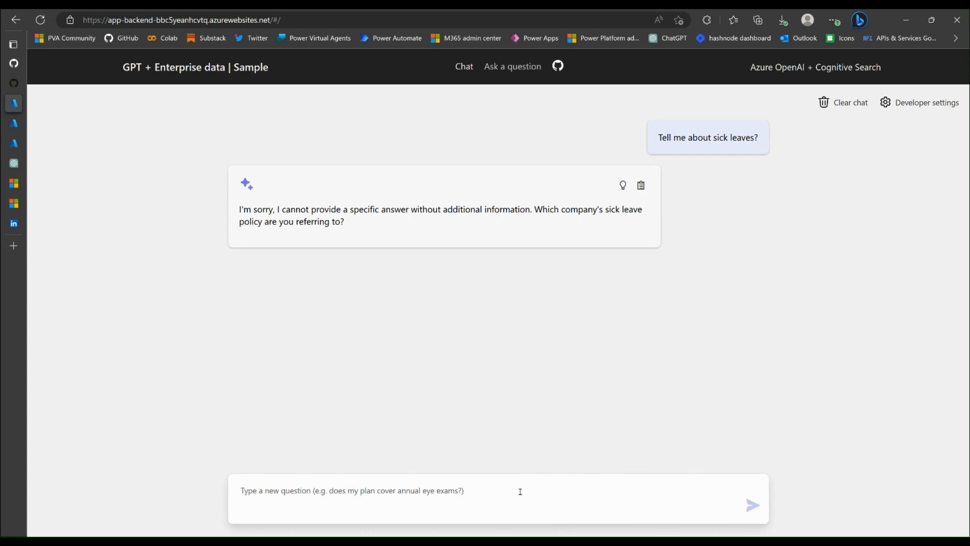
- Ask 'Tell me anything about the travel benefits'
text(Tell)
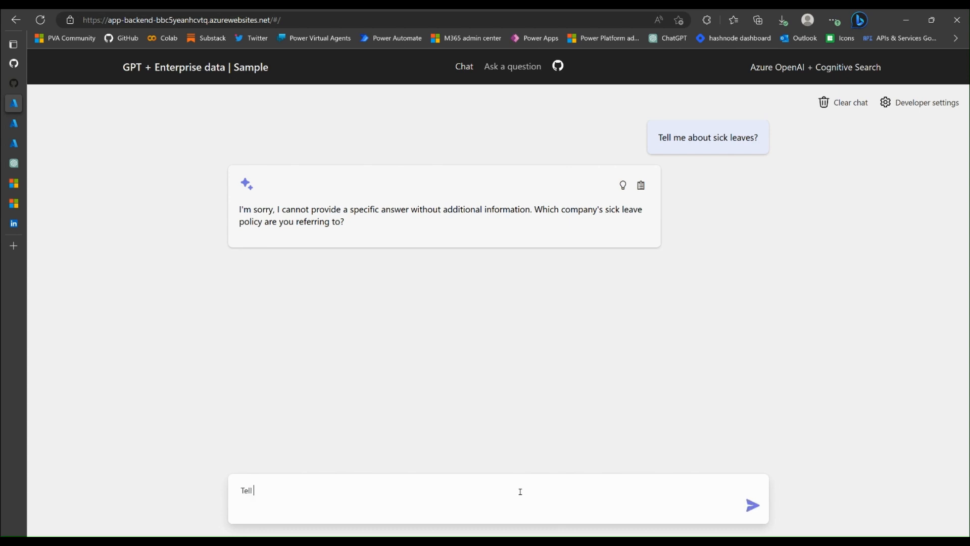
text(me anything ab)
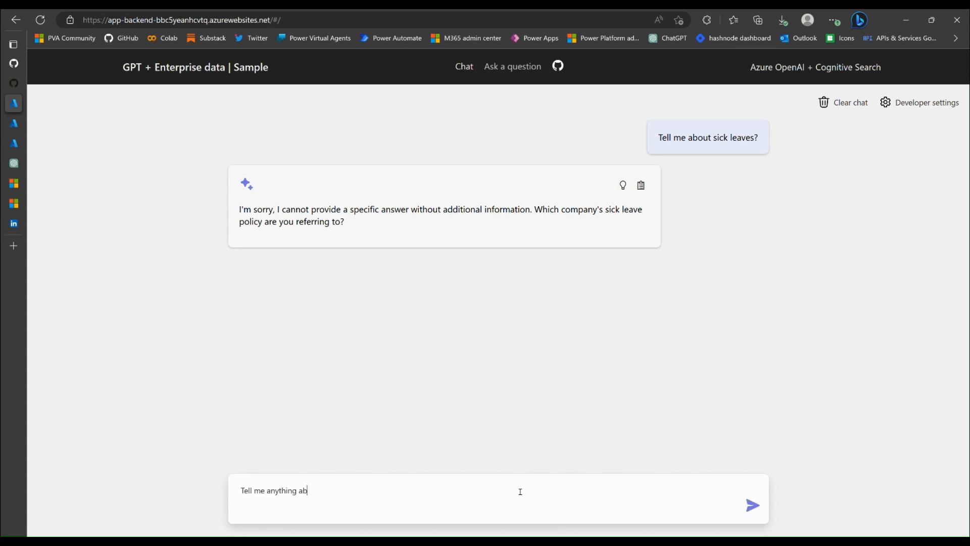
text(out the trav)
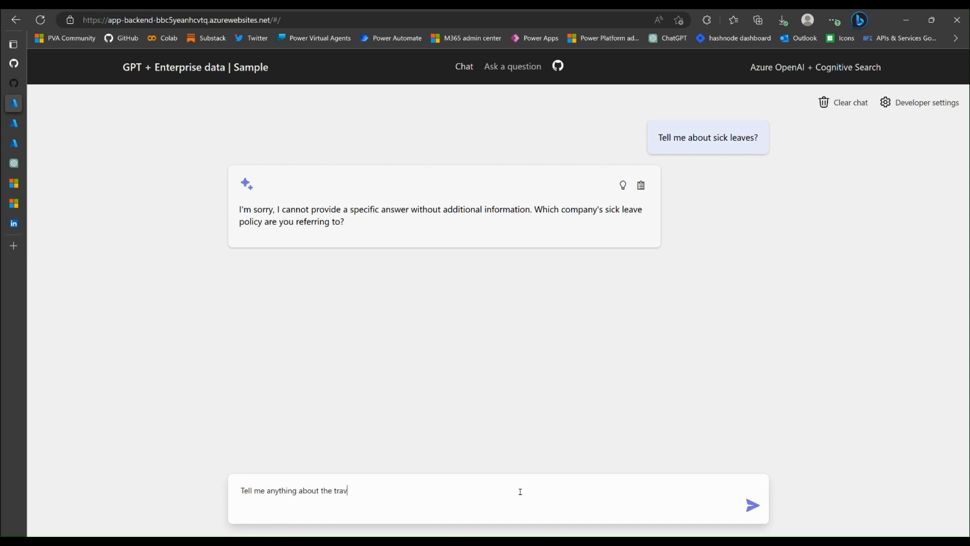
text(el benefits)
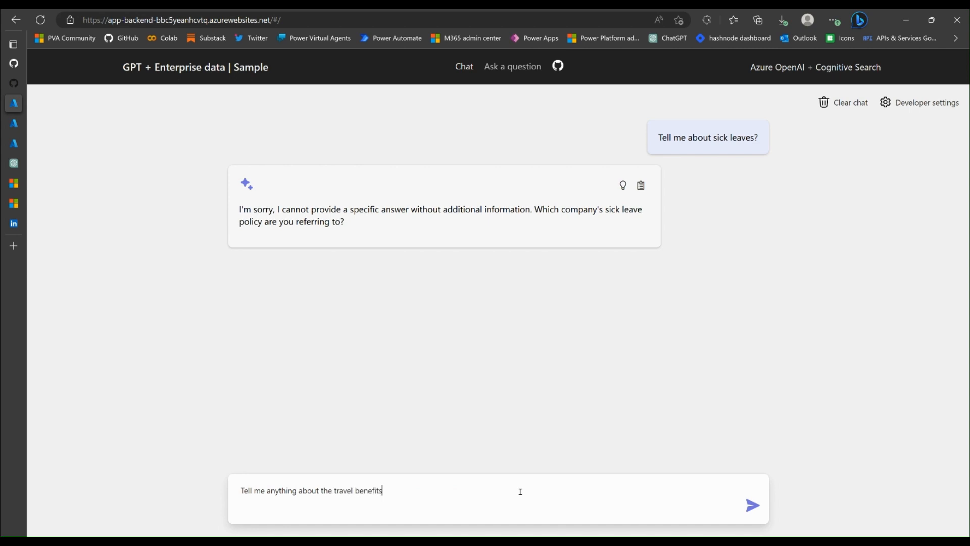
click(752, 505)
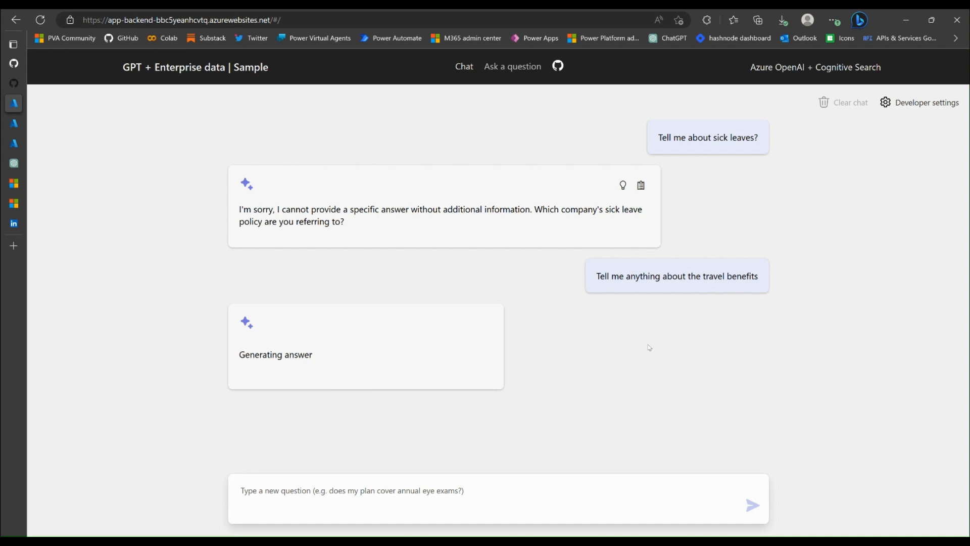
mouse_move(485, 354)
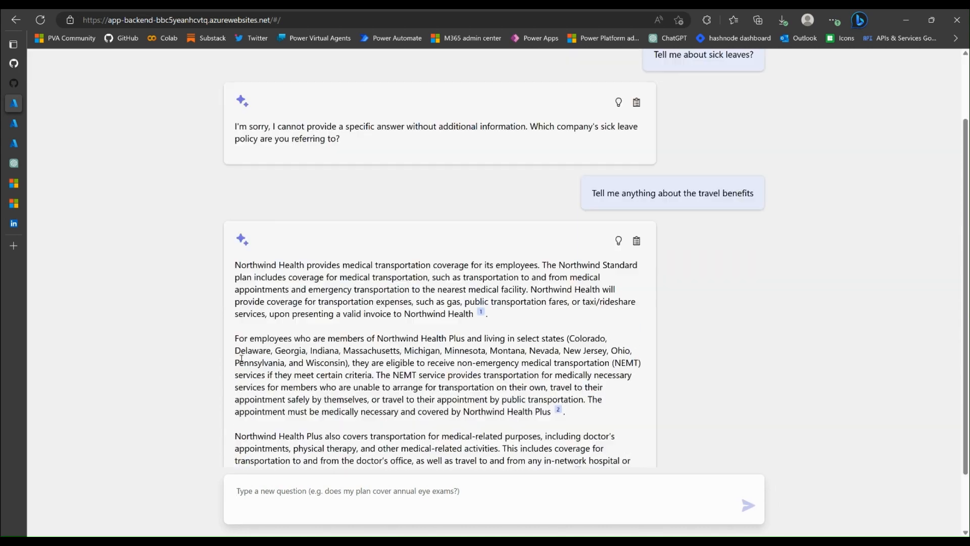
- Highlight the answer's opening sentence on transportation coverage, then clear the selection
scroll(down, 3)
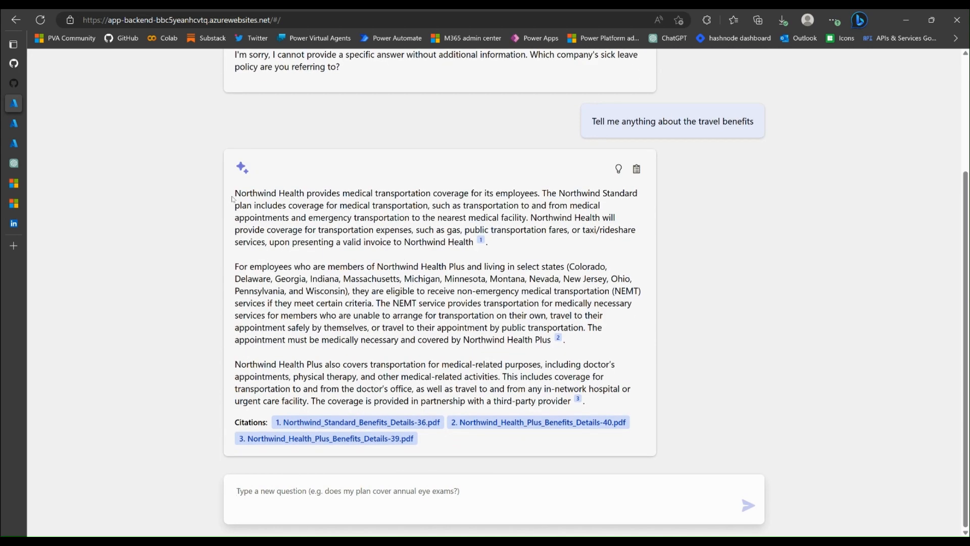
drag(235, 193, 361, 192)
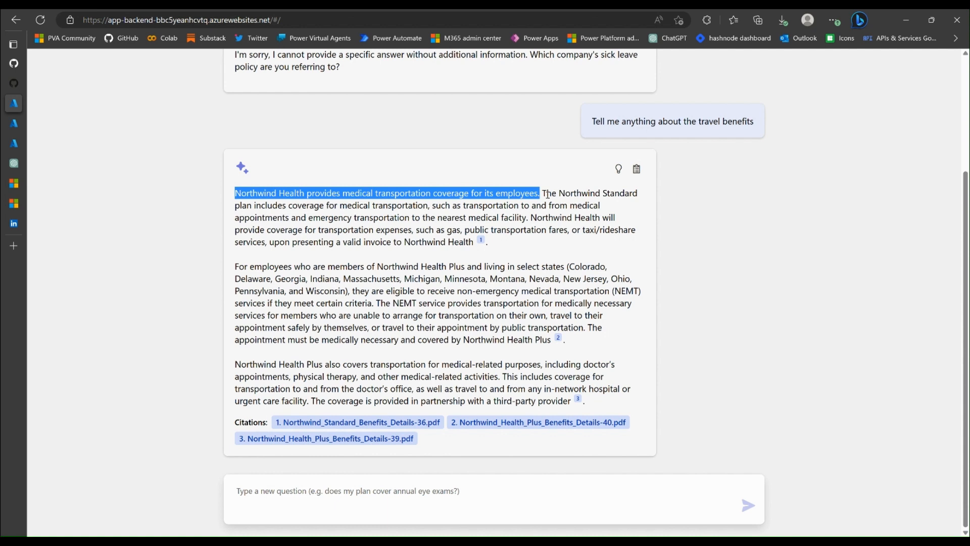
mouse_move(468, 273)
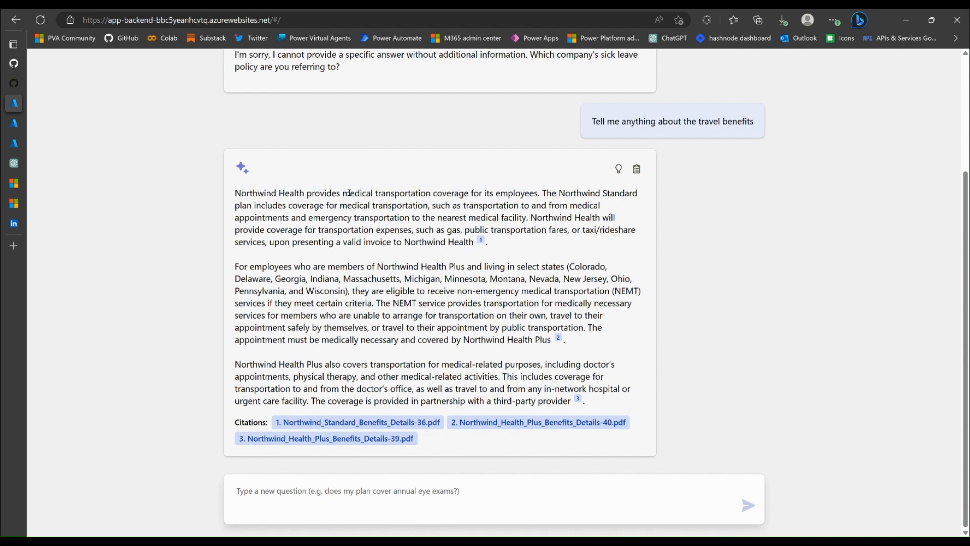
mouse_move(435, 272)
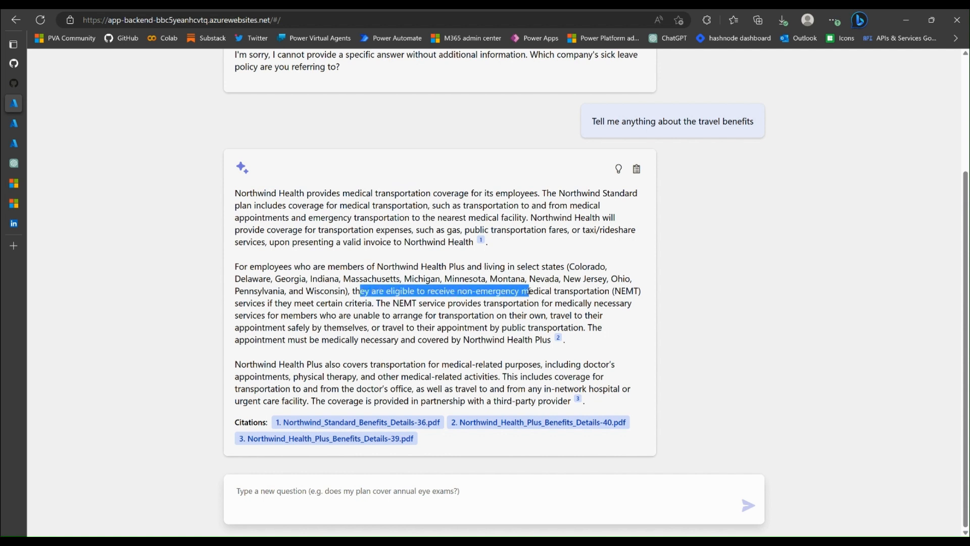
click(462, 312)
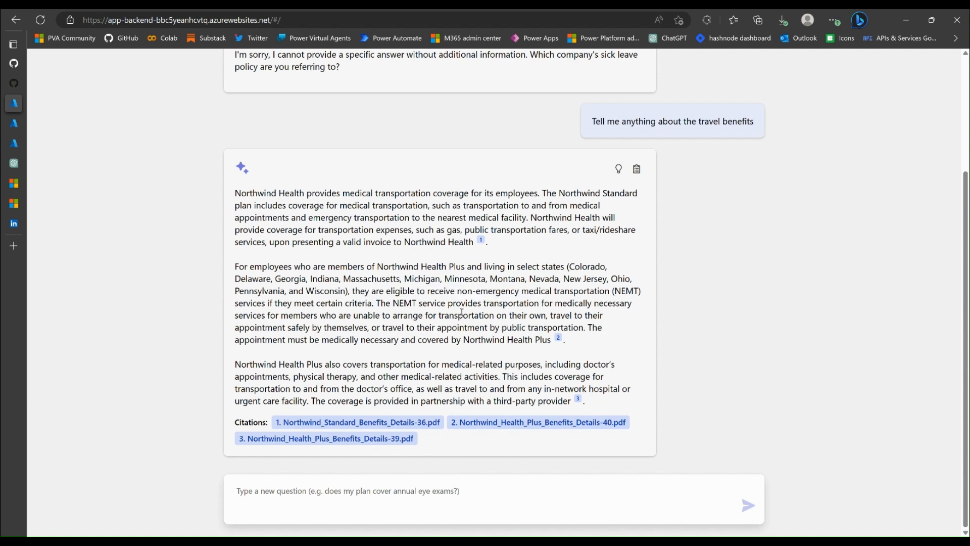
mouse_move(509, 338)
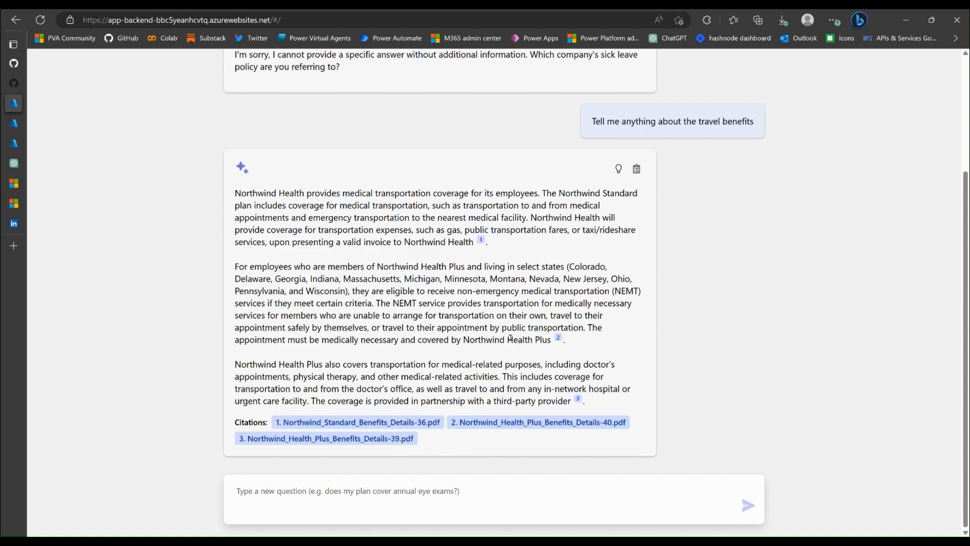
mouse_move(519, 361)
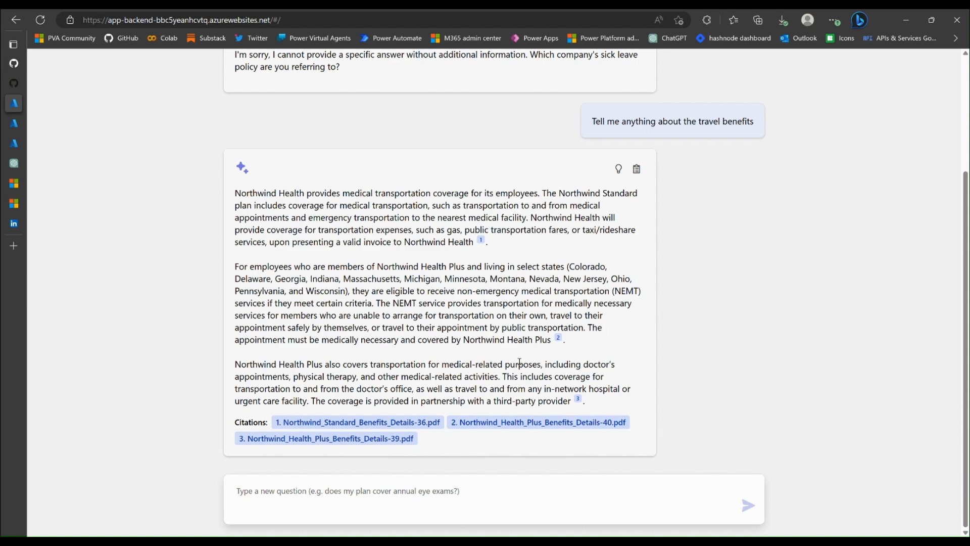
scroll(up, 3)
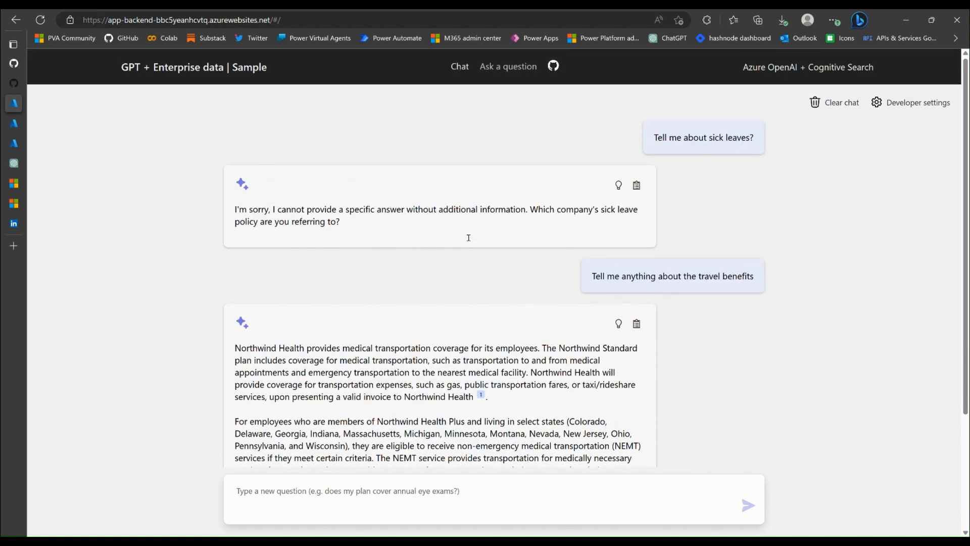
scroll(down, 3)
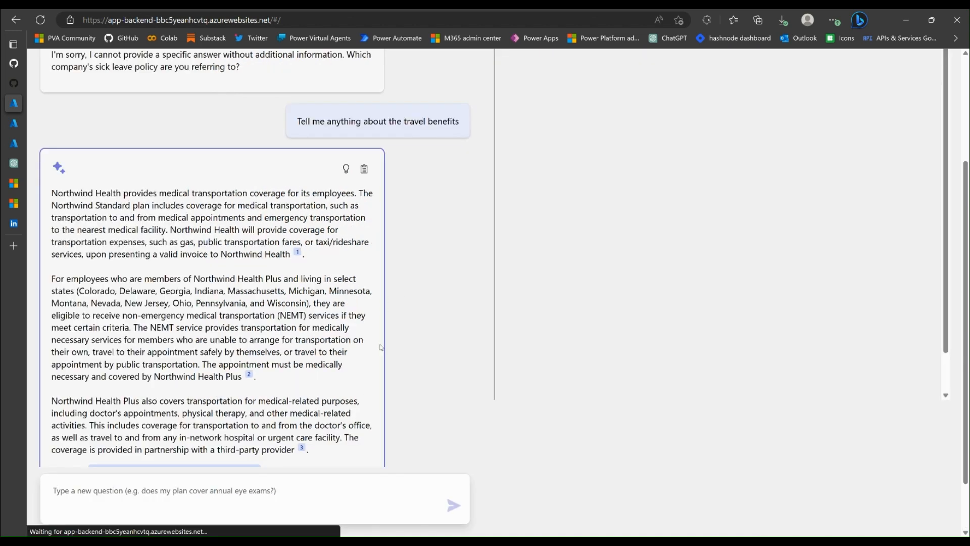
- Scroll through the first cited source document, then clear the whole conversation
click(297, 254)
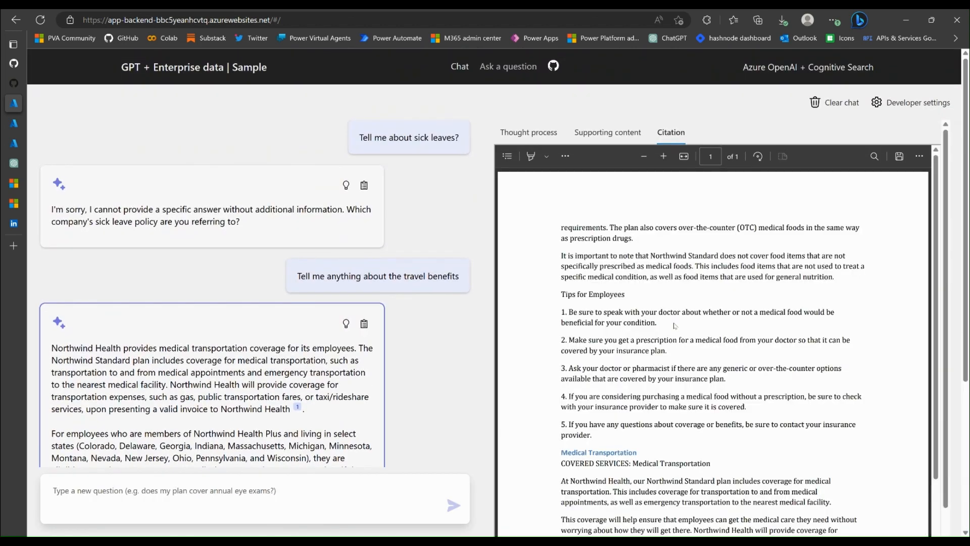
scroll(down, 3)
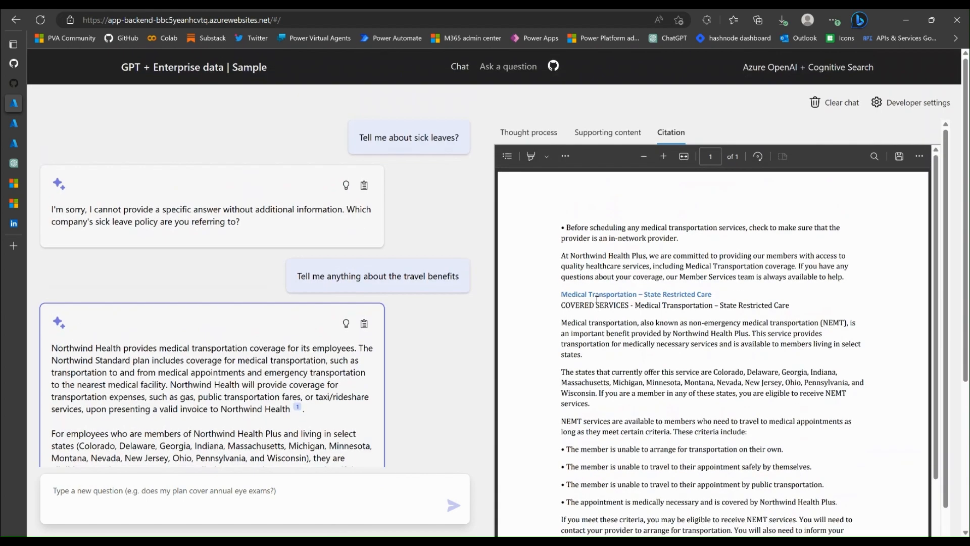
scroll(down, 3)
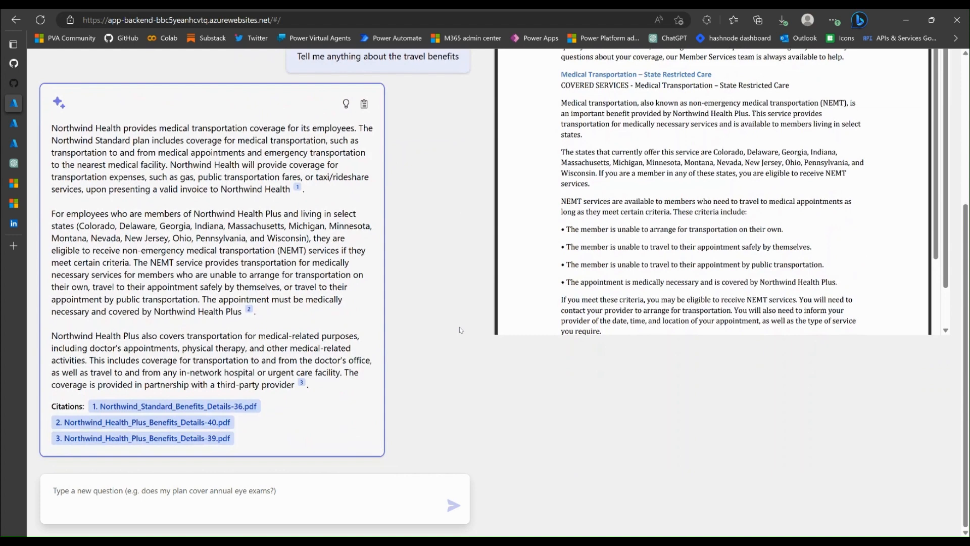
scroll(up, 3)
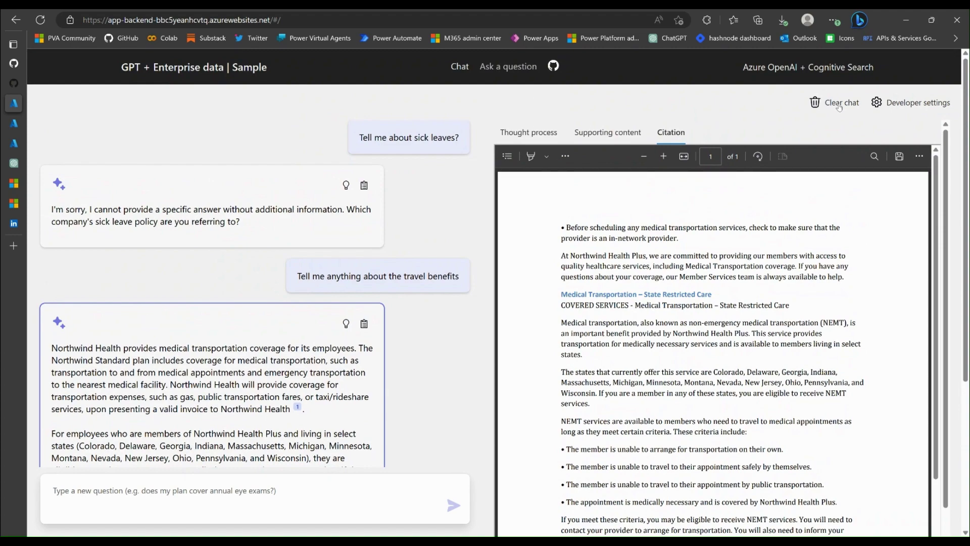
scroll(down, 3)
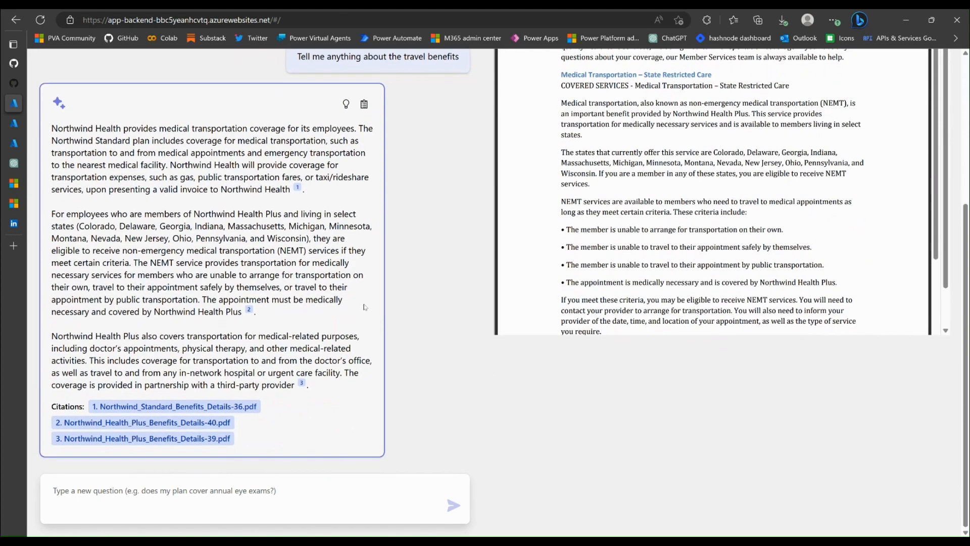
scroll(up, 3)
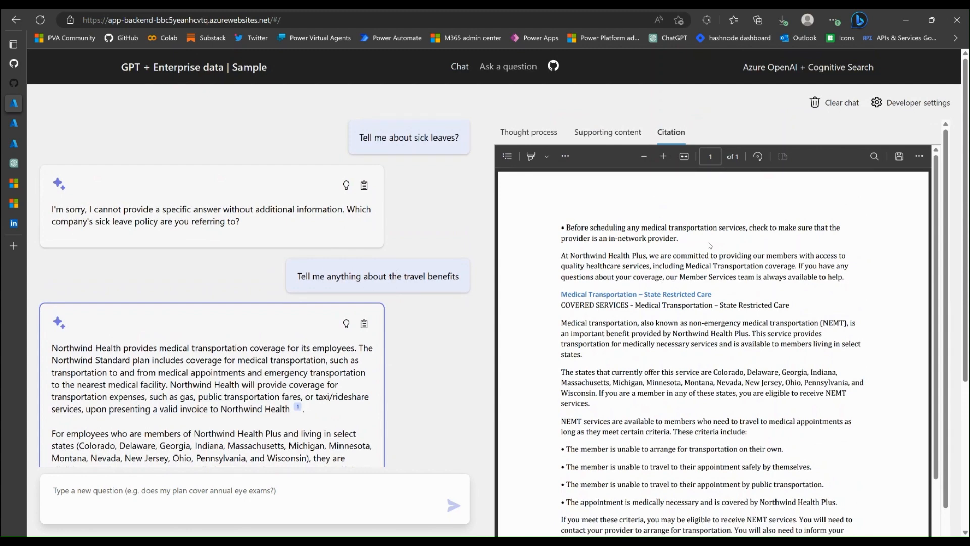
mouse_move(833, 109)
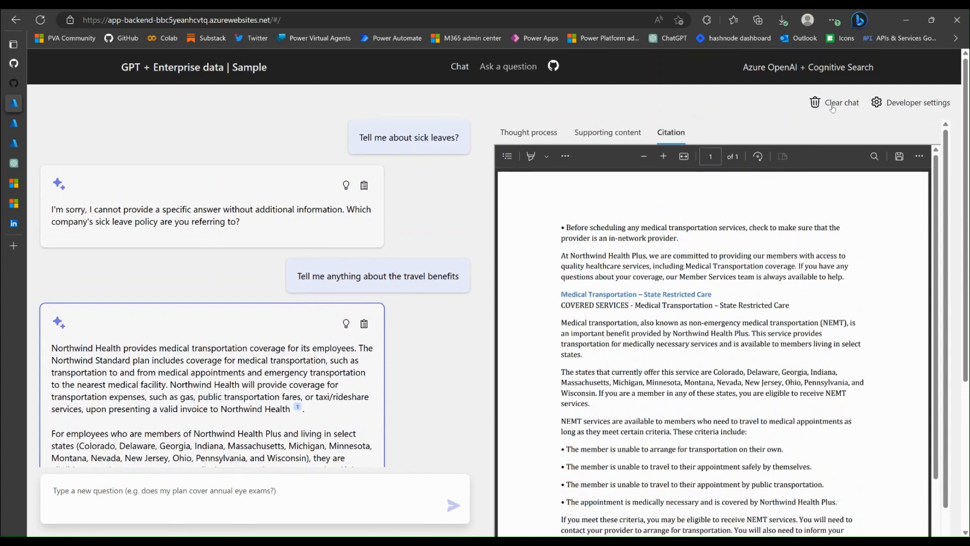
click(841, 102)
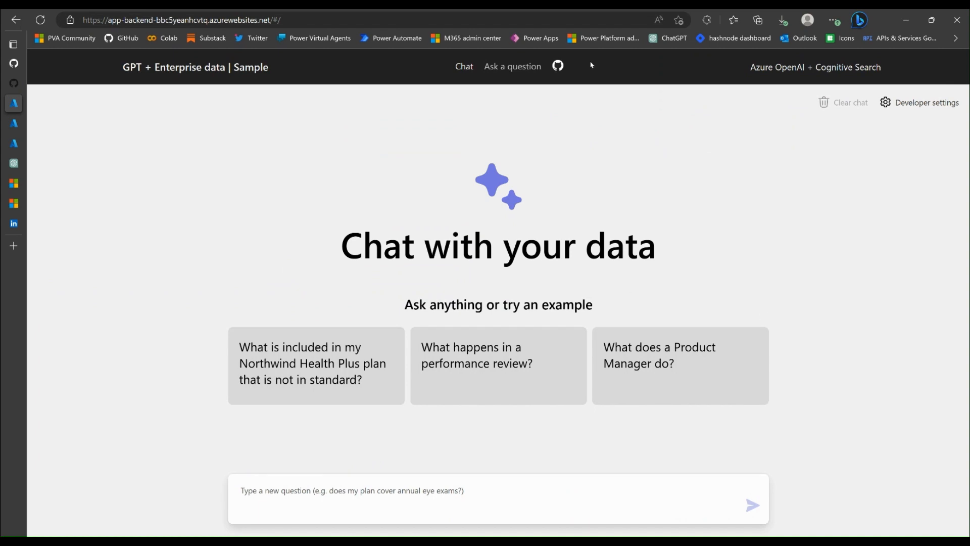
mouse_move(555, 97)
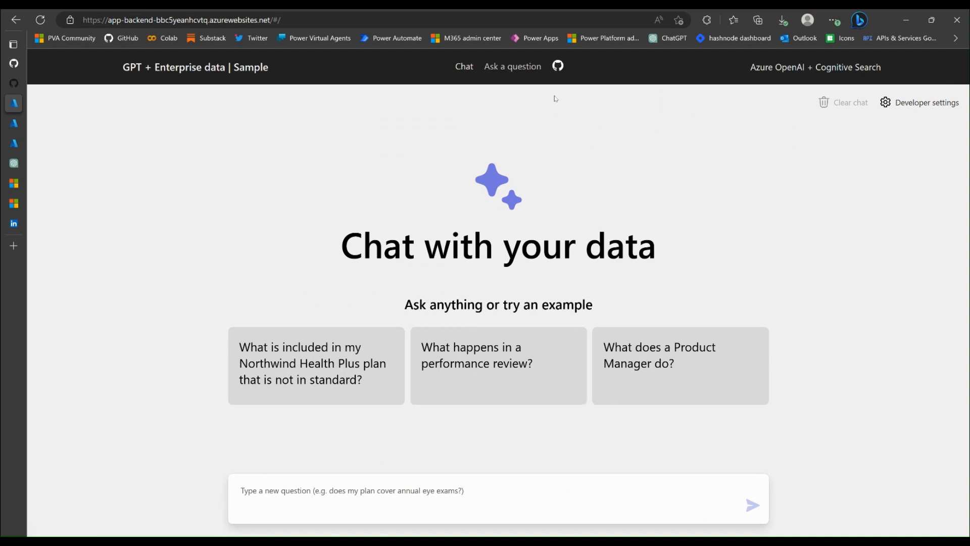
mouse_move(48, 107)
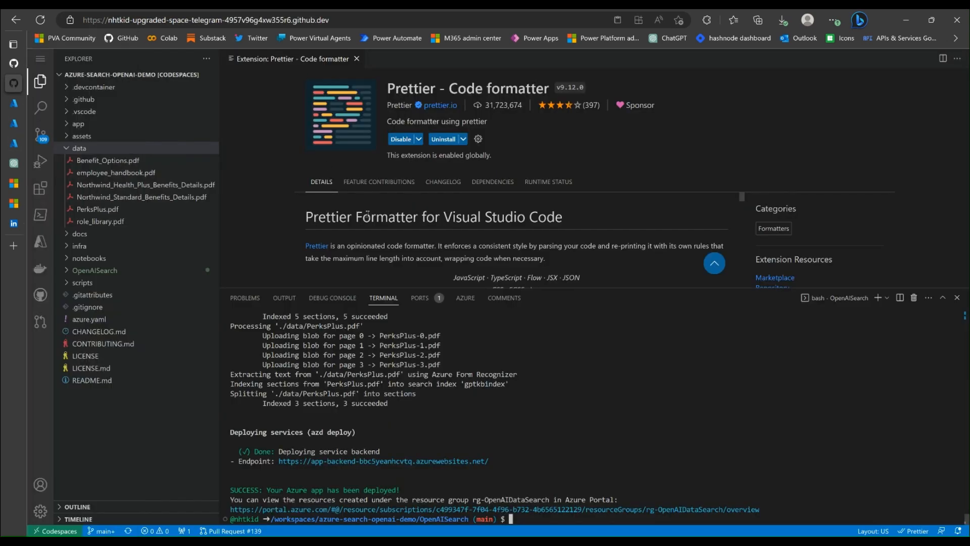
mouse_move(285, 73)
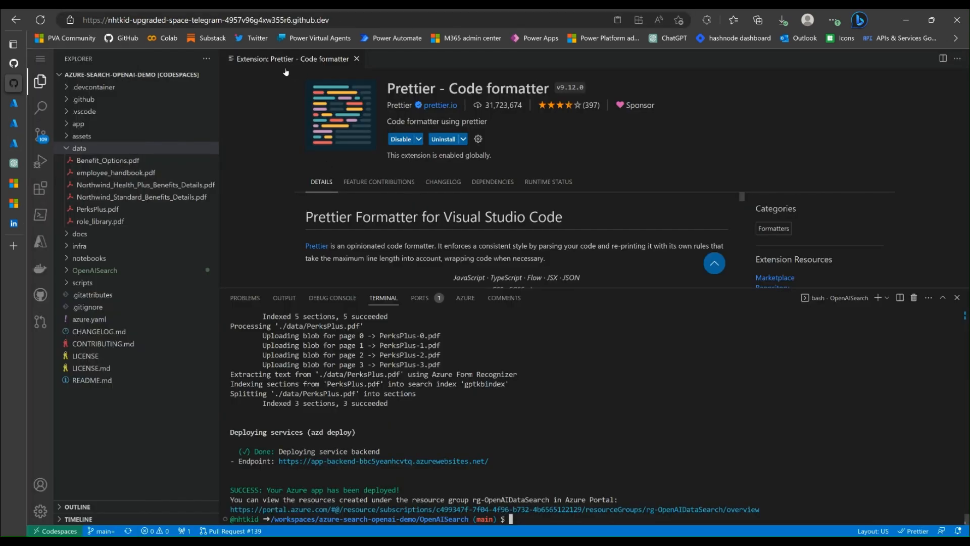
- Expand the data folder of PDFs and the scripts folder in the Explorer
click(79, 148)
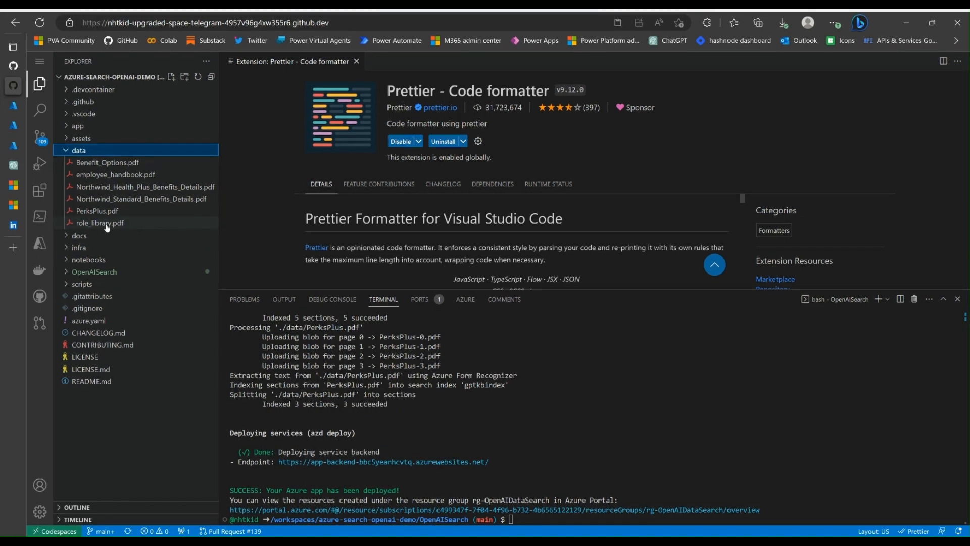
mouse_move(143, 233)
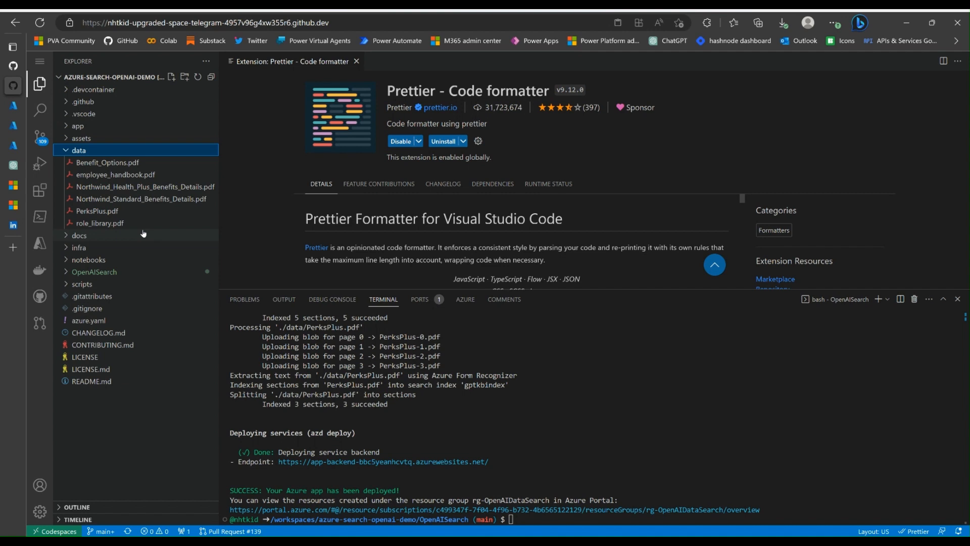
click(82, 283)
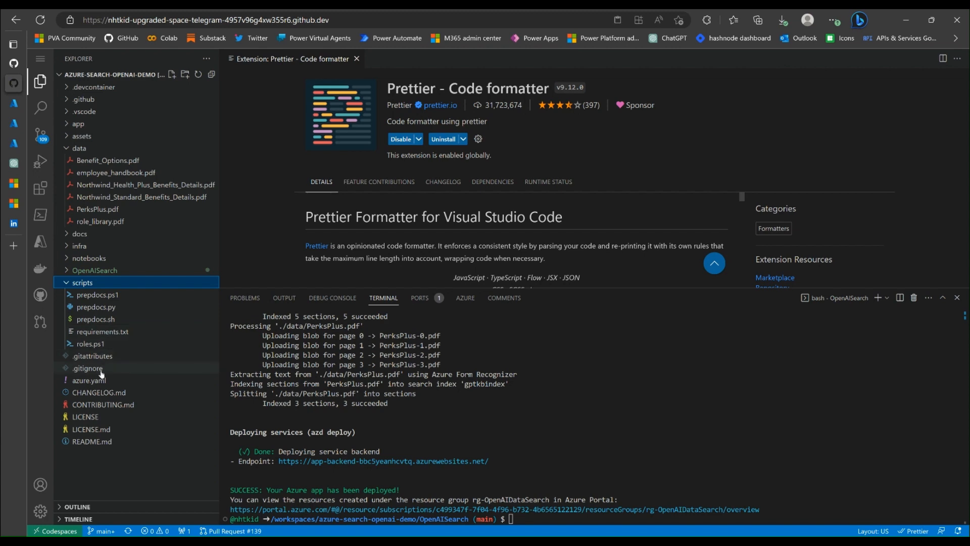
mouse_move(480, 354)
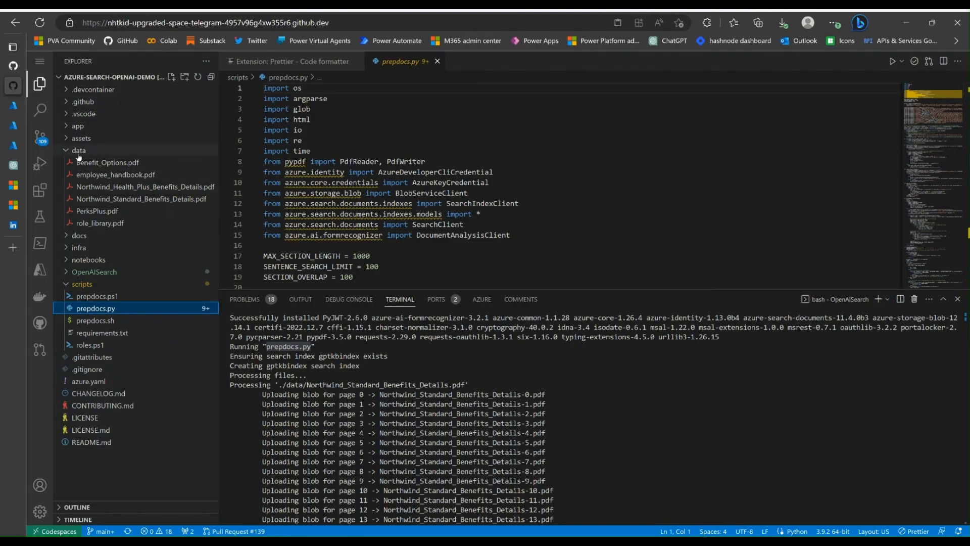
click(79, 149)
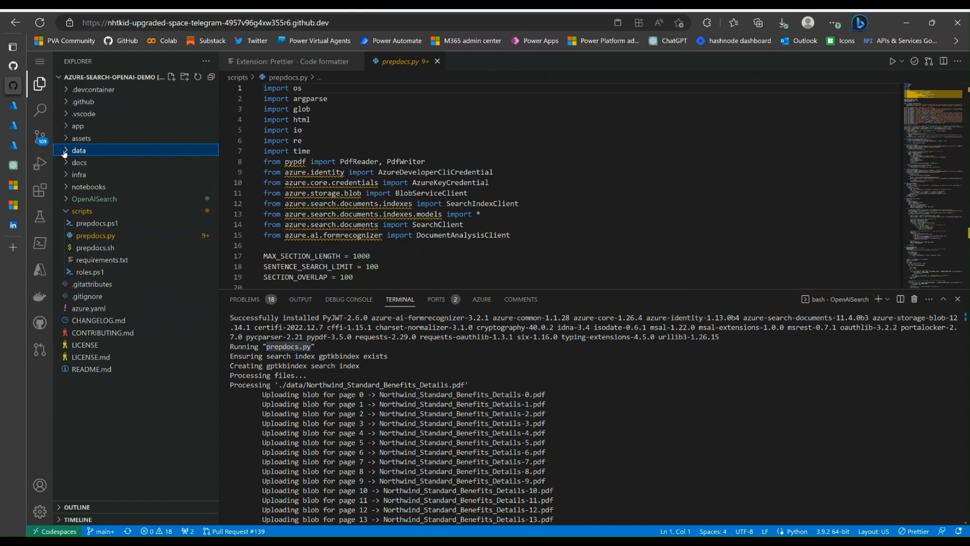
click(80, 151)
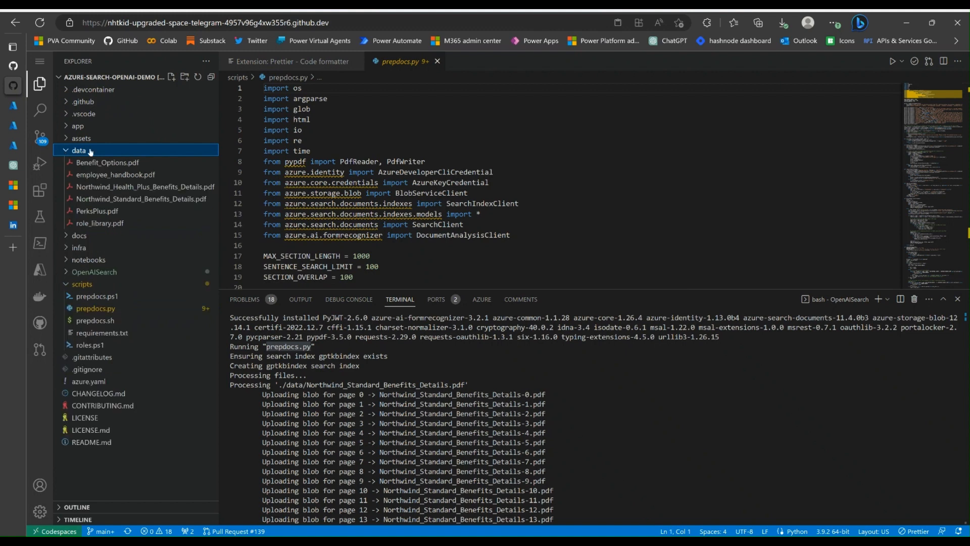
mouse_move(101, 203)
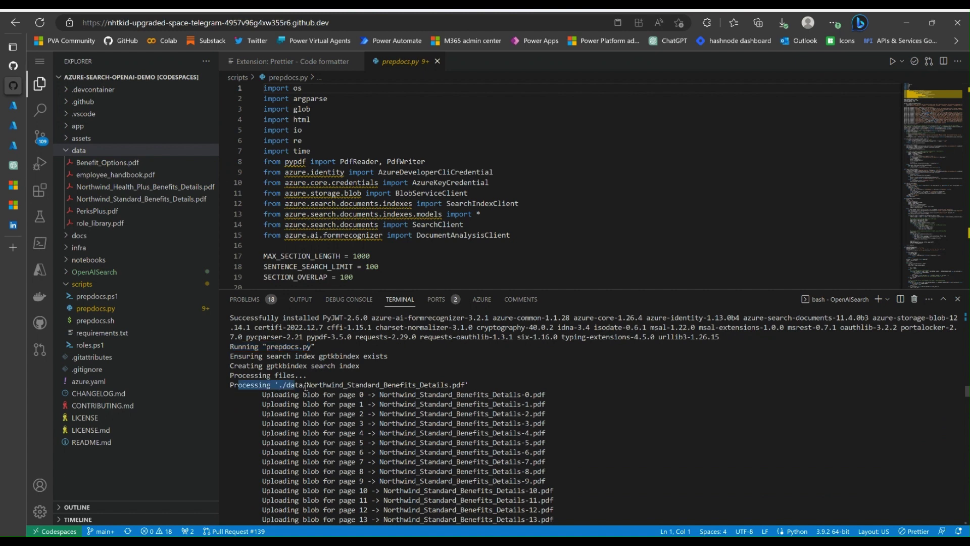
mouse_move(300, 384)
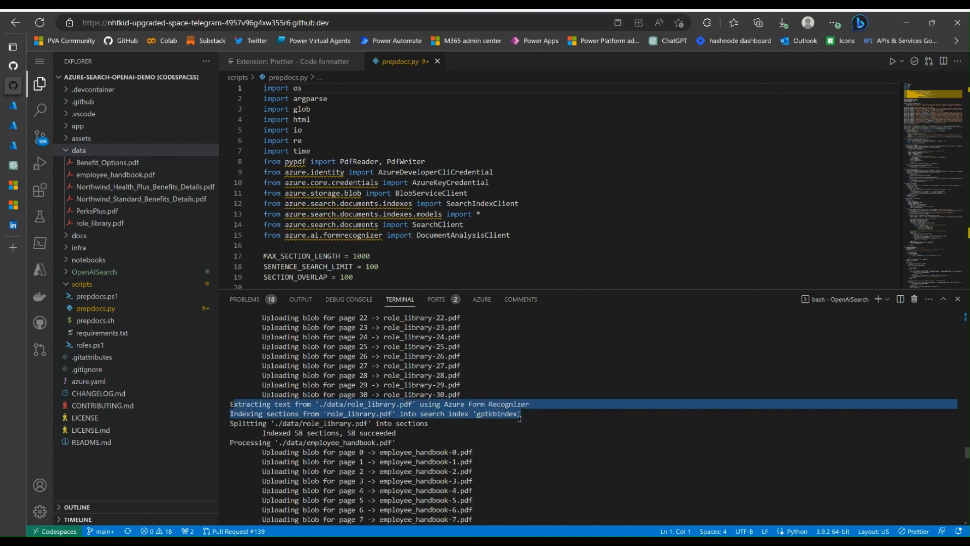
scroll(down, 3)
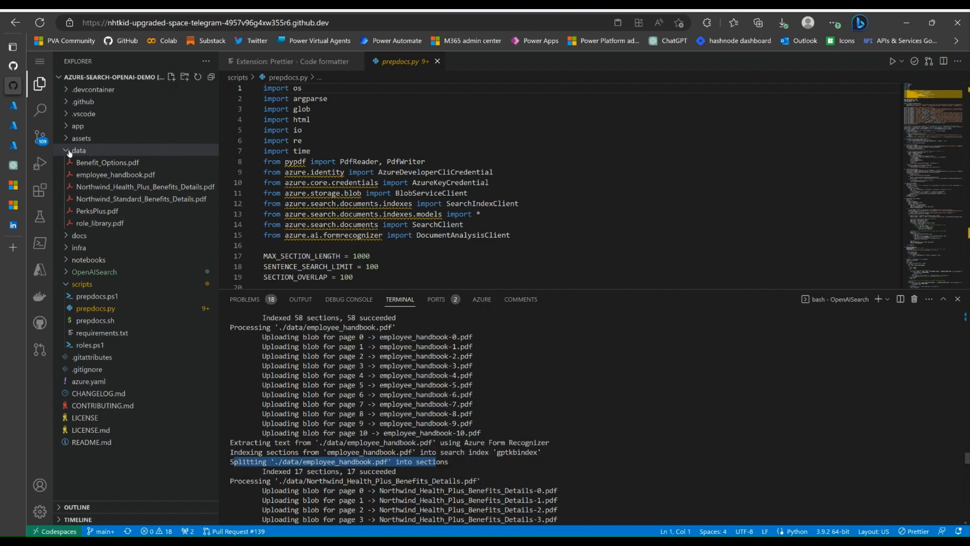
mouse_move(97, 296)
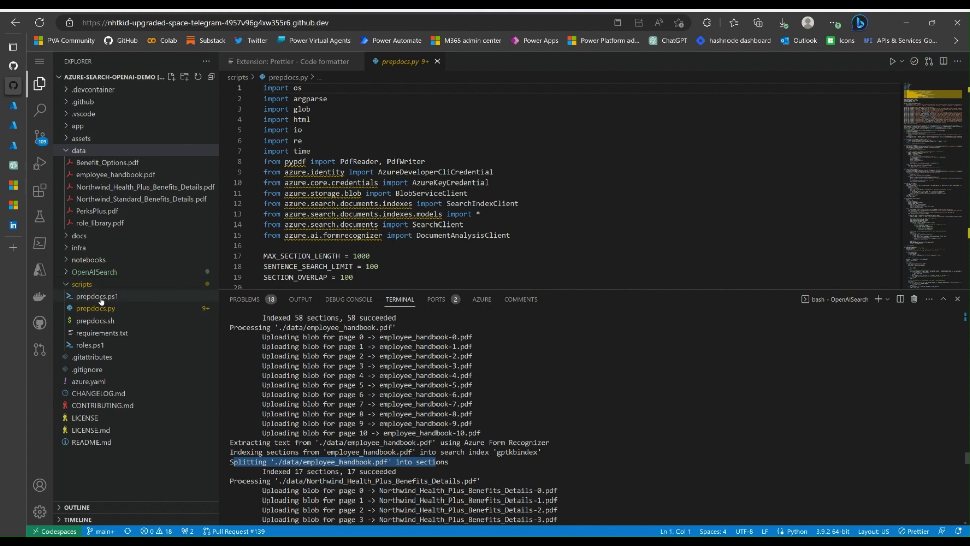
mouse_move(111, 312)
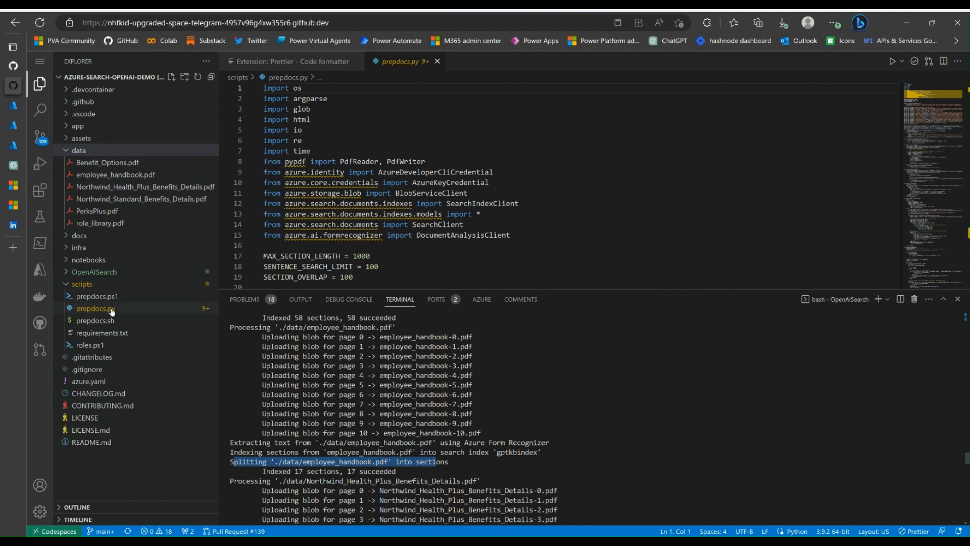
click(96, 309)
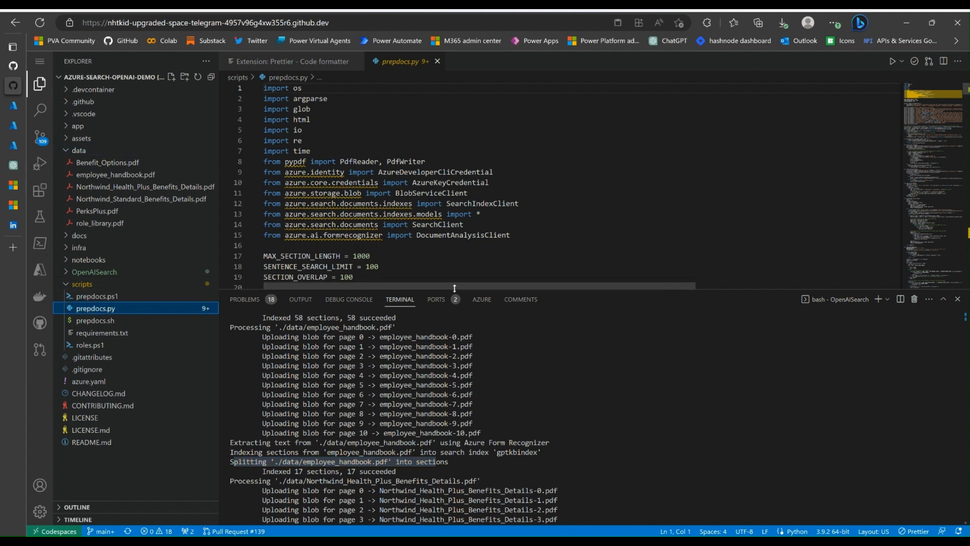
scroll(down, 3)
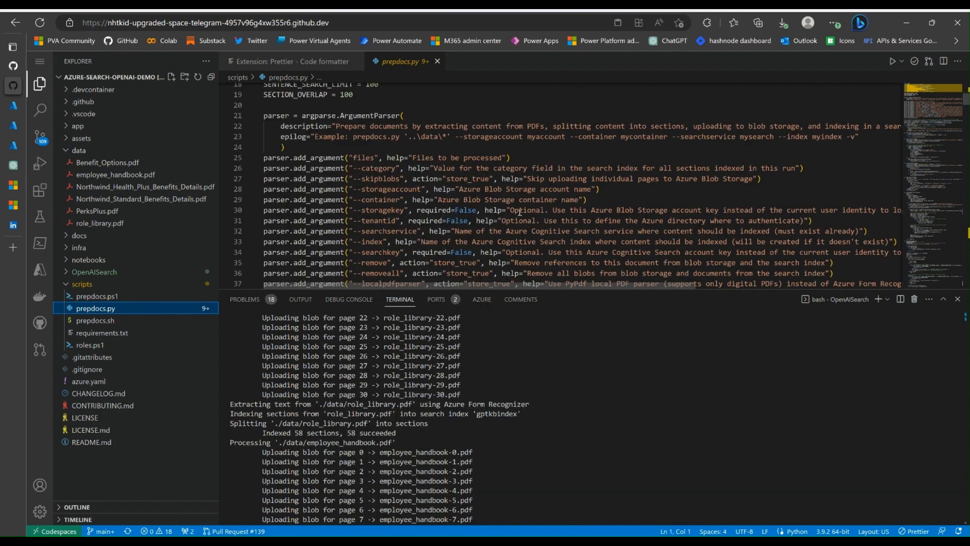
scroll(up, 3)
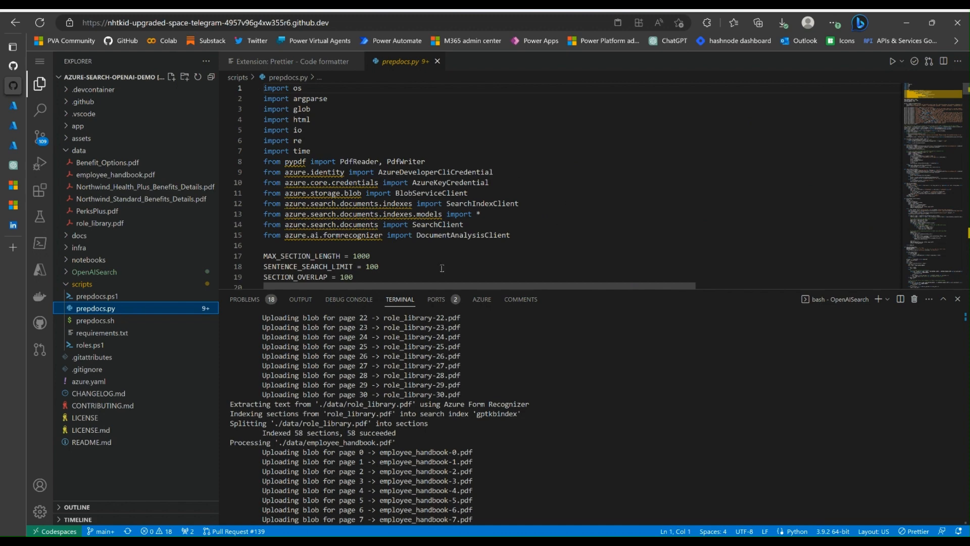
mouse_move(472, 272)
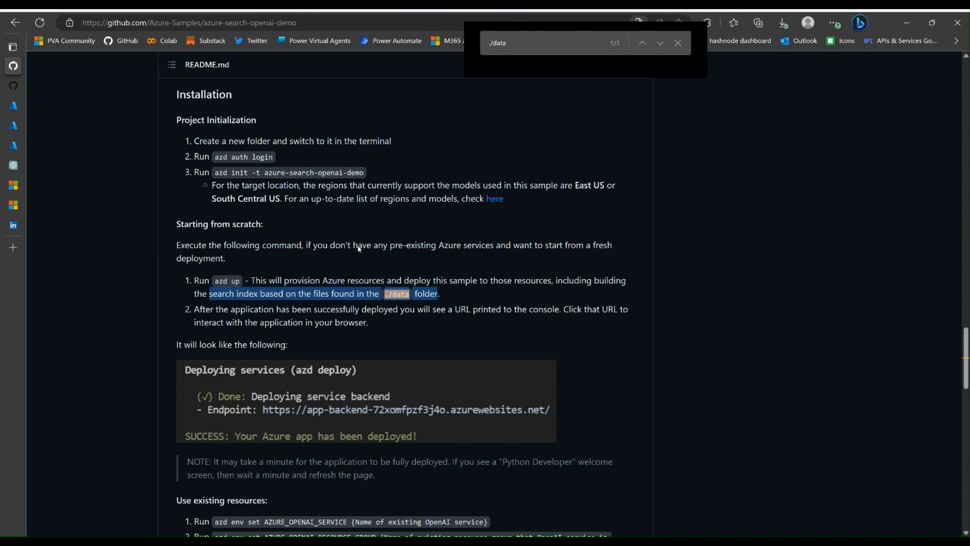
- Open scripts/prepdocs.py in the azure-search-openai-demo repo and scroll through its code
scroll(up, 3)
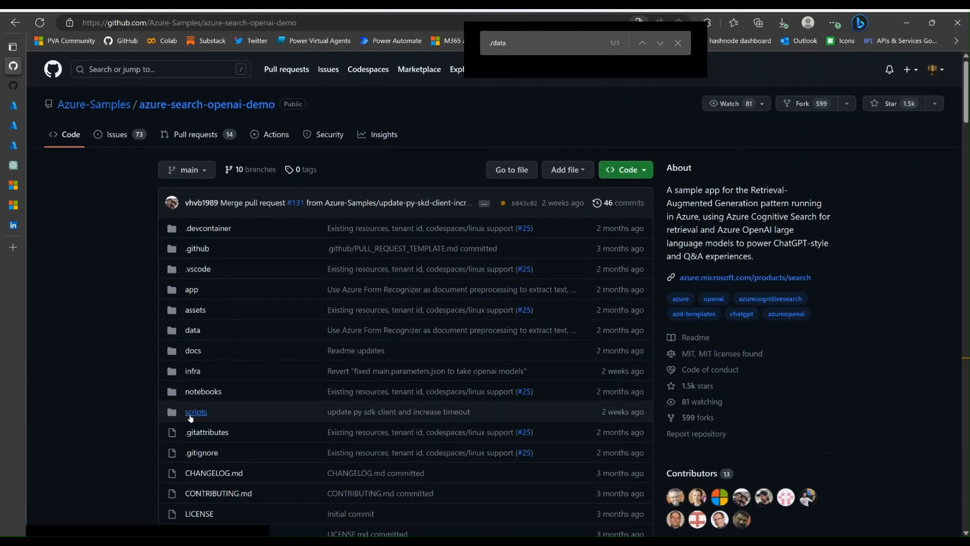
click(195, 411)
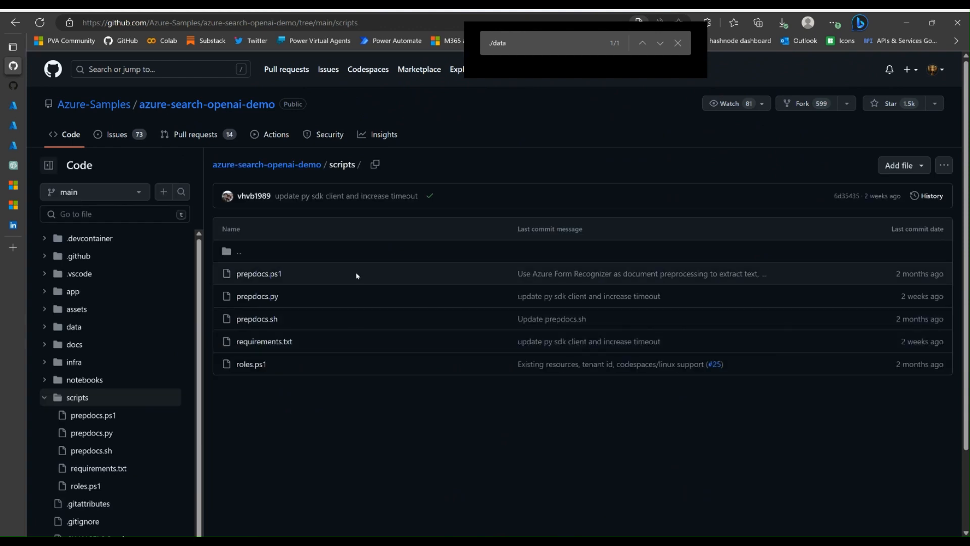
mouse_move(516, 298)
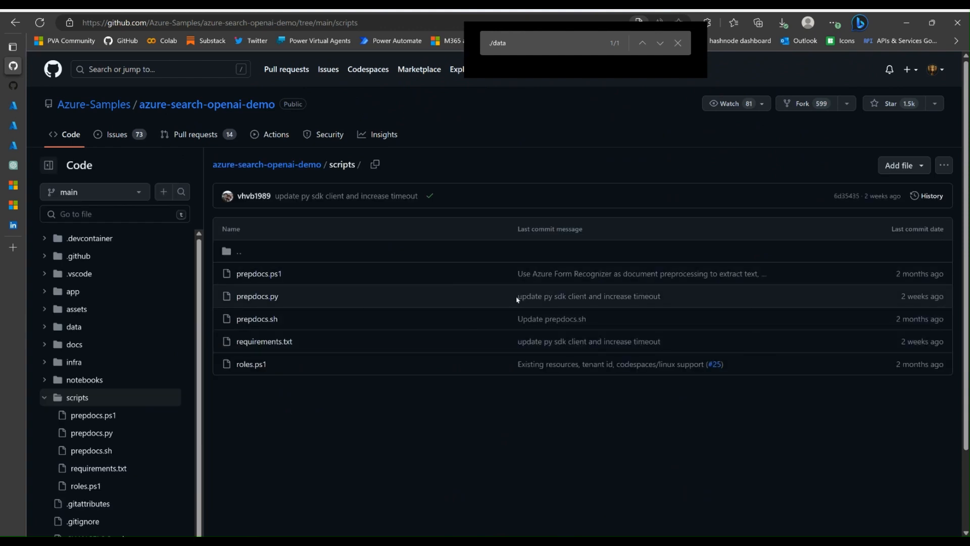
mouse_move(330, 298)
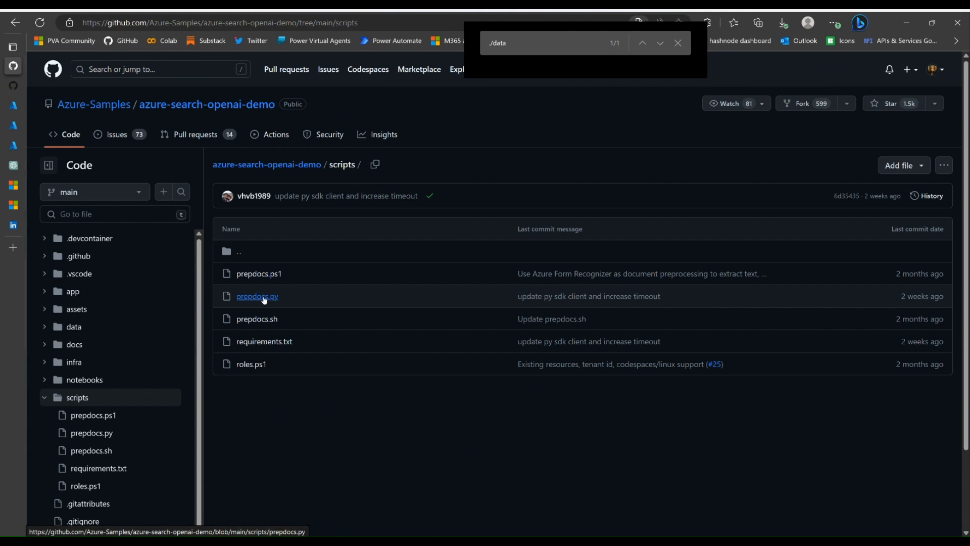
click(257, 295)
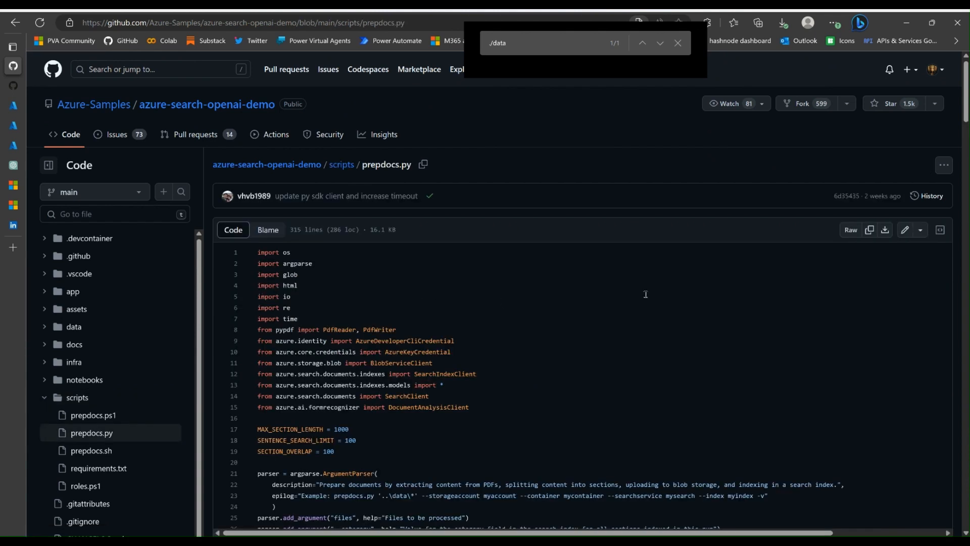
scroll(down, 3)
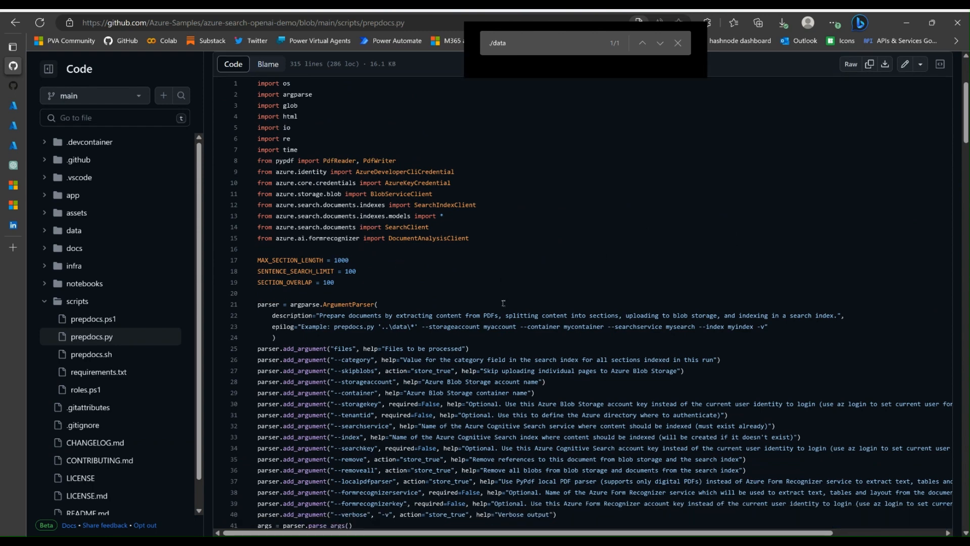
scroll(down, 3)
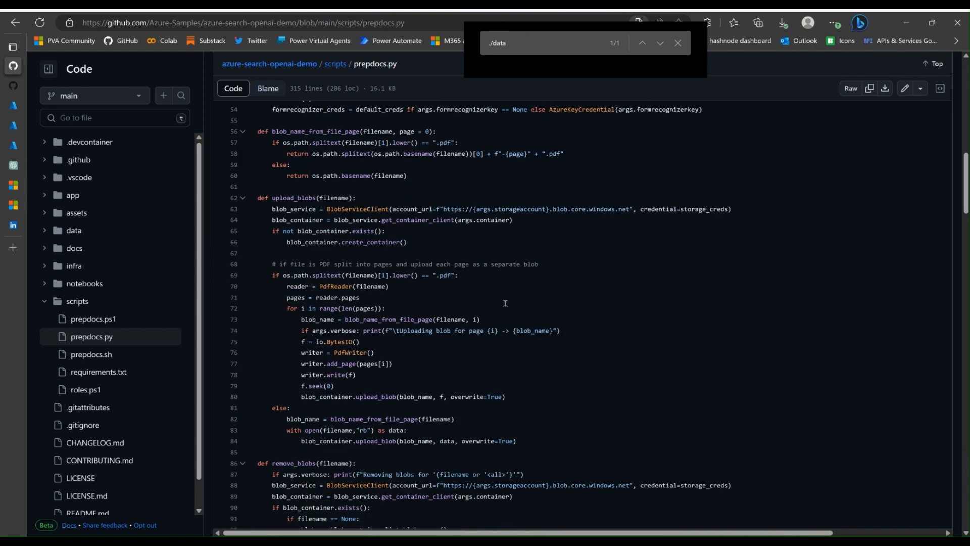
scroll(up, 3)
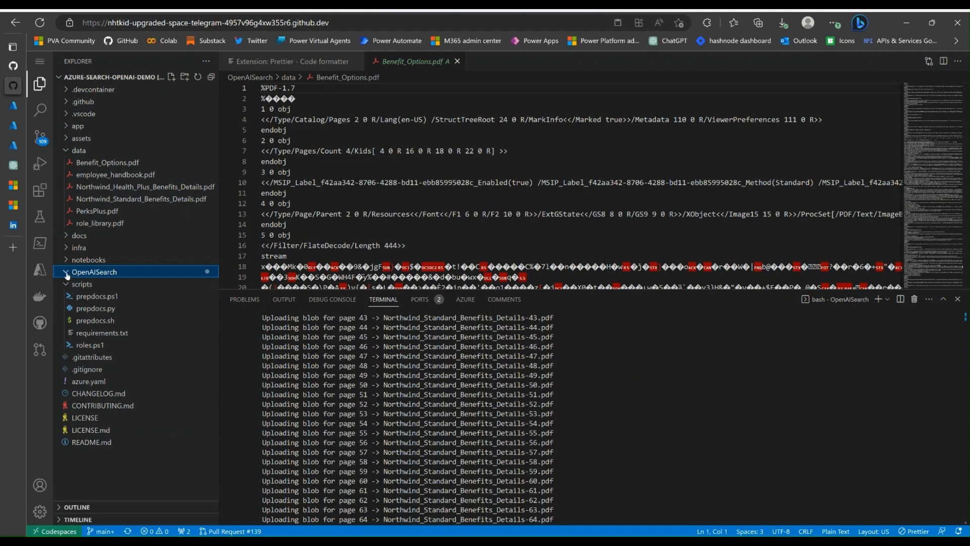
- Expand OpenAISearch/data and open the TSLA, GOOG and MSFT 10-Q PDFs
click(94, 271)
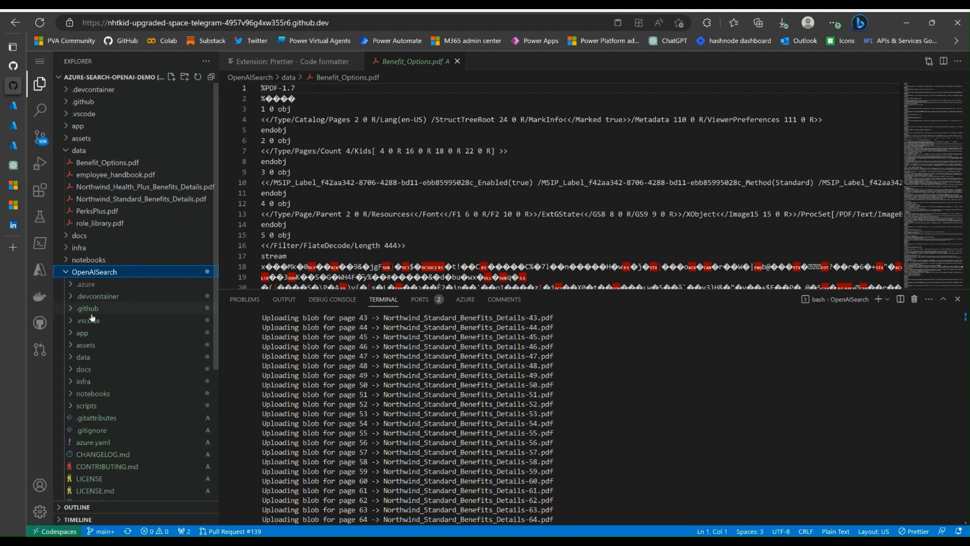
click(83, 357)
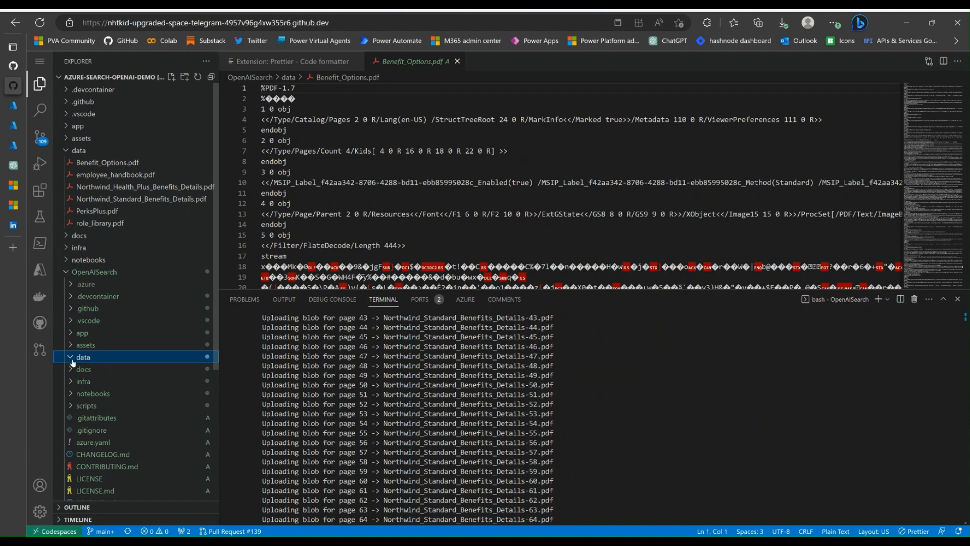
click(83, 356)
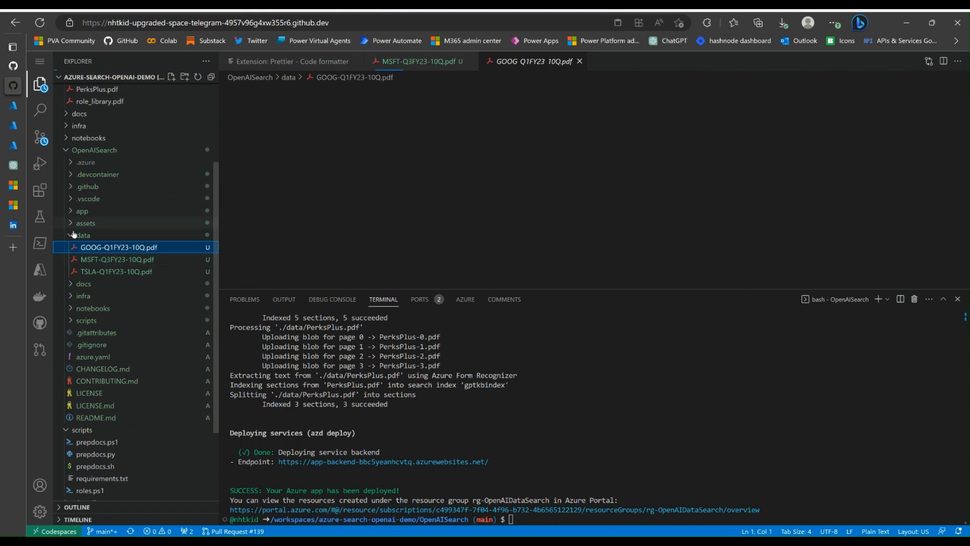
click(116, 271)
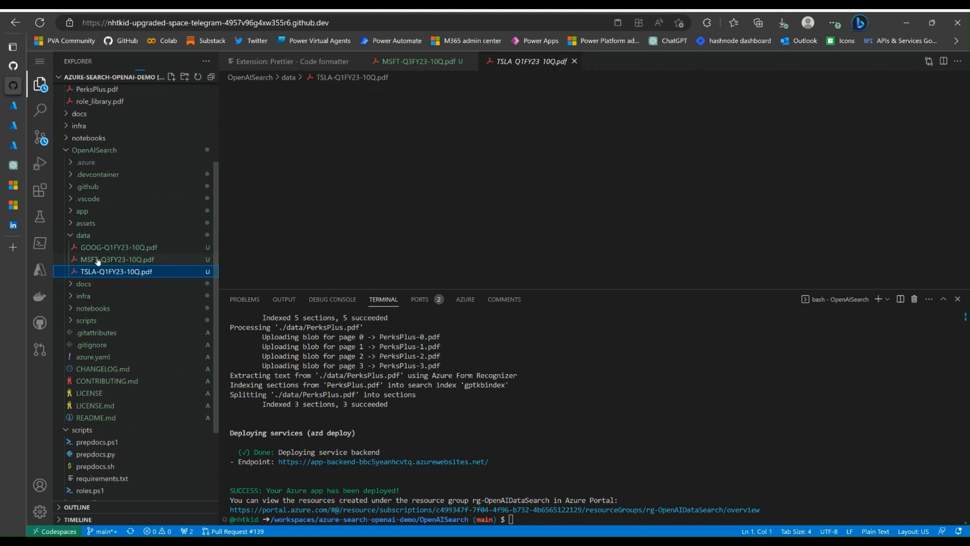
click(121, 247)
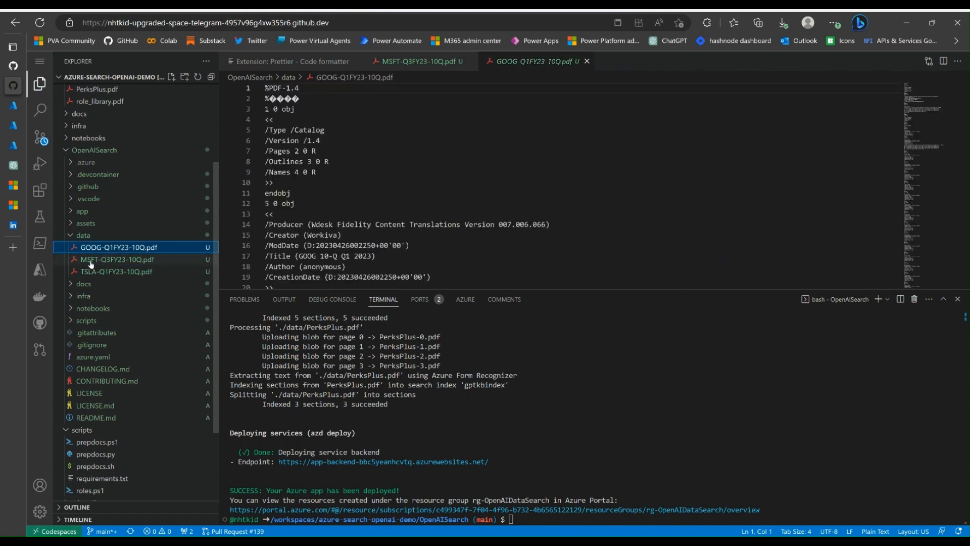
click(117, 259)
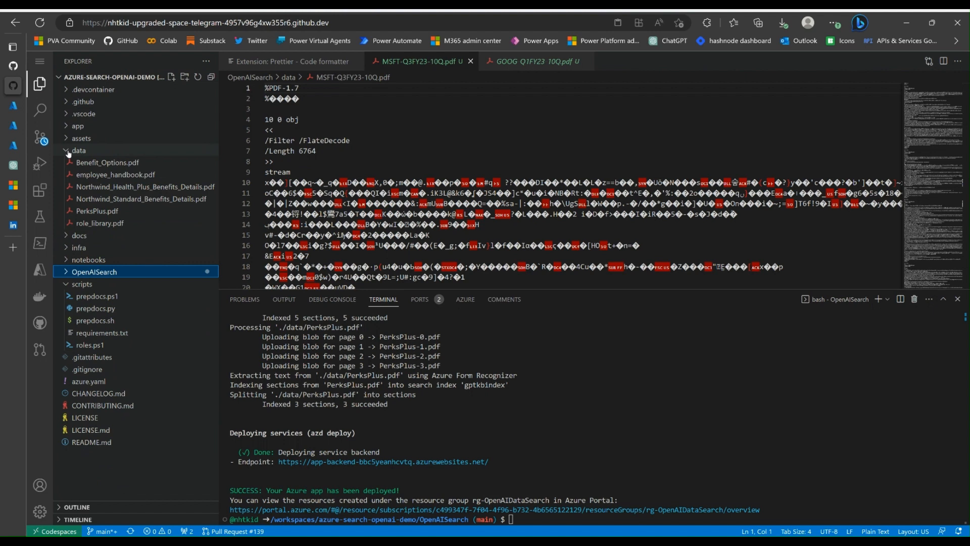
- Collapse the top-level data folder and expand OpenAISearch/scripts
click(79, 150)
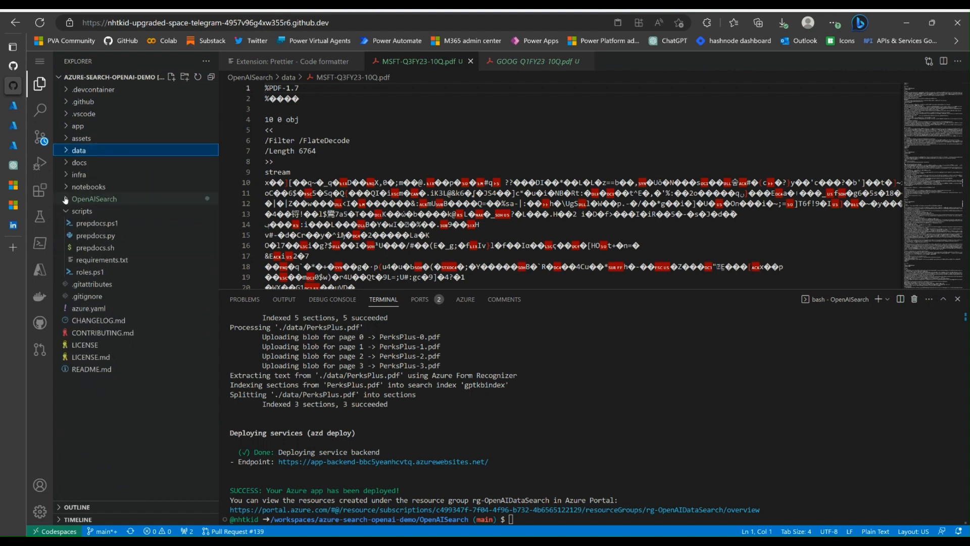
click(94, 198)
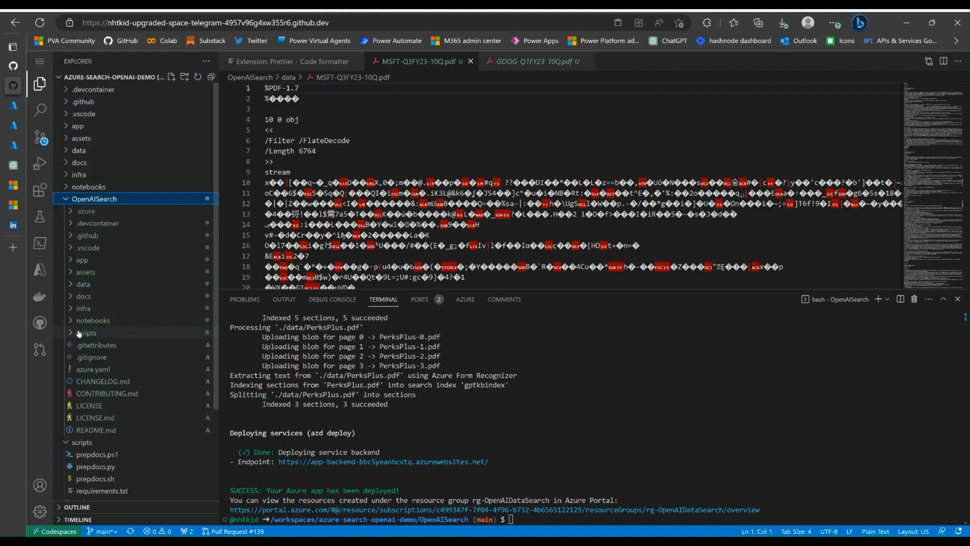
click(87, 332)
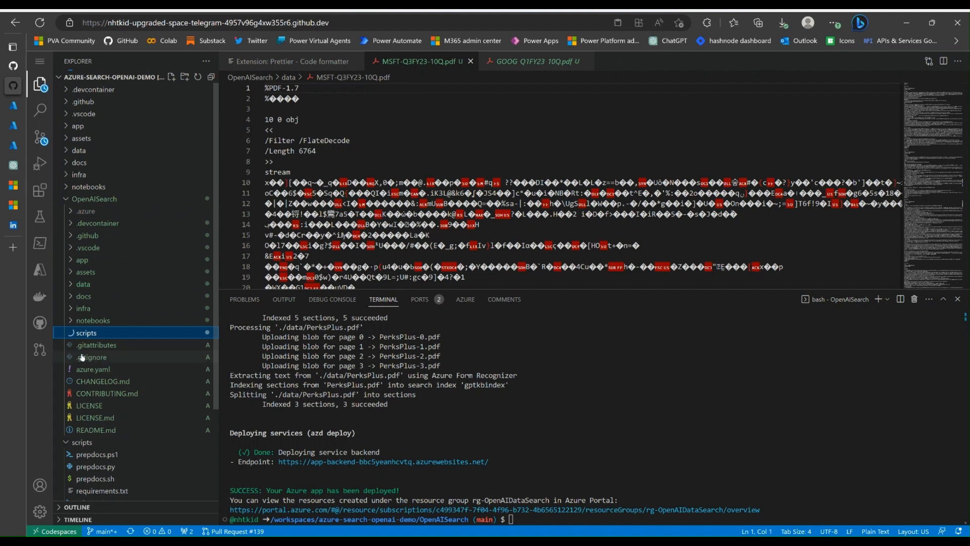
click(86, 333)
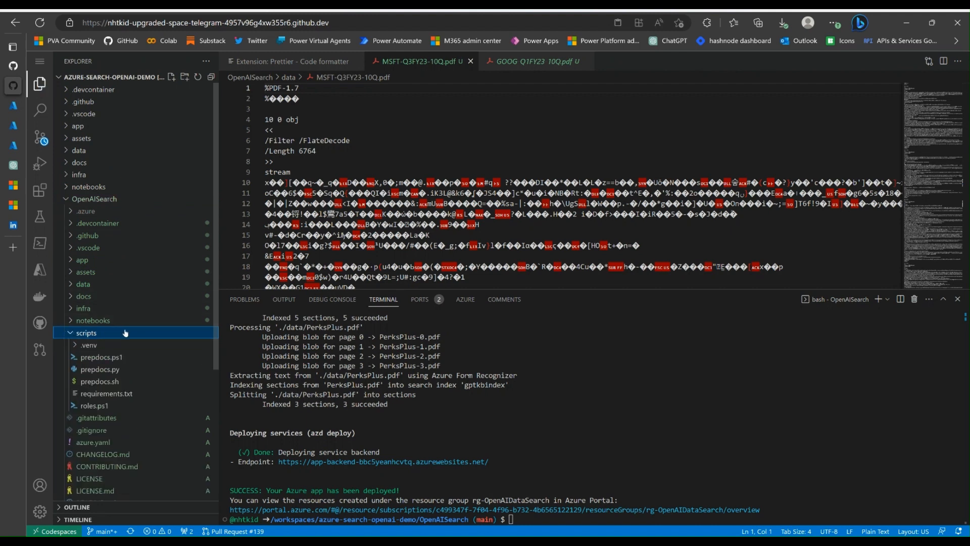
scroll(down, 3)
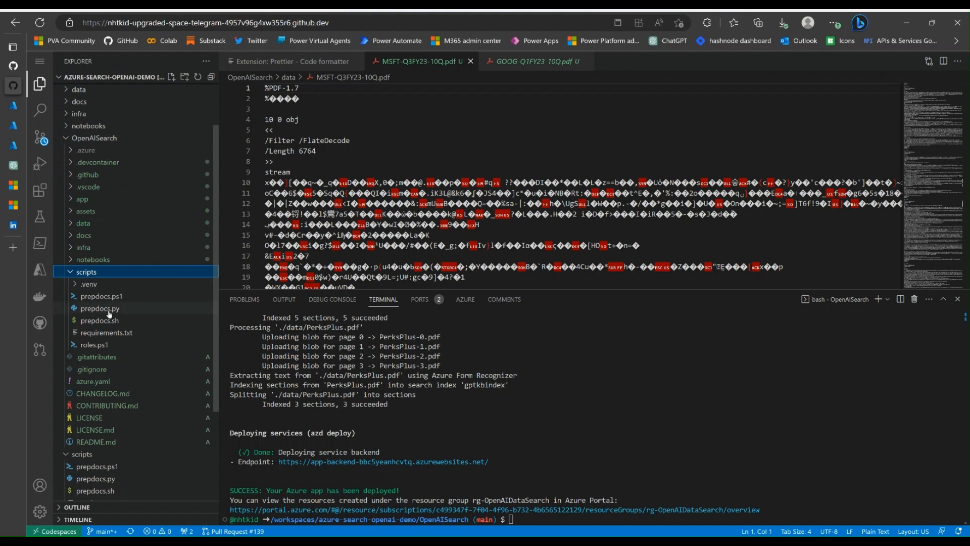
- Open OpenAISearch/scripts/prepdocs.py and review the 'no module named pypdf' error
click(100, 309)
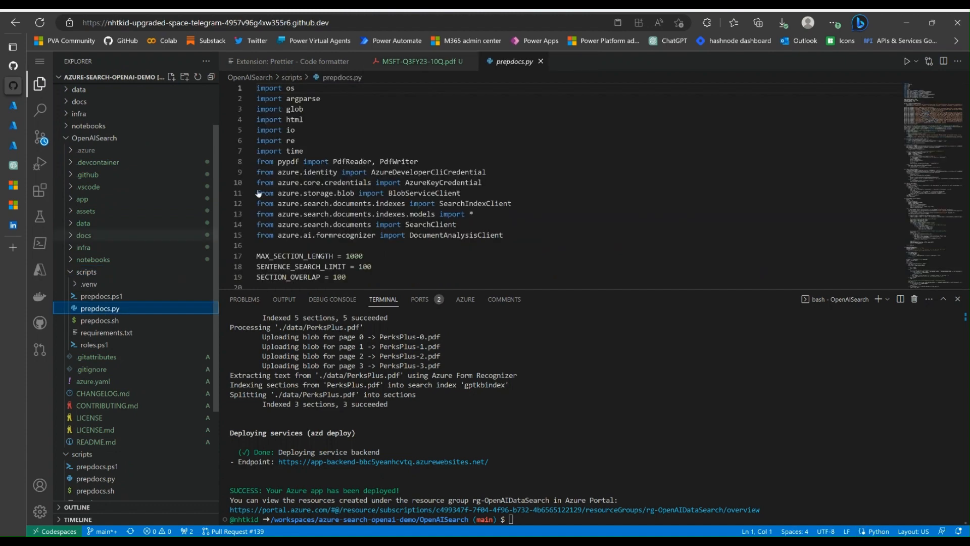
mouse_move(906, 61)
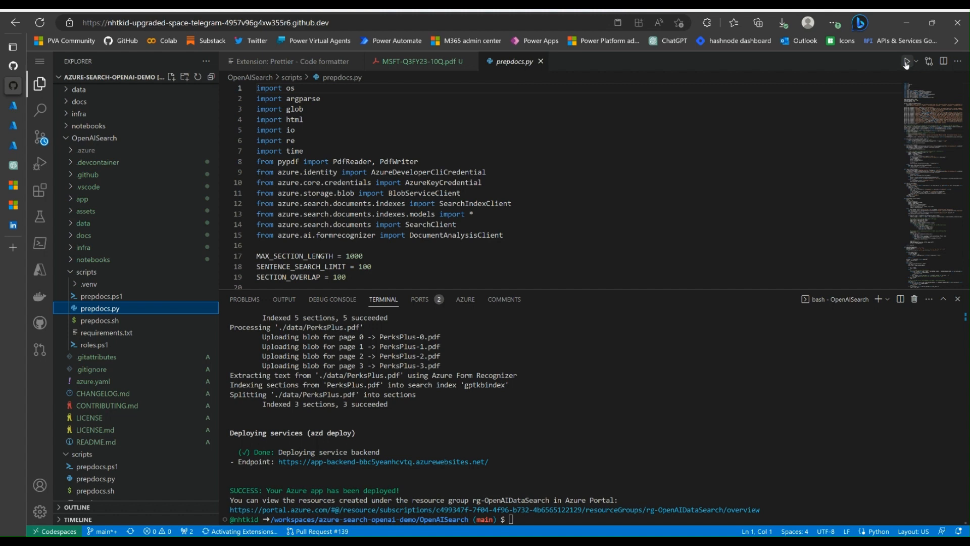
mouse_move(876, 74)
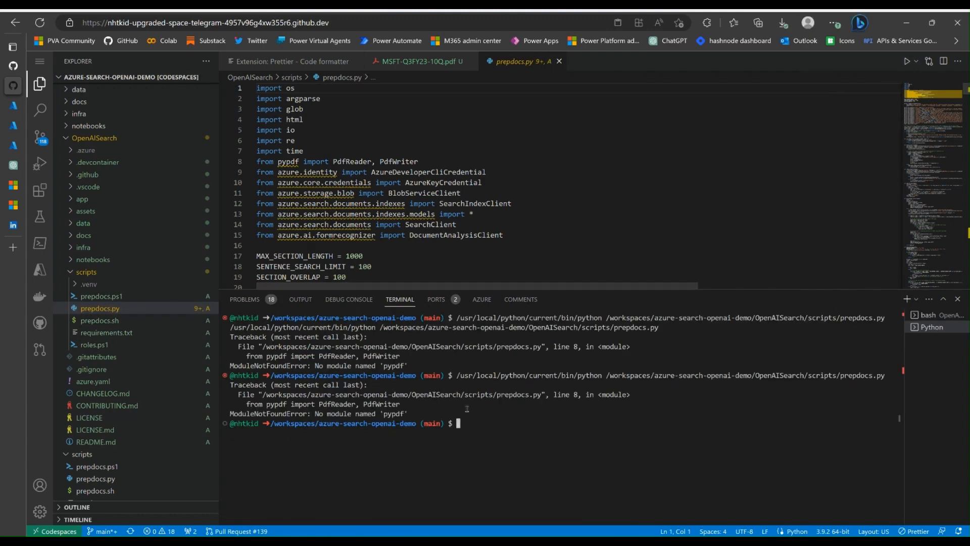
mouse_move(473, 426)
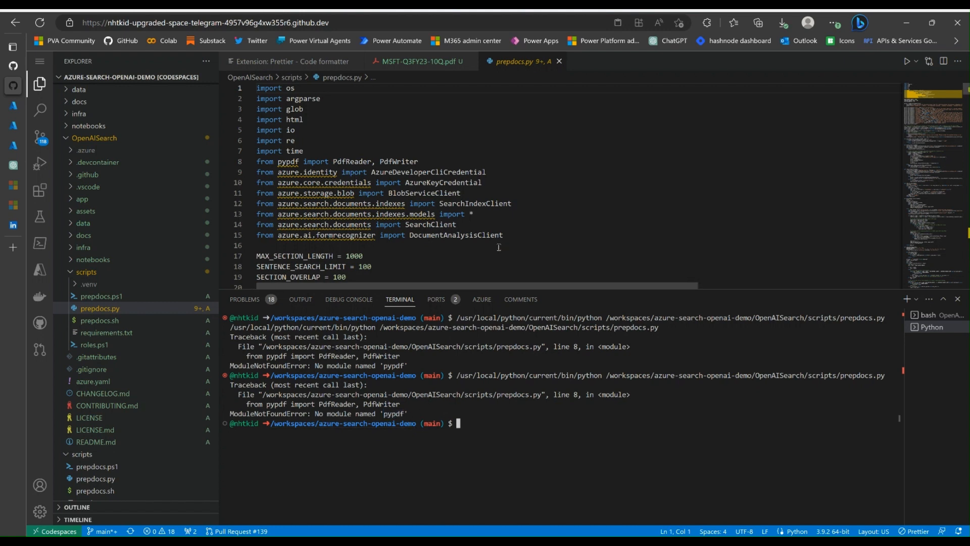
mouse_move(473, 141)
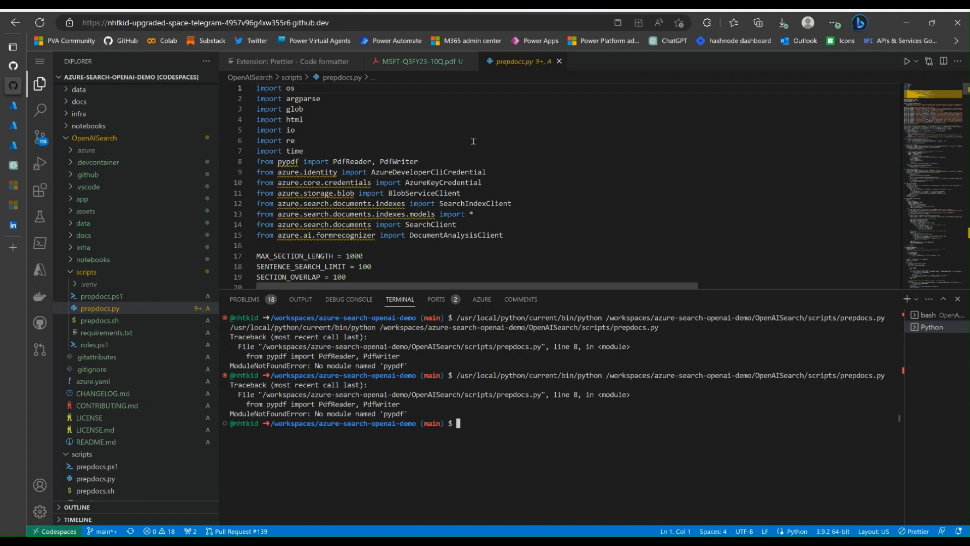
mouse_move(512, 130)
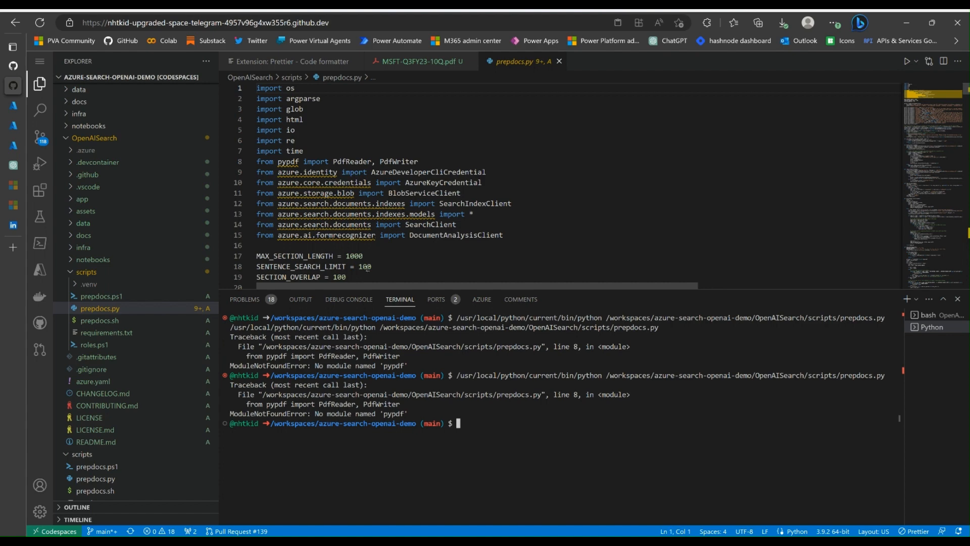
scroll(down, 3)
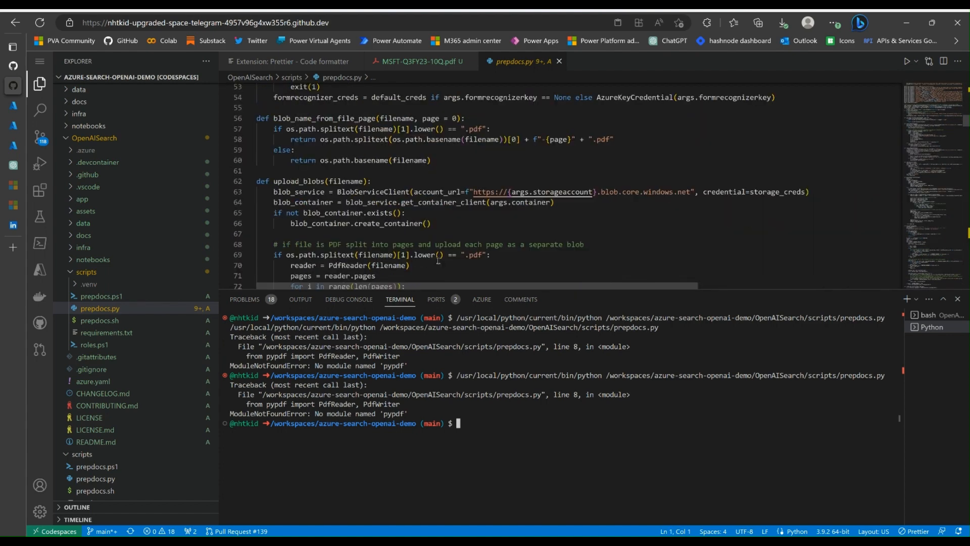
scroll(up, 3)
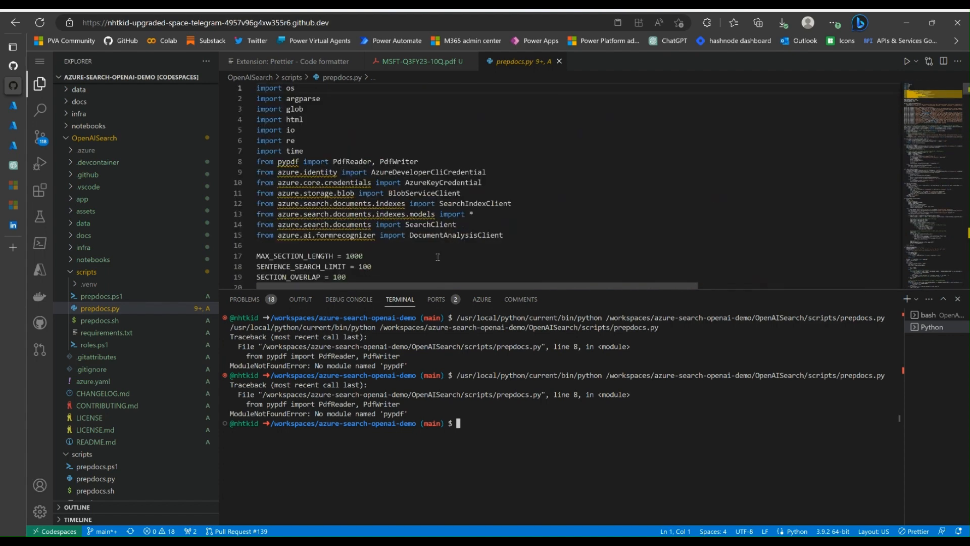
mouse_move(125, 309)
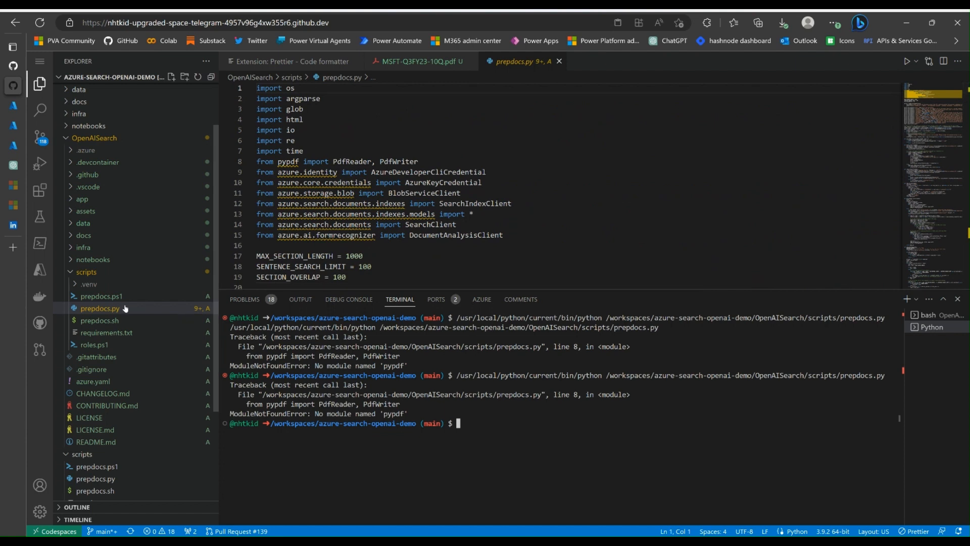
mouse_move(436, 287)
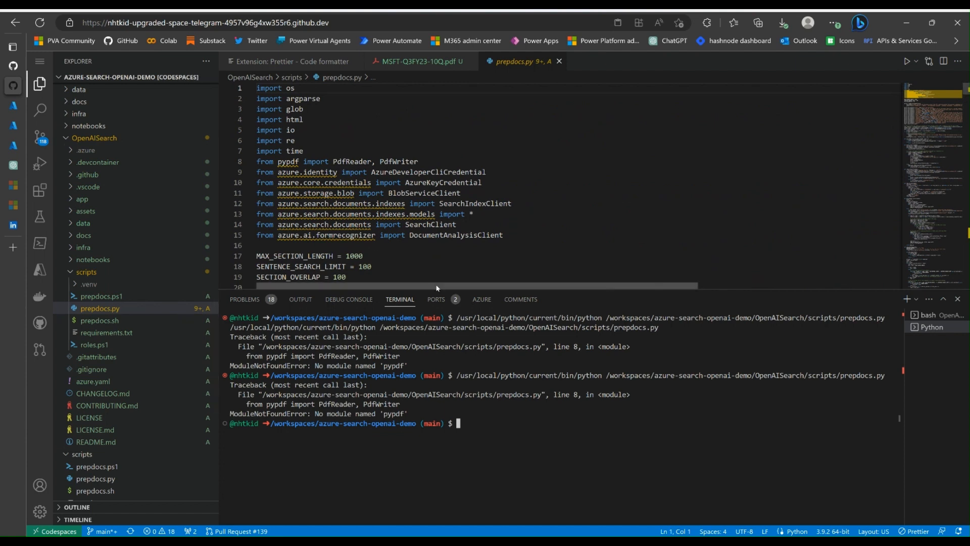
mouse_move(199, 107)
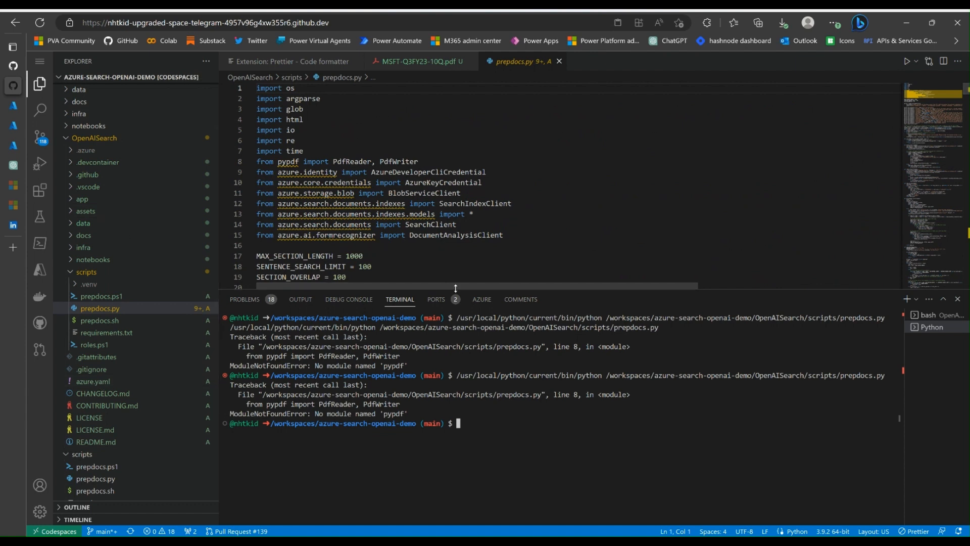
mouse_move(460, 288)
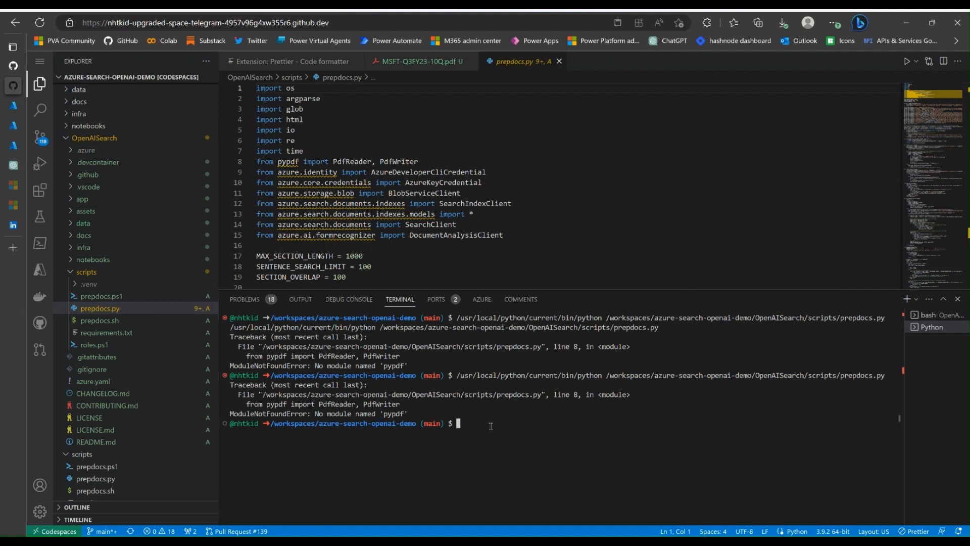
- Run pip install pypdf in the terminal, installing pypdf 3.8.1
text(pinp)
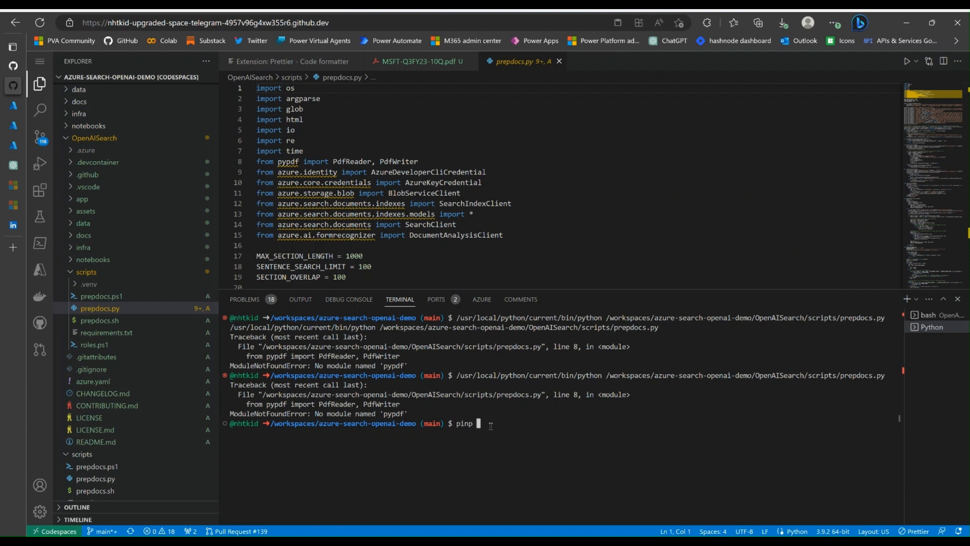
key(Backspace)
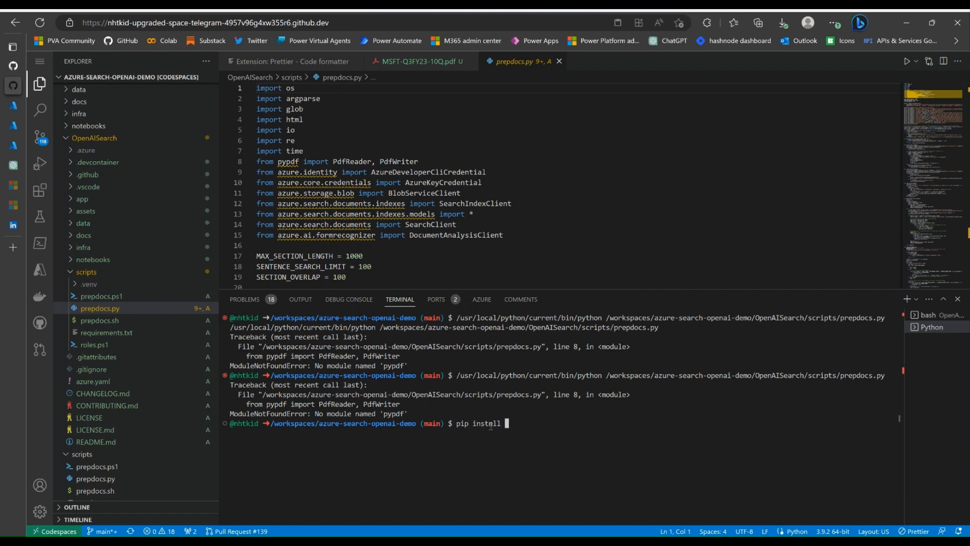
text(pypdfy)
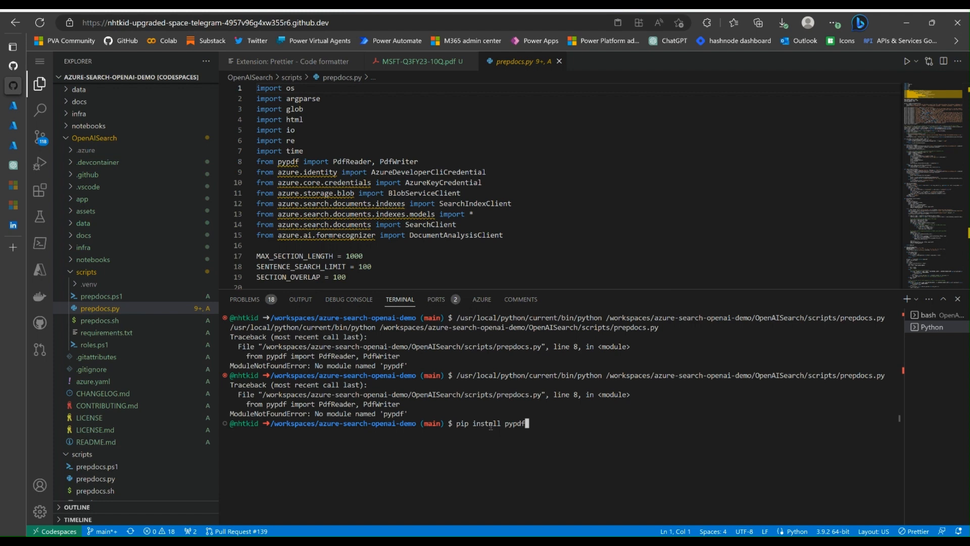
mouse_move(540, 417)
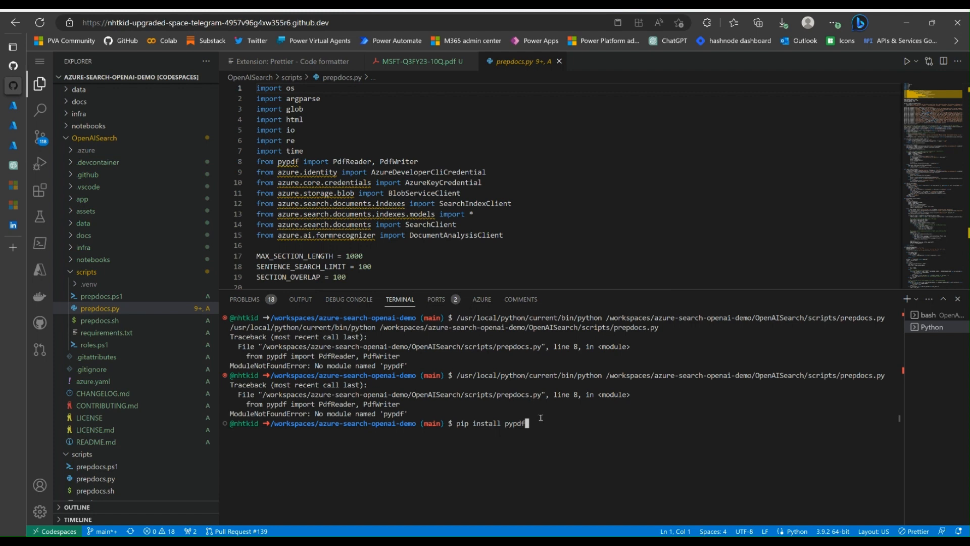
key(Return)
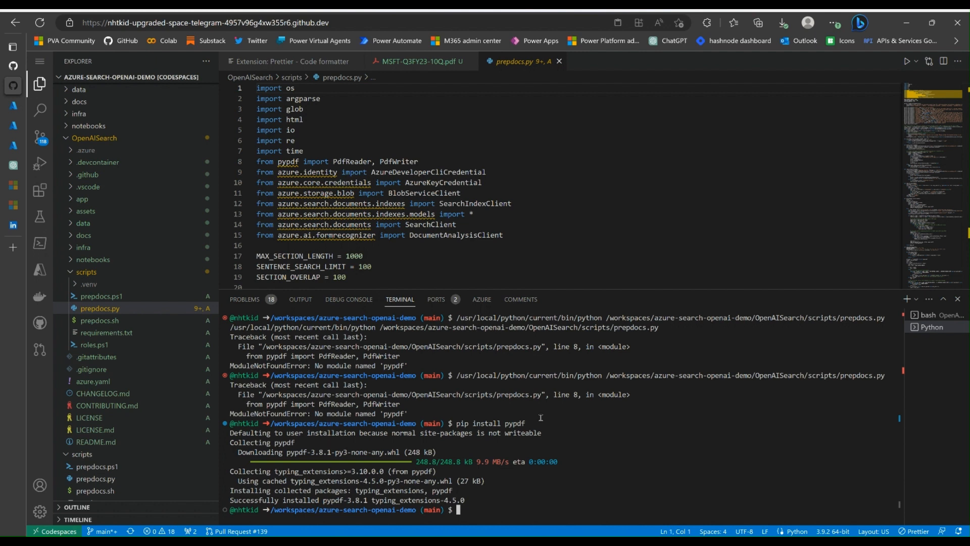
mouse_move(548, 412)
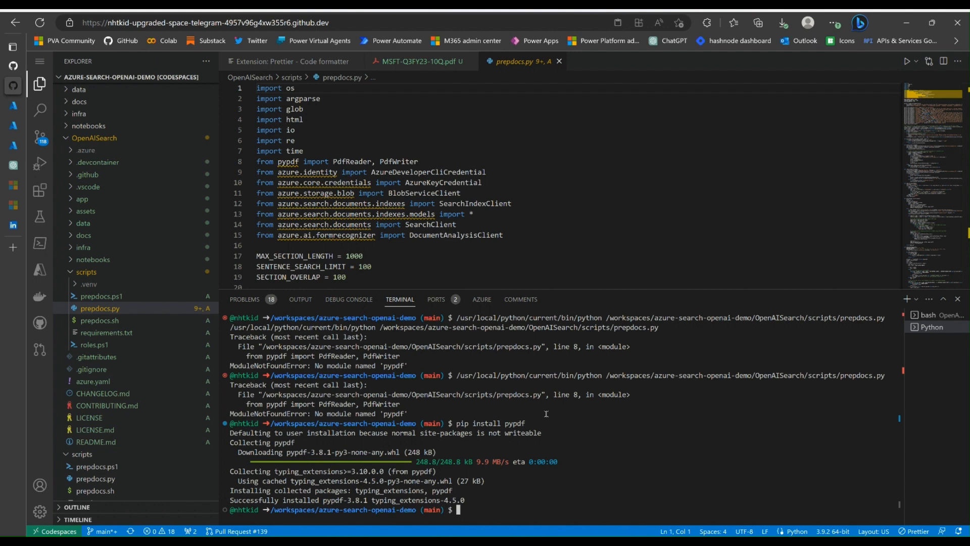
mouse_move(488, 408)
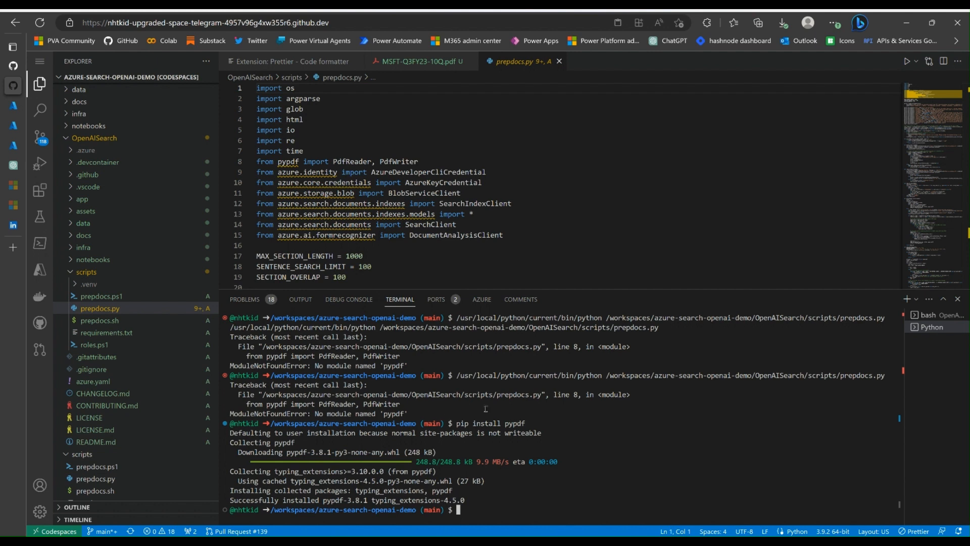
mouse_move(655, 425)
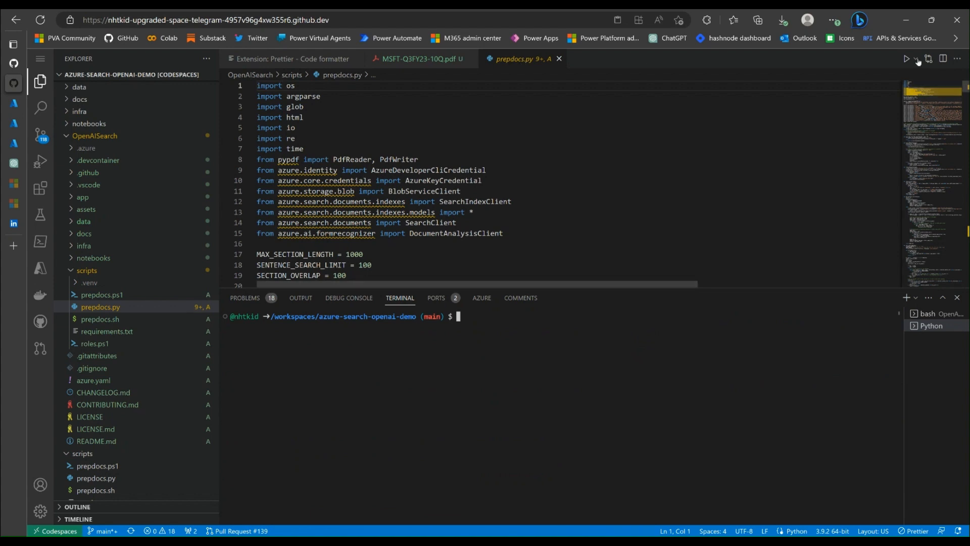
click(905, 59)
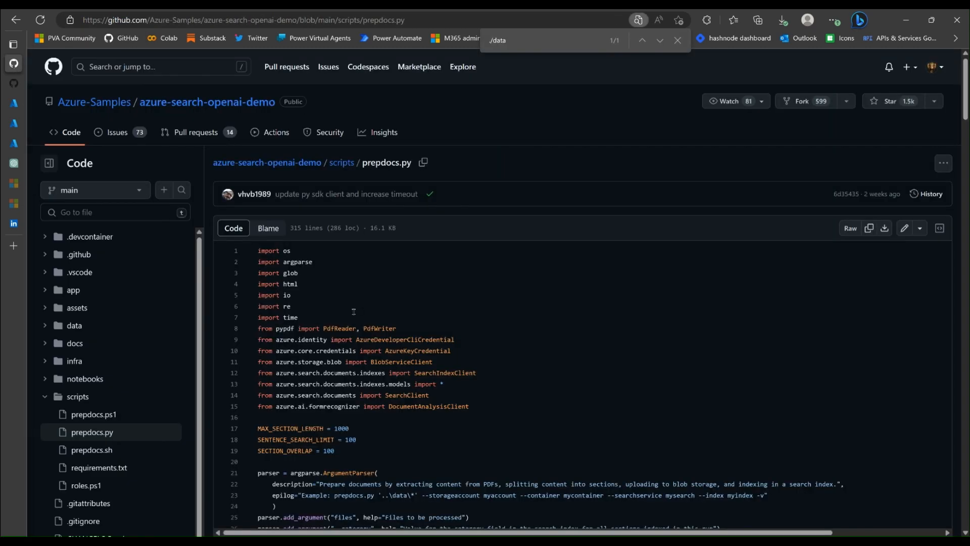
mouse_move(206, 101)
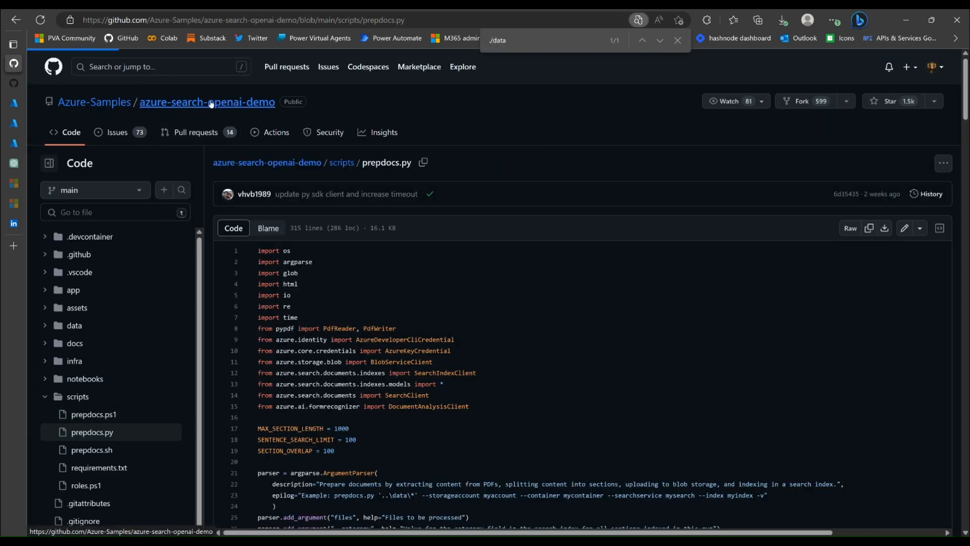
- Open the azure-search-openai-demo home page and scroll the README to Installation
click(206, 102)
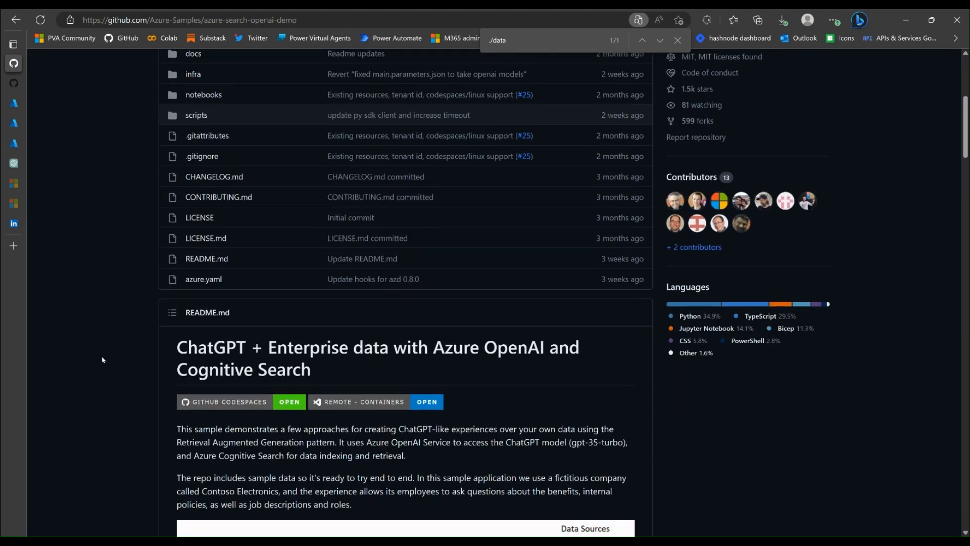
scroll(down, 3)
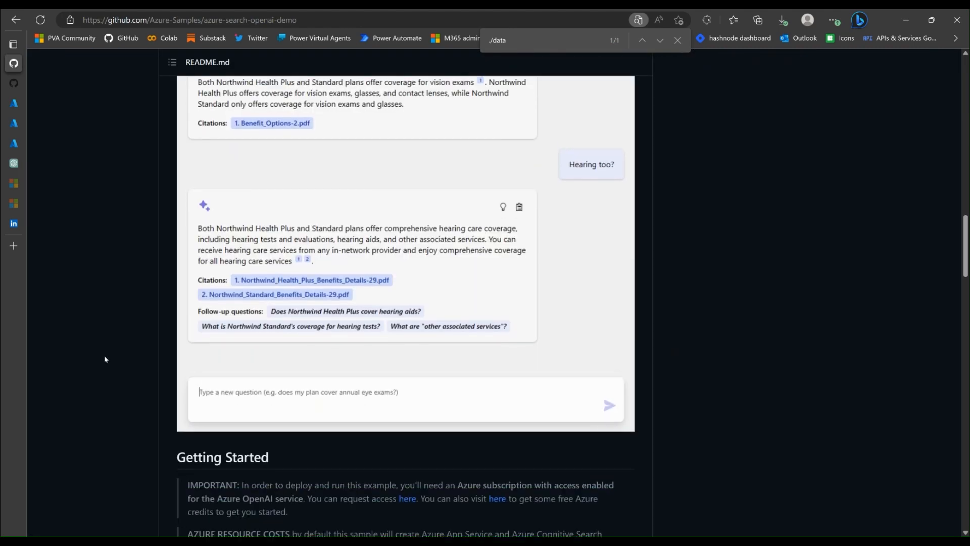
scroll(down, 3)
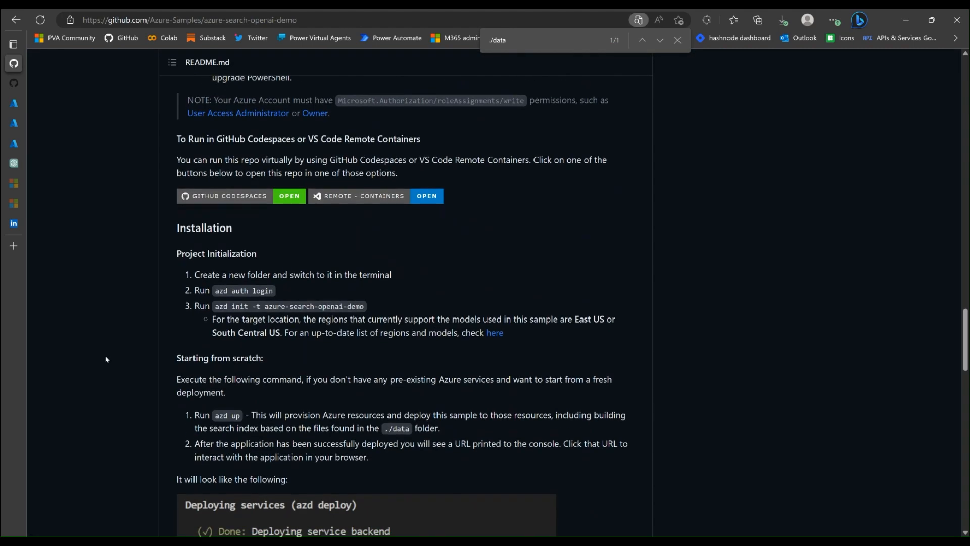
scroll(down, 3)
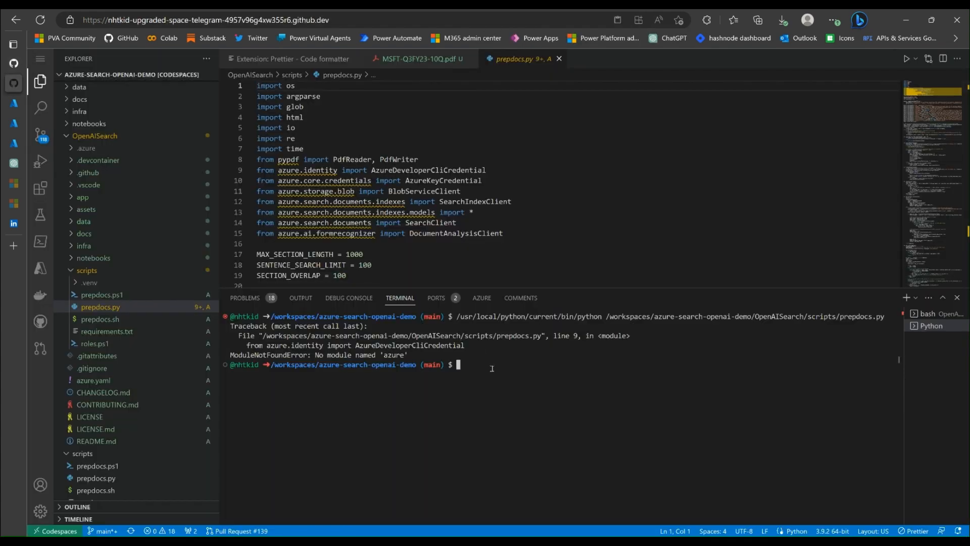
- Collapse scripts and expand OpenAISearch/data to list the GOOG, MSFT and TSLA PDFs
click(86, 270)
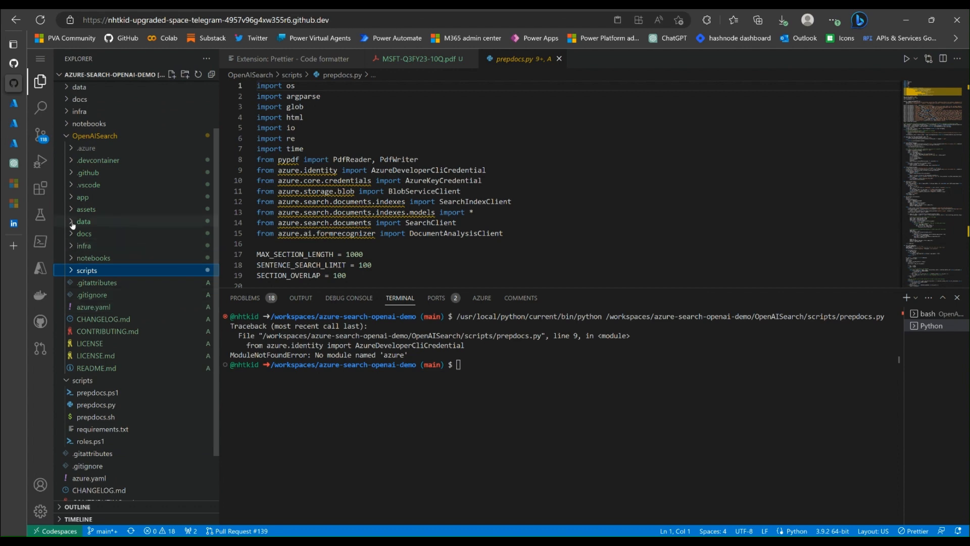
click(83, 221)
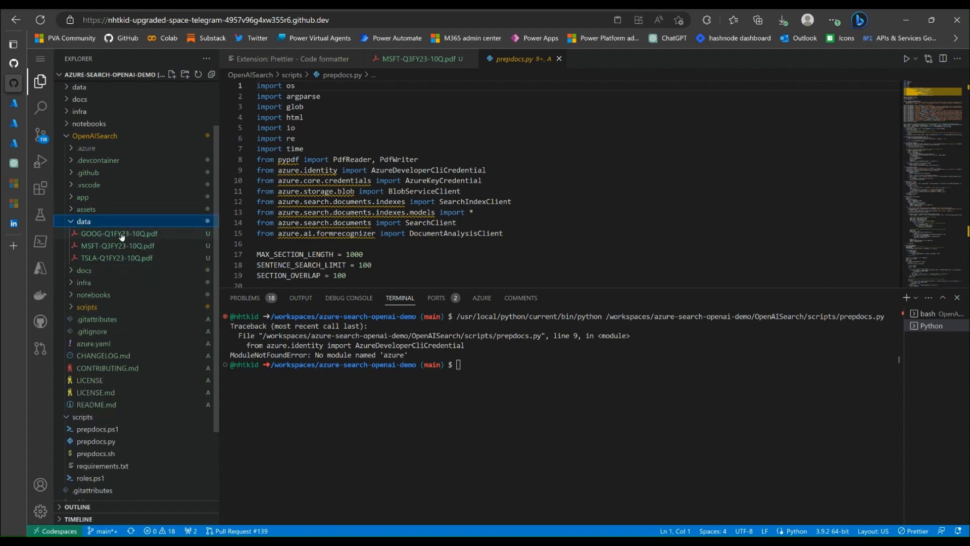
click(488, 364)
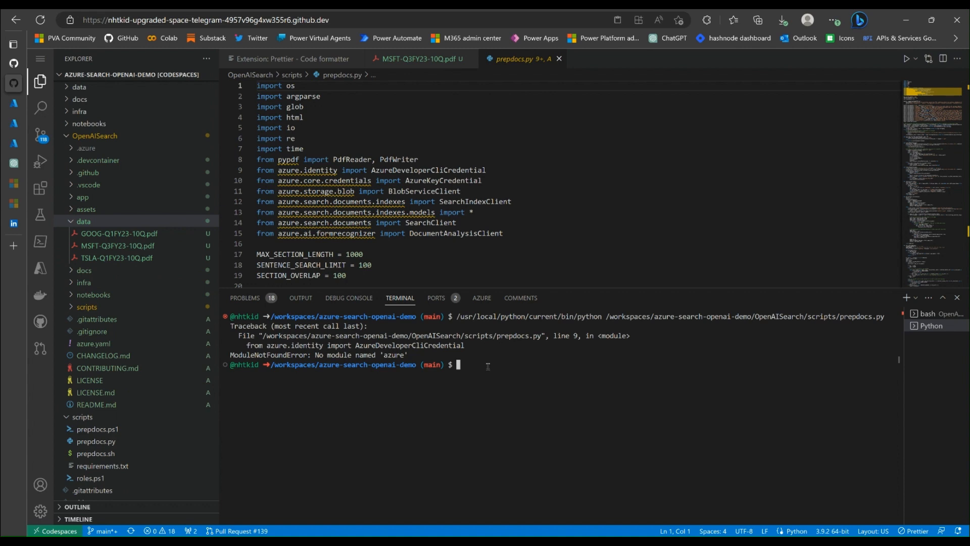
- Run azd up in the terminal, reaching the new environment name prompt
text(azd up)
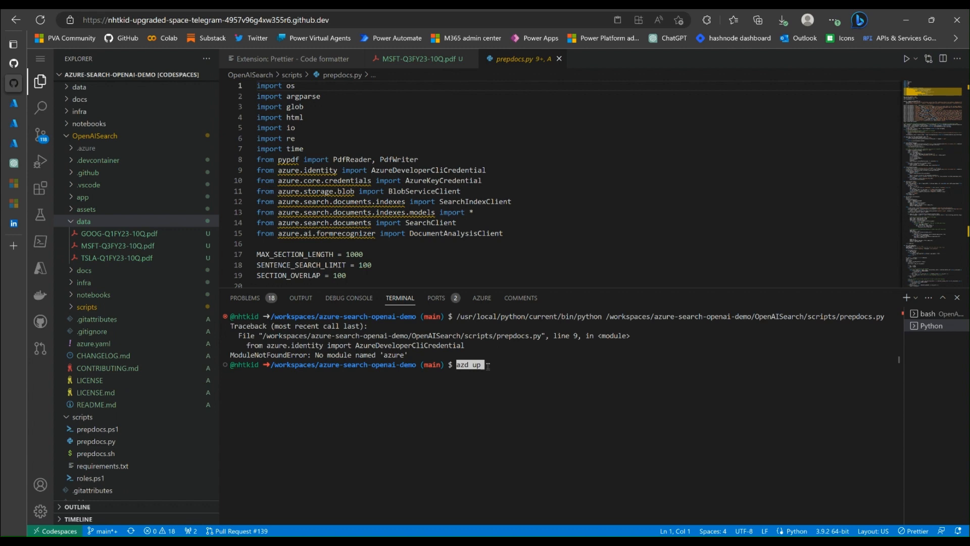
key(Return)
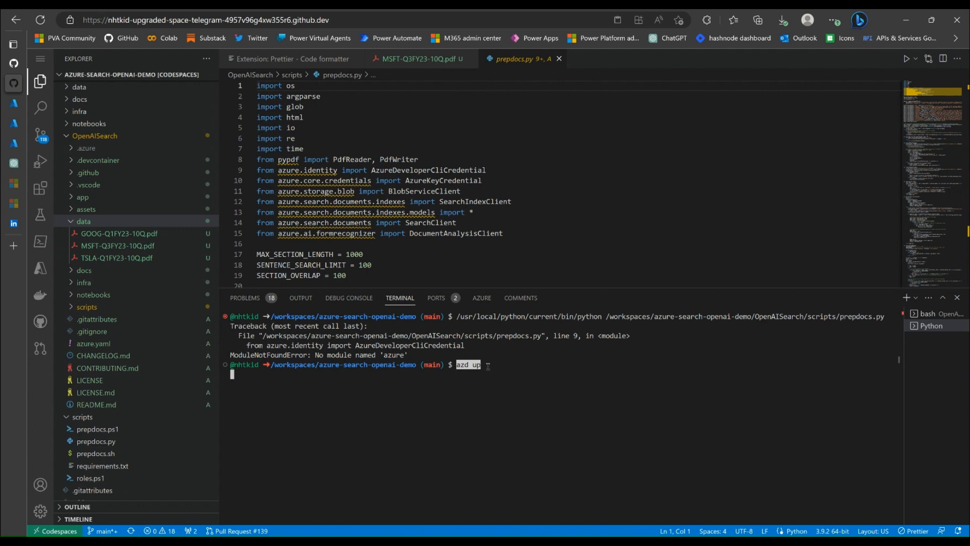
key(Return)
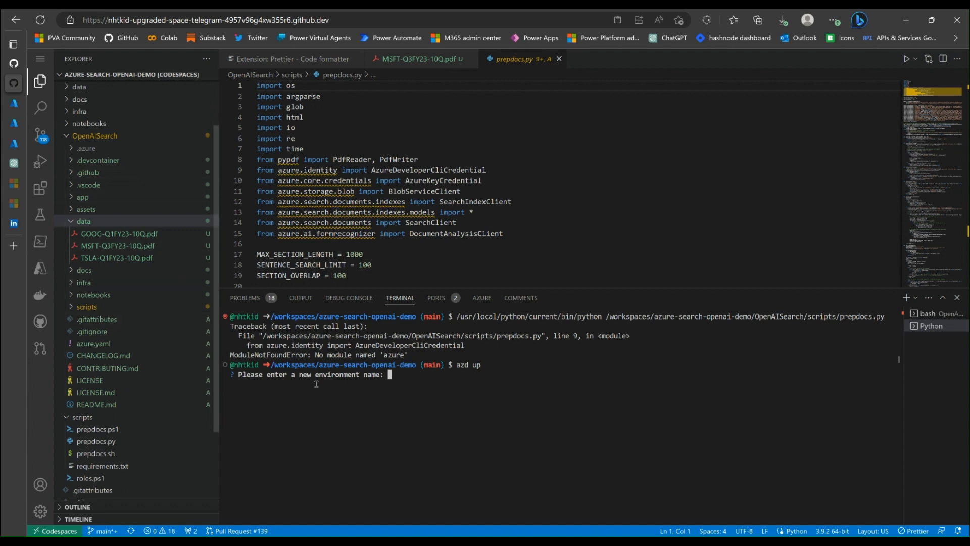
scroll(up, 3)
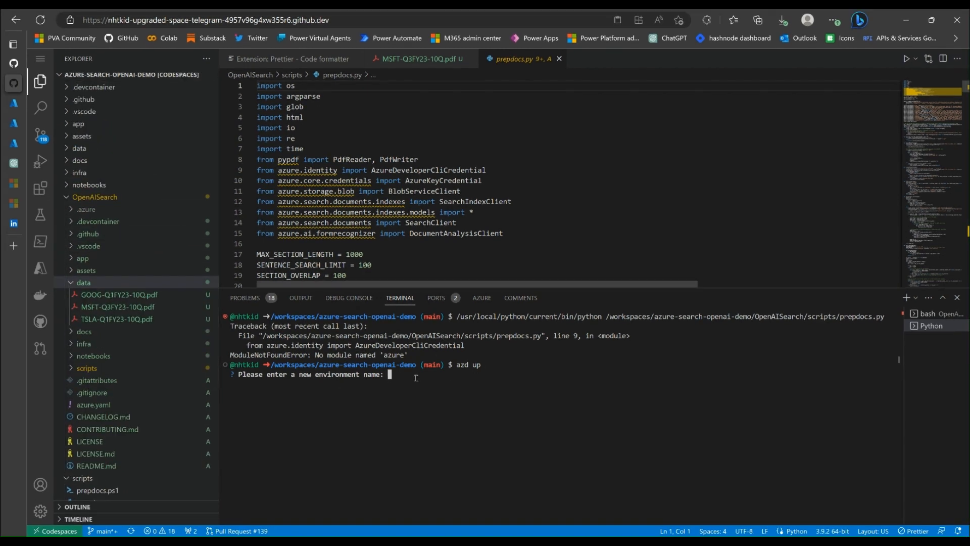
mouse_move(144, 74)
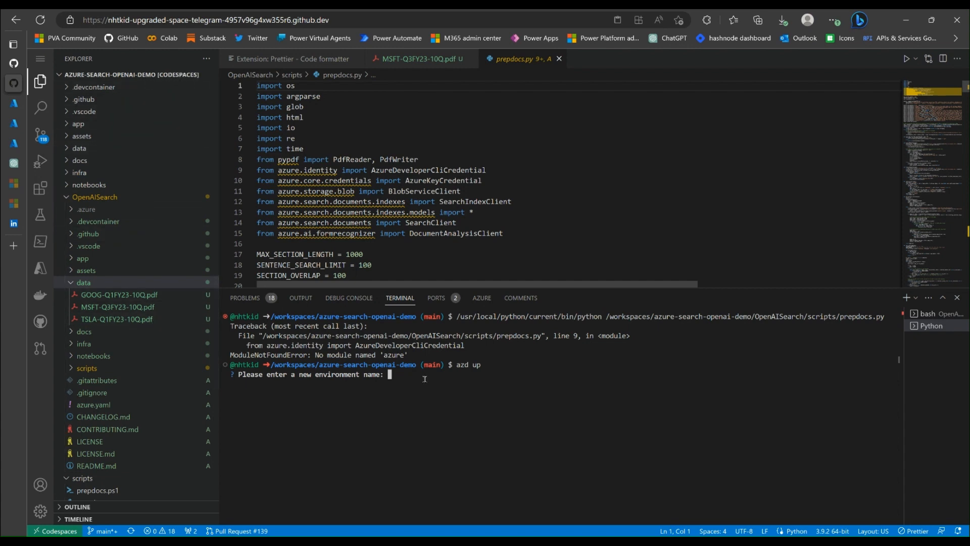
mouse_move(413, 378)
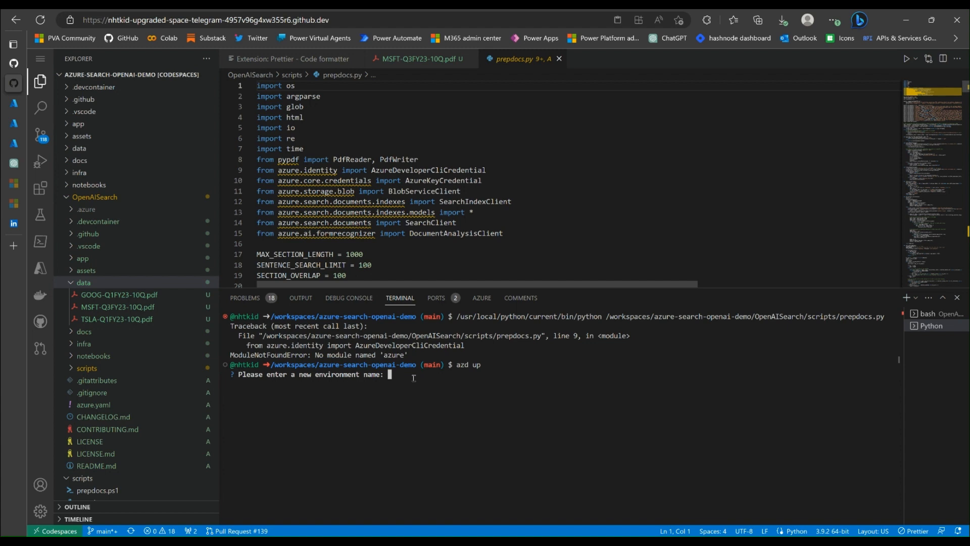
mouse_move(474, 373)
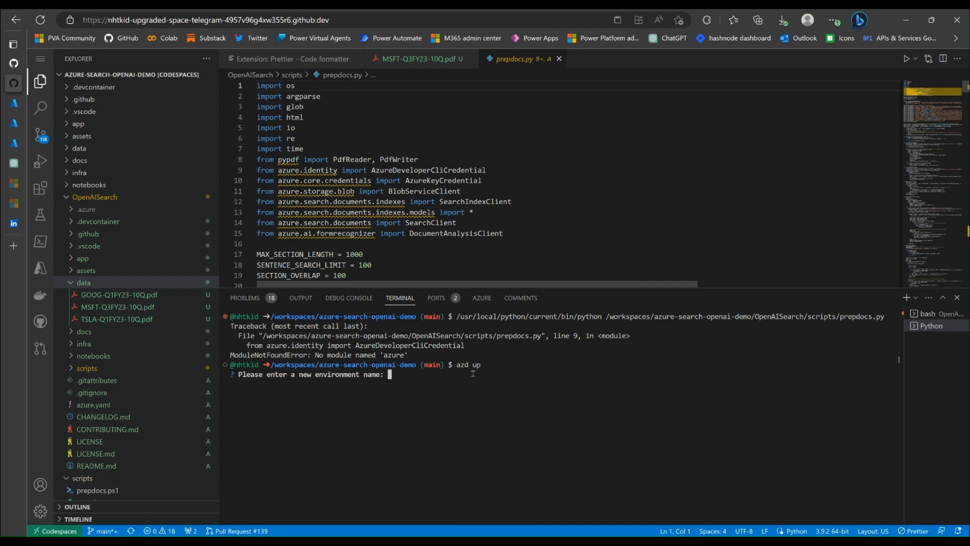